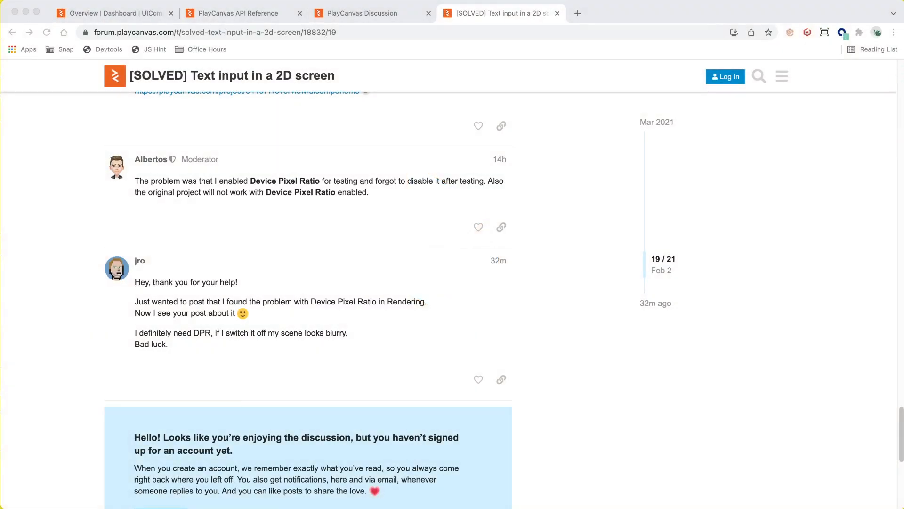
Step: Read through the [SOLVED] Text input thread and follow the playcanvas.com/project/644577 uicomponents link
{"action": "left_click", "coordinate": [656, 239]}
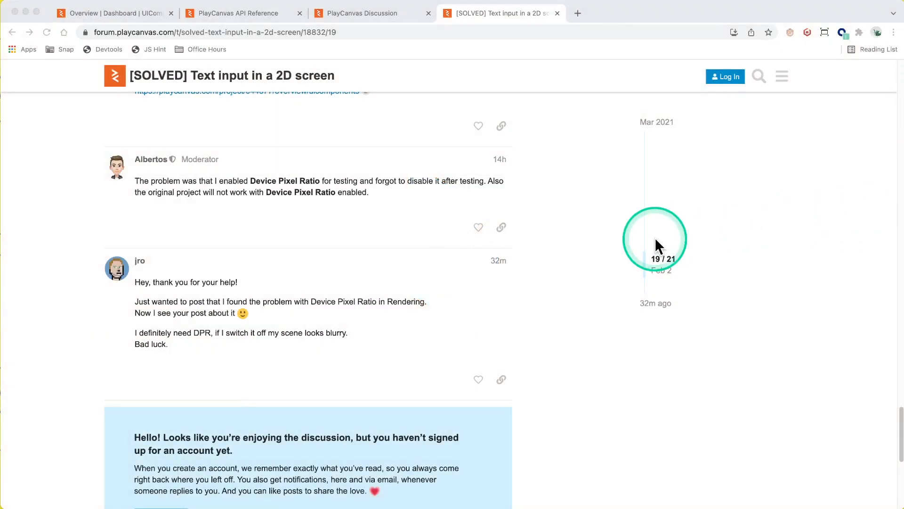
{"action": "mouse_move", "coordinate": [657, 245]}
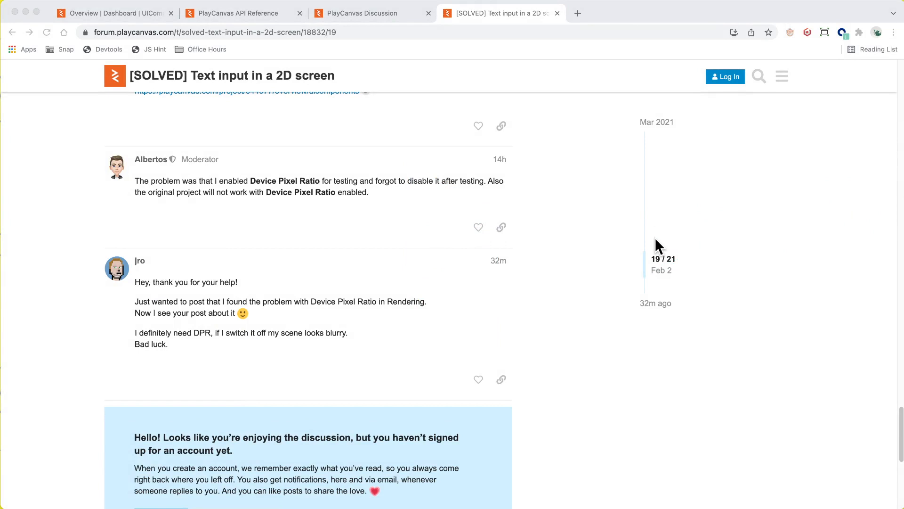
{"action": "left_click", "coordinate": [658, 231]}
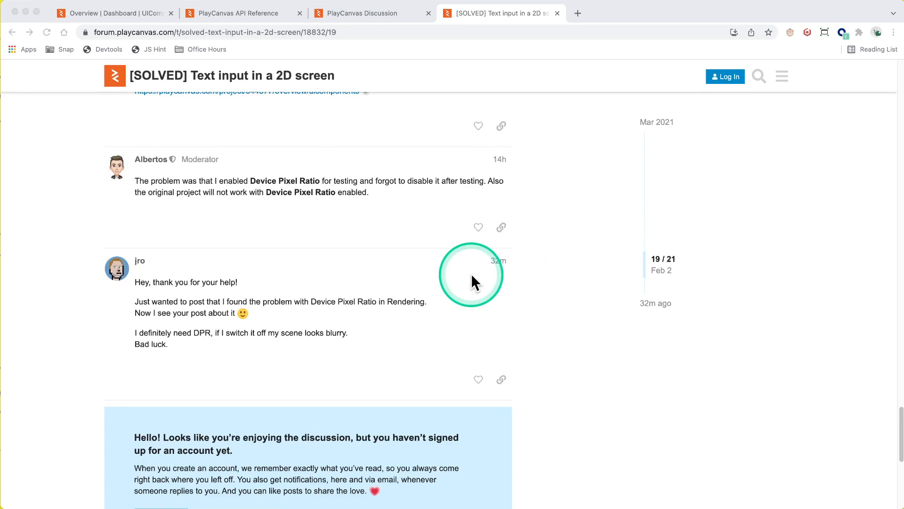
{"action": "scroll", "scroll_direction": "up", "scroll_amount": 3}
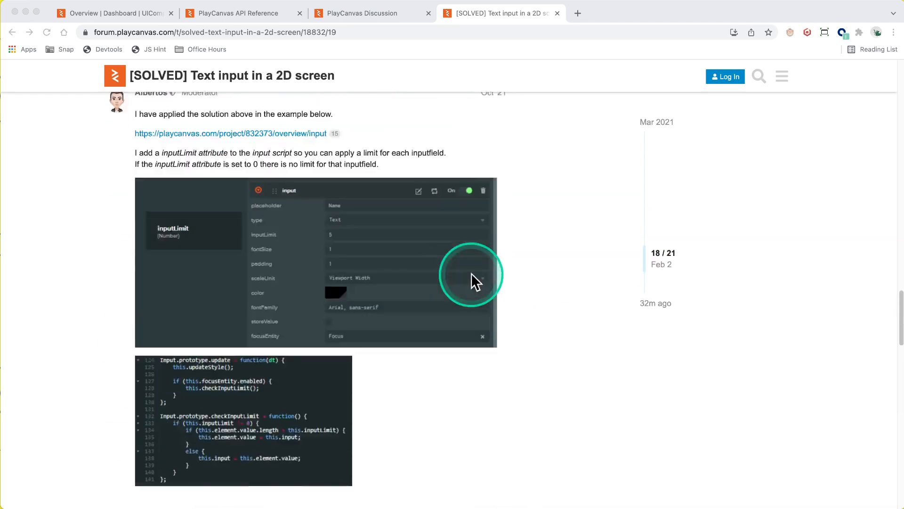
{"action": "scroll", "scroll_direction": "up", "scroll_amount": 3}
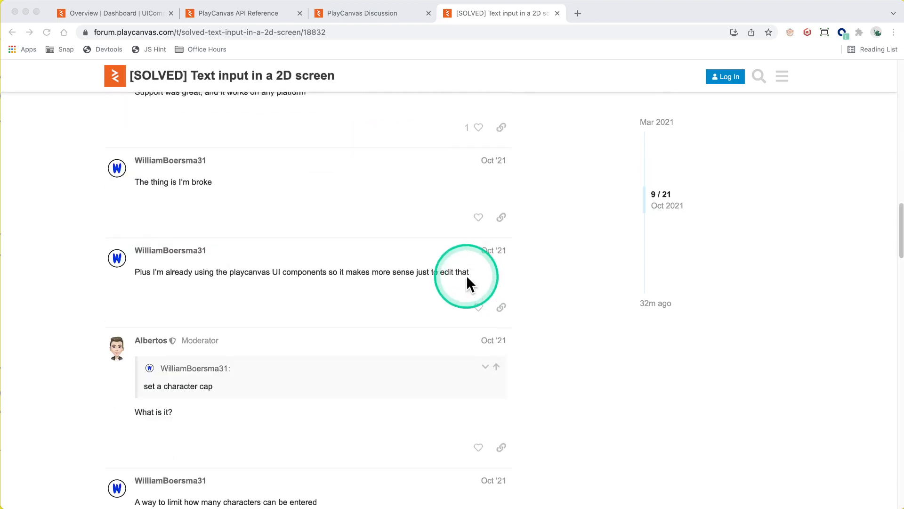
{"action": "scroll", "scroll_direction": "down", "scroll_amount": 3}
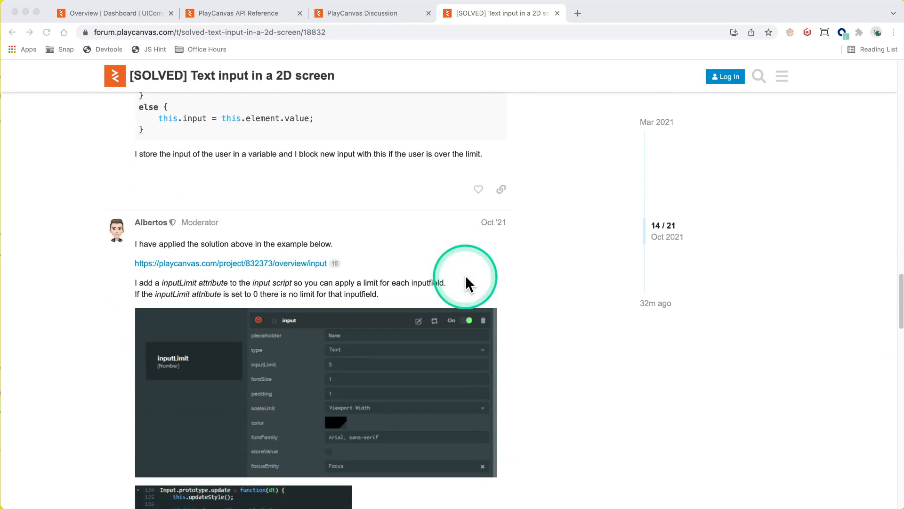
{"action": "scroll", "scroll_direction": "down", "scroll_amount": 3}
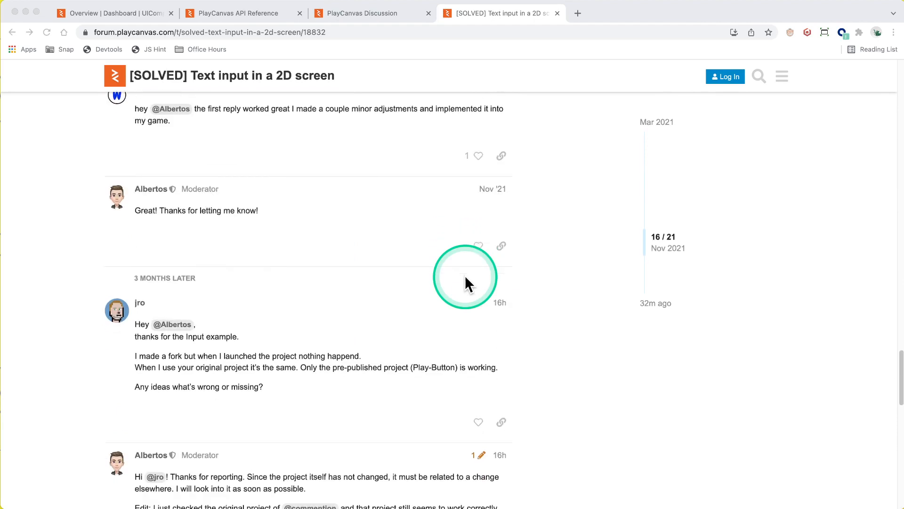
{"action": "scroll", "scroll_direction": "down", "scroll_amount": 3}
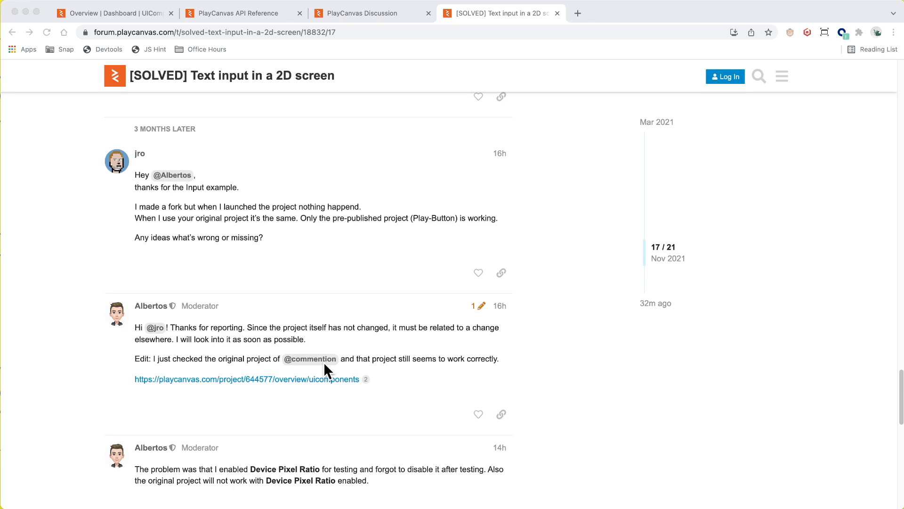
{"action": "left_click", "coordinate": [245, 379]}
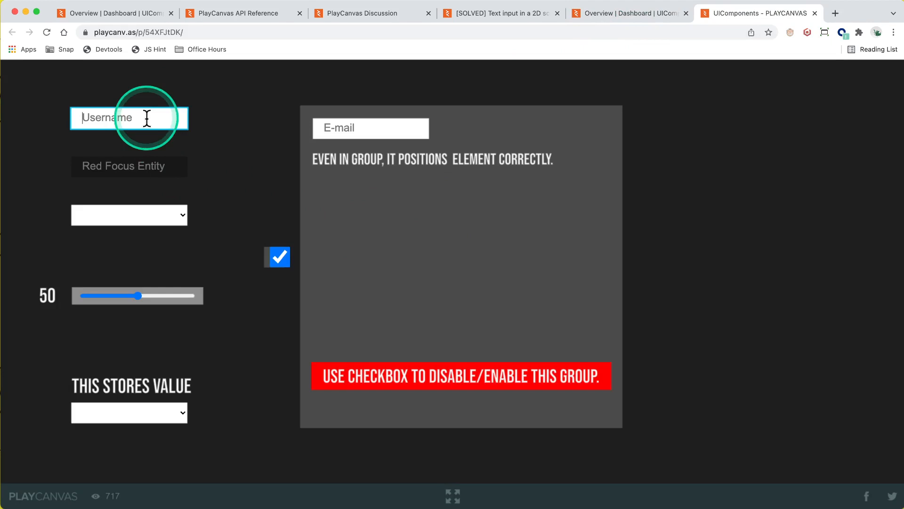
Step: Open the UIComponents demo's dropdown to confirm its options list appears
{"action": "left_click", "coordinate": [129, 215]}
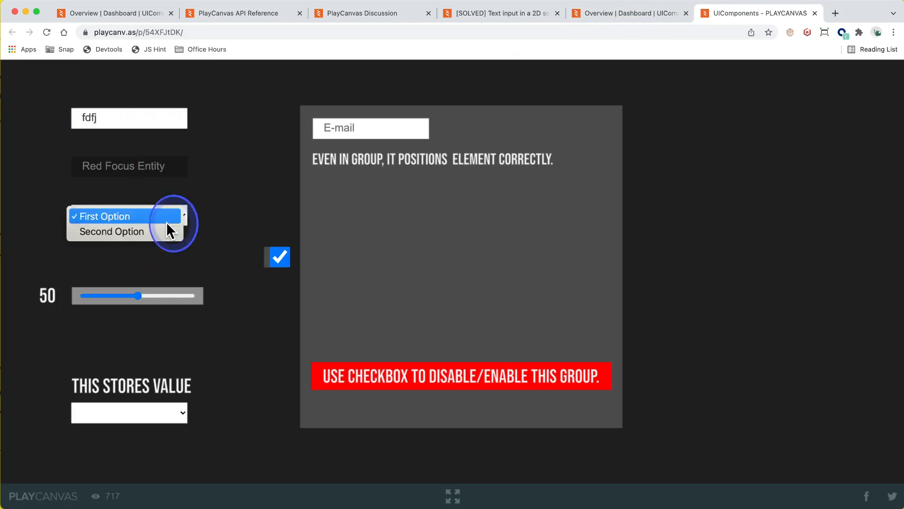
{"action": "mouse_move", "coordinate": [241, 312]}
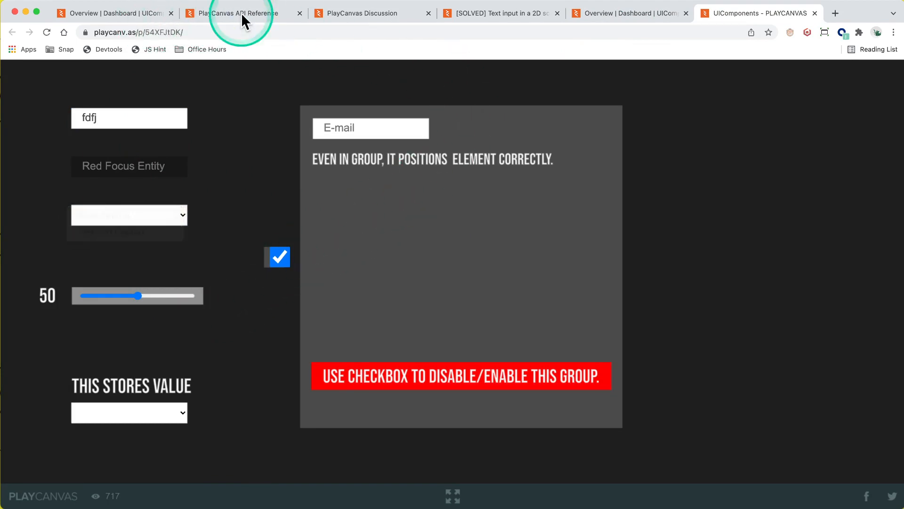
Step: Switch to the [SOLVED] Text input thread and scroll to the Device Pixel Ratio replies
{"action": "left_click", "coordinate": [496, 13]}
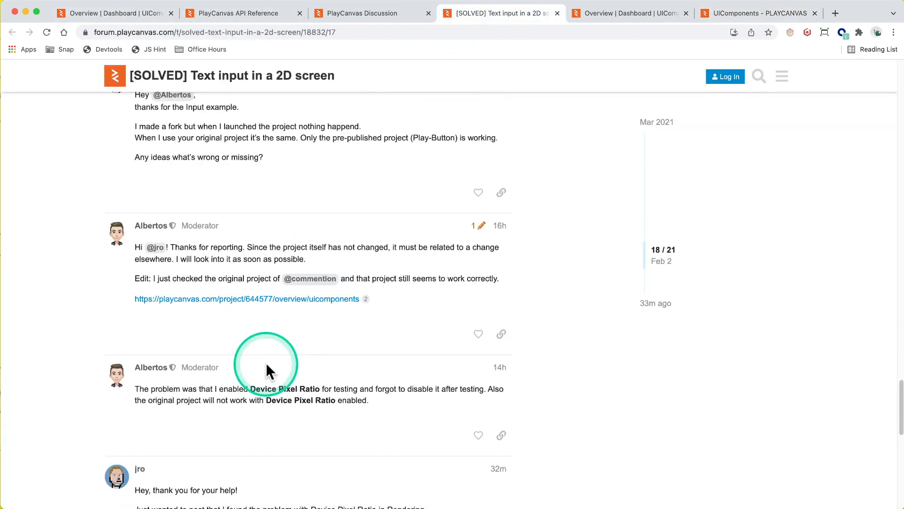
{"action": "scroll", "scroll_direction": "down", "scroll_amount": 3}
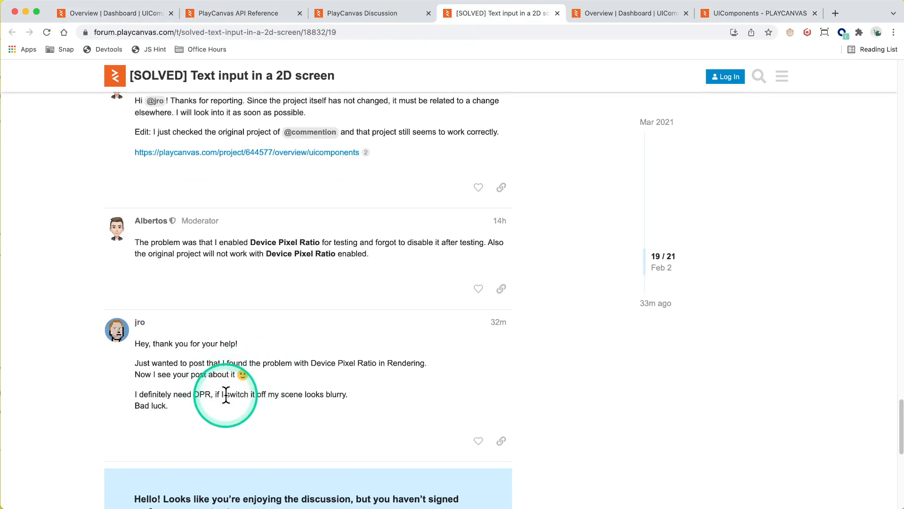
{"action": "mouse_move", "coordinate": [226, 396]}
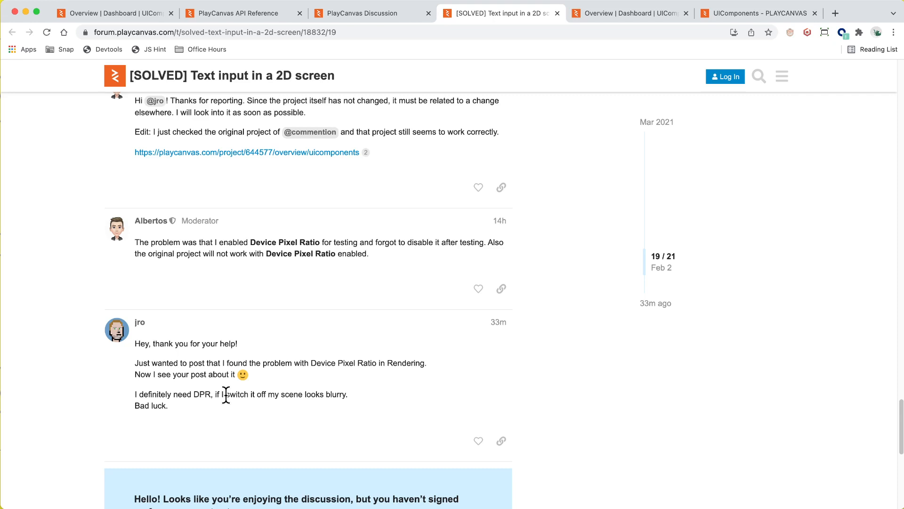
{"action": "left_click", "coordinate": [228, 395]}
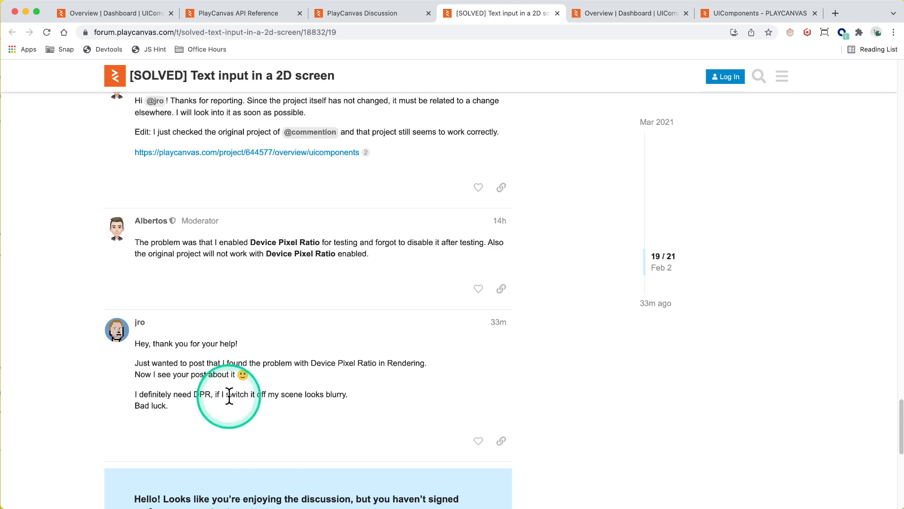
{"action": "mouse_move", "coordinate": [222, 409]}
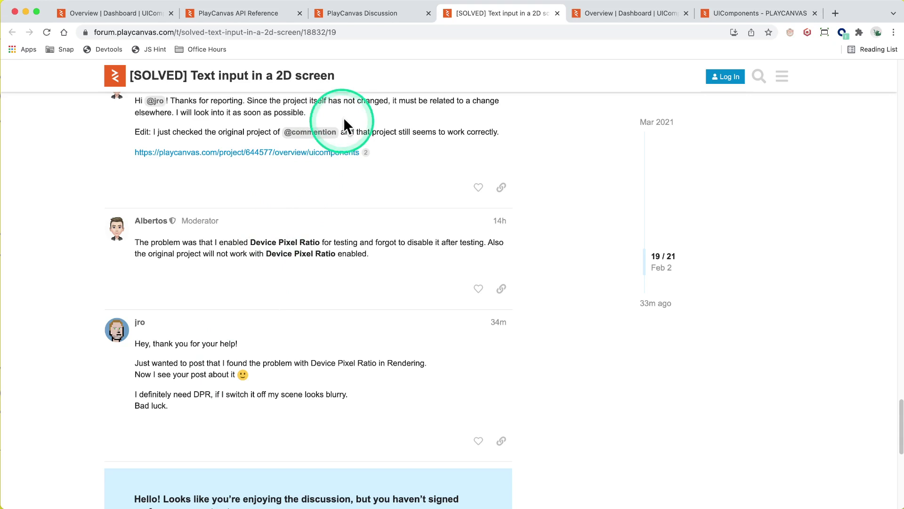
{"action": "mouse_move", "coordinate": [669, 30]}
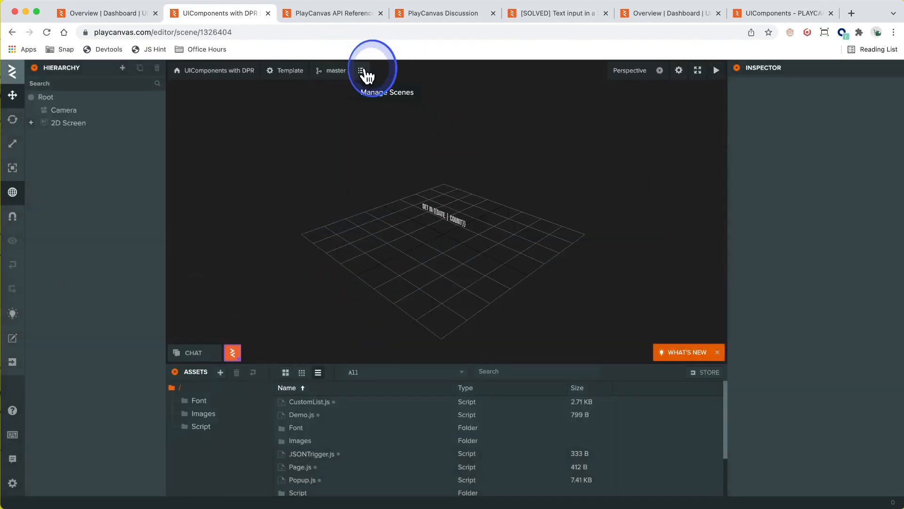
Step: Load the UI scene from the Scenes dialog and show the launch options
{"action": "left_click", "coordinate": [380, 71]}
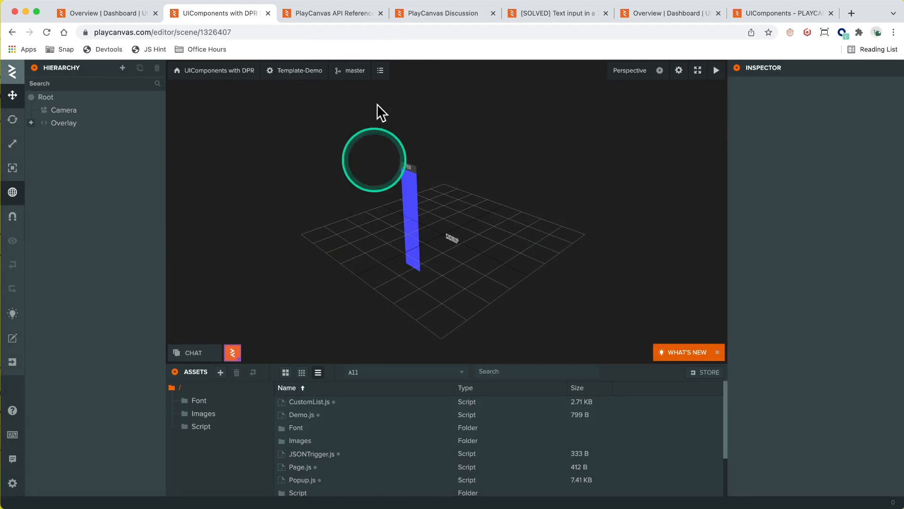
{"action": "left_click", "coordinate": [380, 70]}
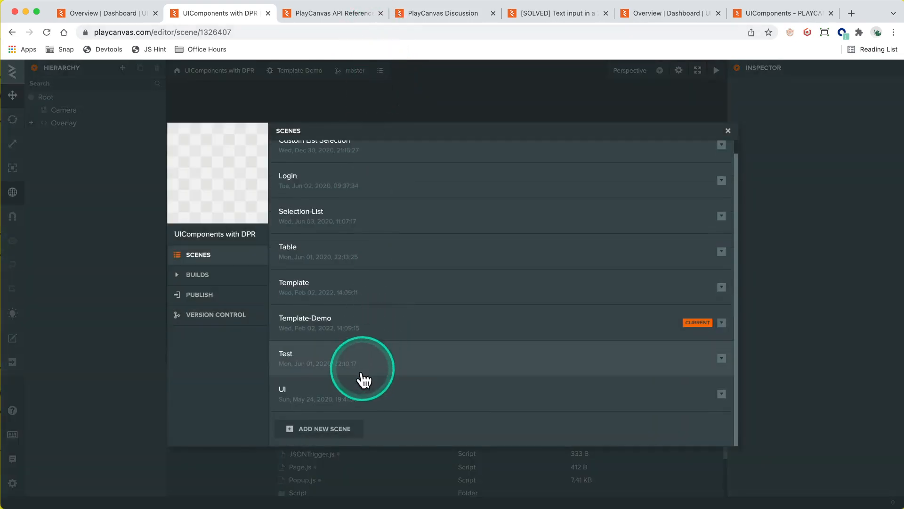
{"action": "left_click", "coordinate": [283, 388]}
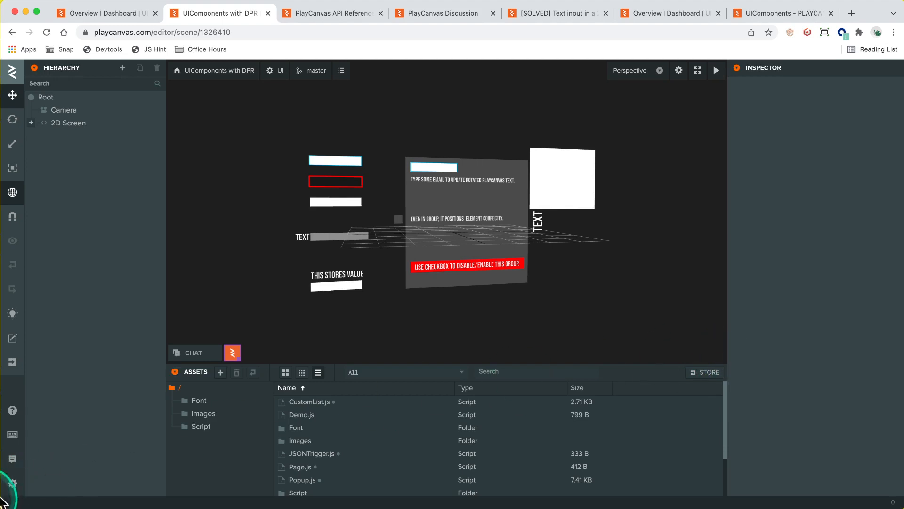
{"action": "left_click", "coordinate": [717, 70]}
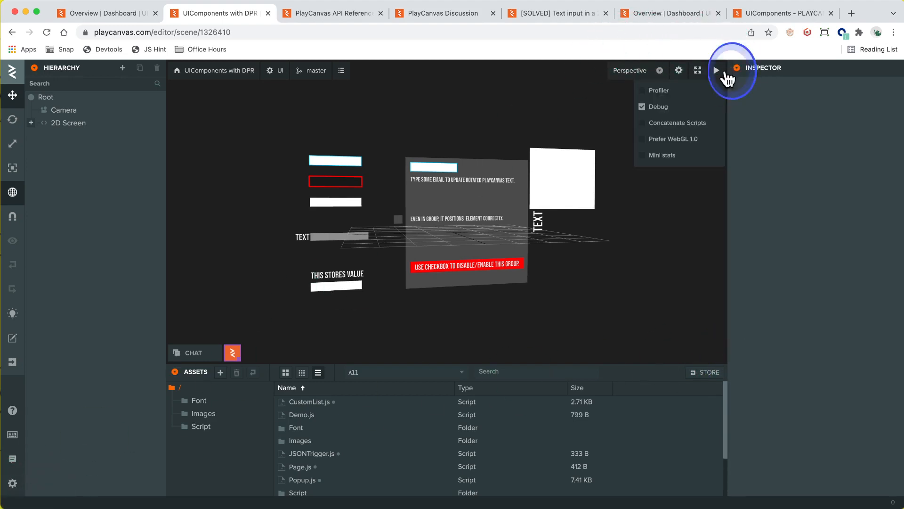
Step: Launch the UI scene, type test text, enable Device Pixel Ratio, and return to the launch
{"action": "left_click", "coordinate": [715, 70]}
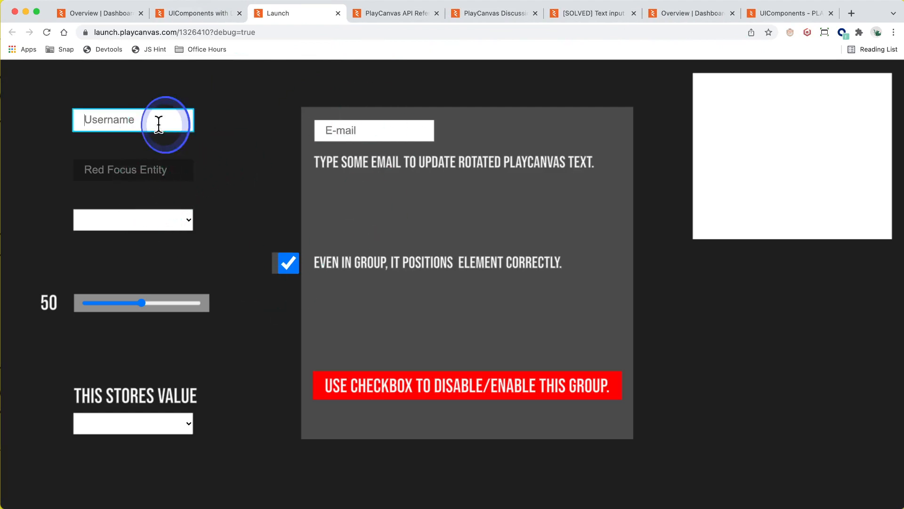
{"action": "type", "text": "jfkjfkdsljf"}
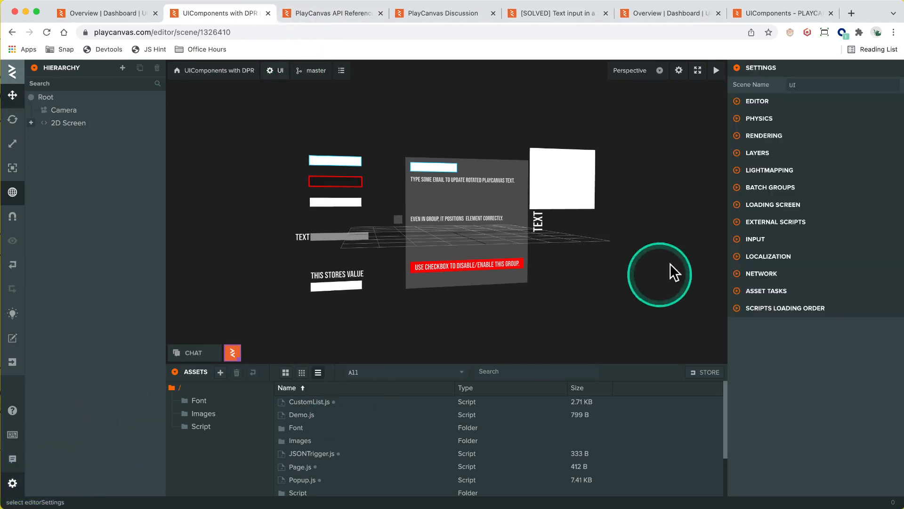
{"action": "left_click", "coordinate": [764, 136]}
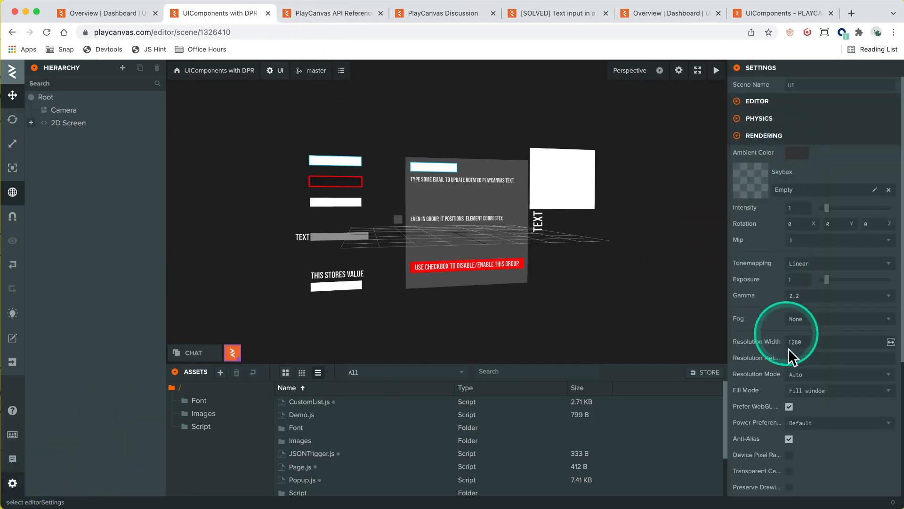
{"action": "left_click", "coordinate": [789, 454]}
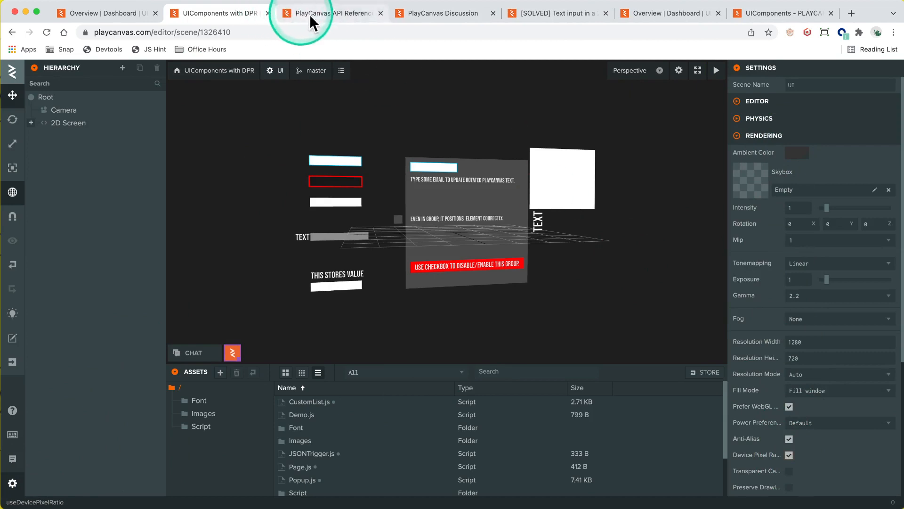
{"action": "left_click", "coordinate": [715, 71]}
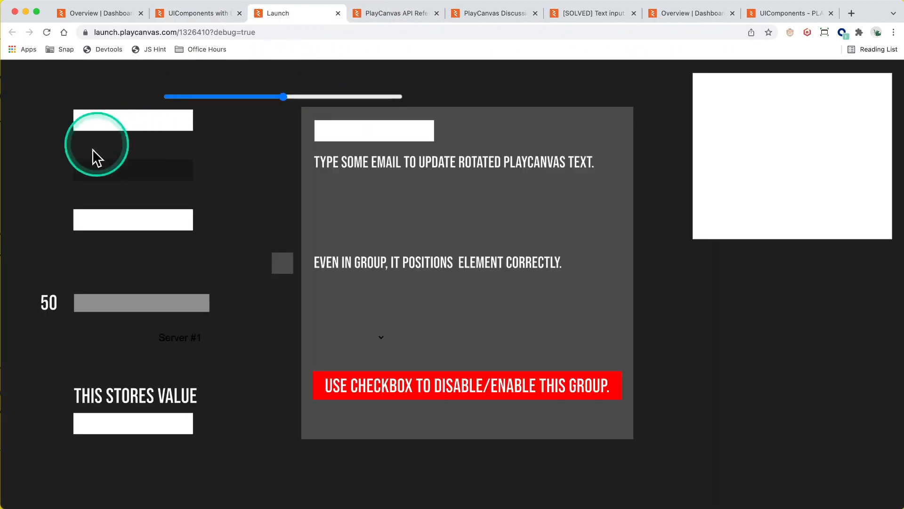
{"action": "mouse_move", "coordinate": [124, 220]}
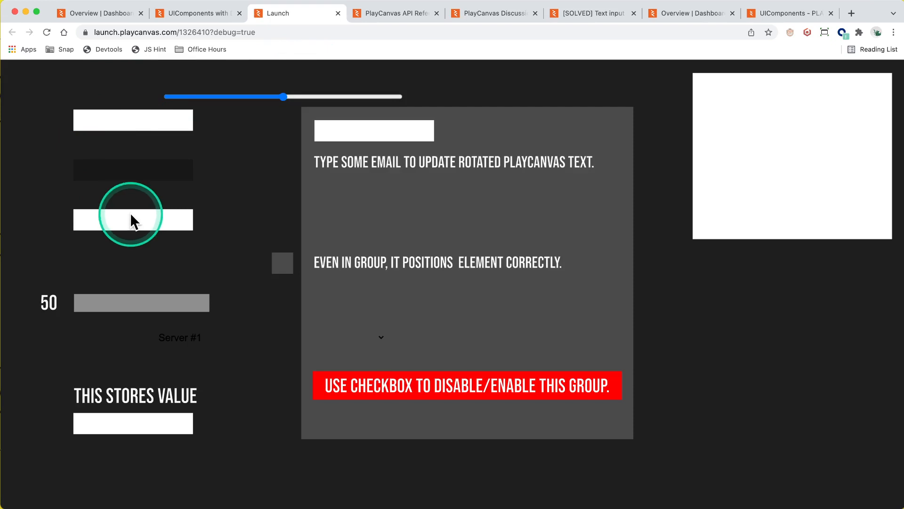
{"action": "mouse_move", "coordinate": [198, 75]}
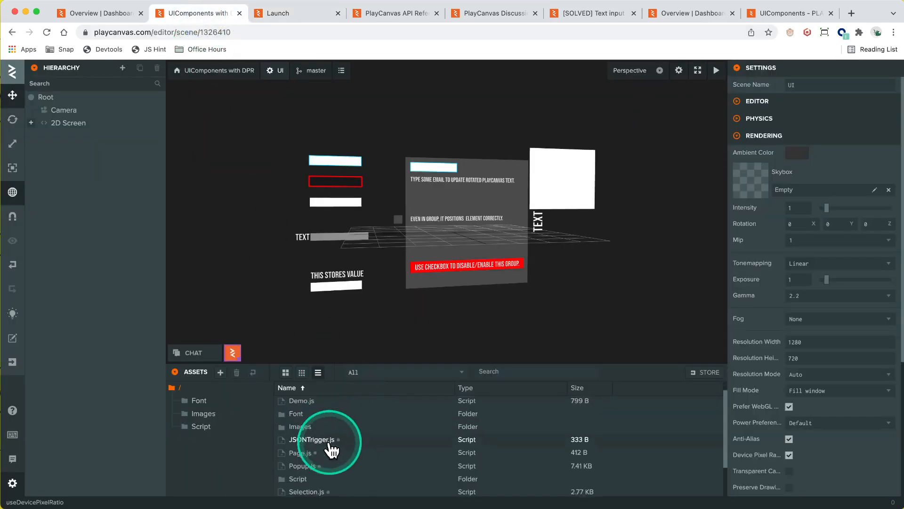
Step: Open Toggle.js, expand the Script folder, and read Input.js's initialize function
{"action": "scroll", "scroll_direction": "down", "scroll_amount": 3}
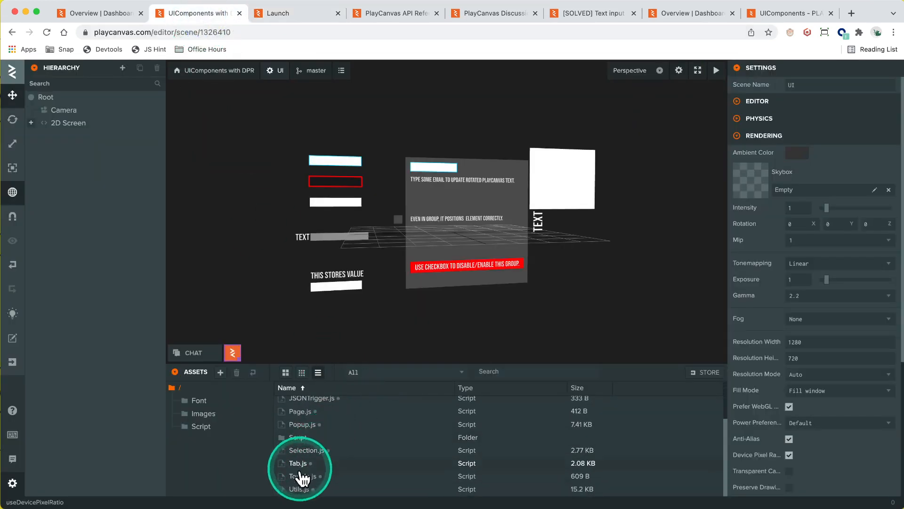
{"action": "scroll", "scroll_direction": "up", "scroll_amount": 3}
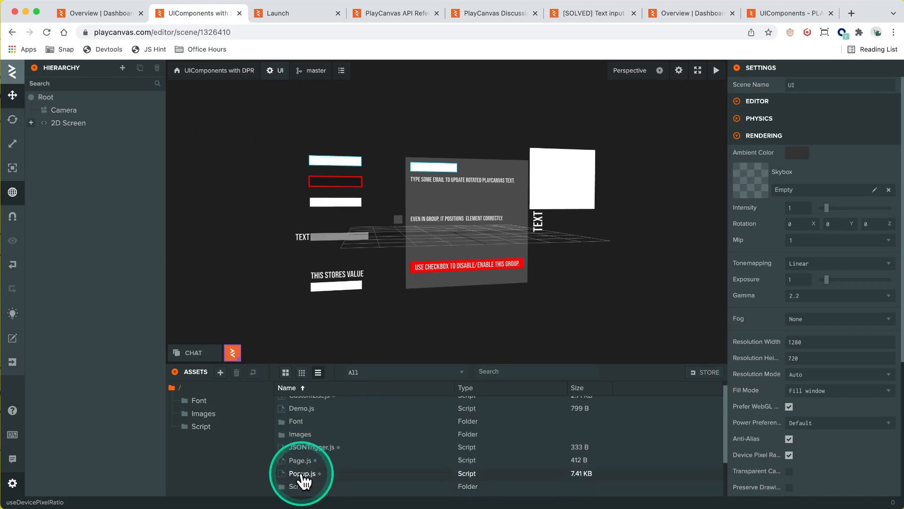
{"action": "scroll", "scroll_direction": "down", "scroll_amount": 3}
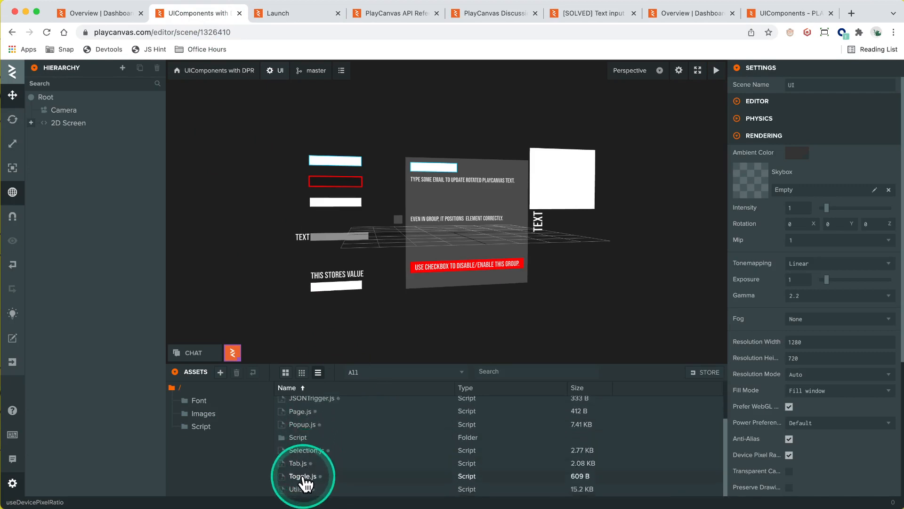
{"action": "double_click", "coordinate": [304, 476]}
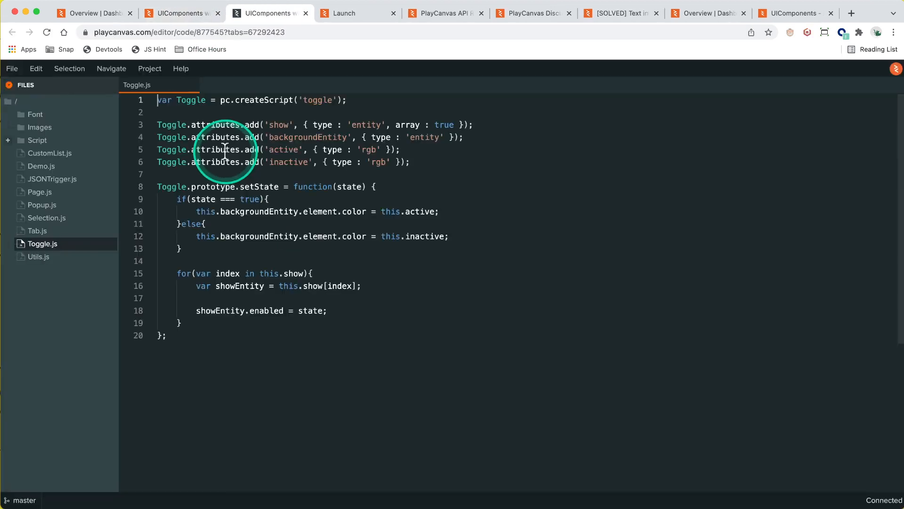
{"action": "mouse_move", "coordinate": [49, 152]}
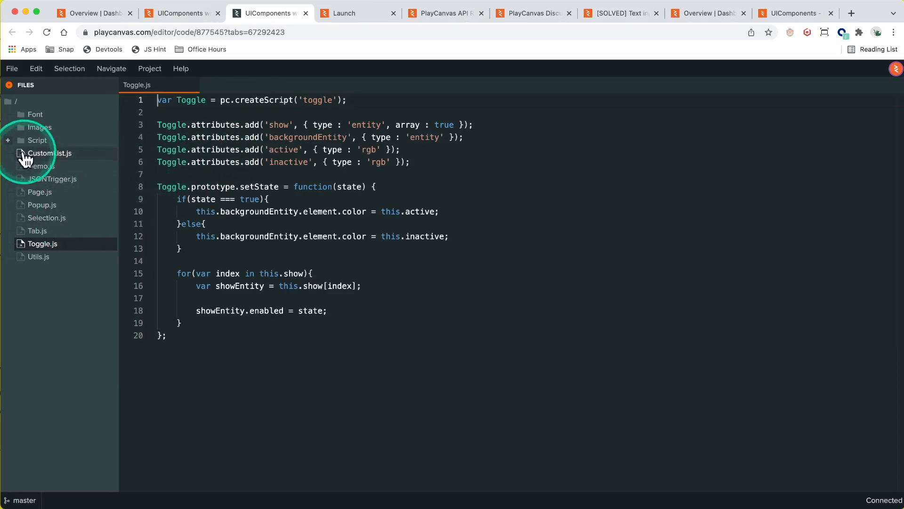
{"action": "left_click", "coordinate": [37, 139]}
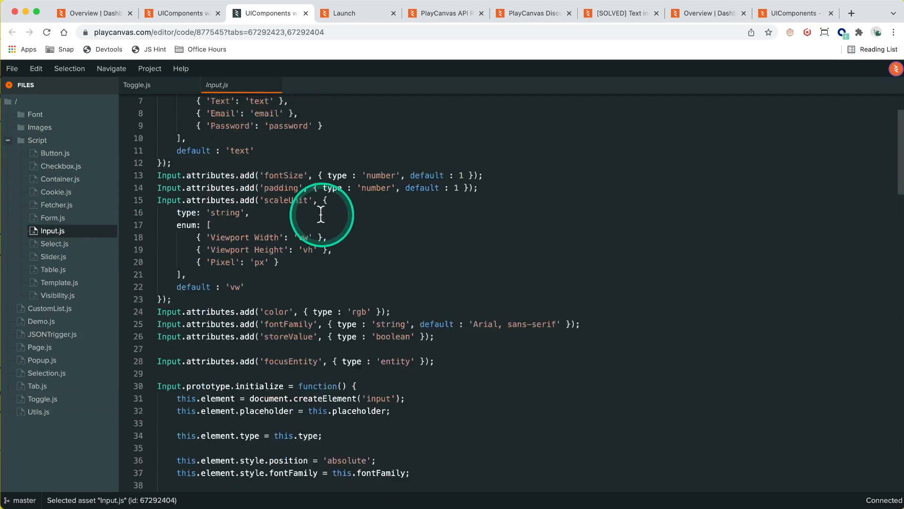
{"action": "scroll", "scroll_direction": "down", "scroll_amount": 3}
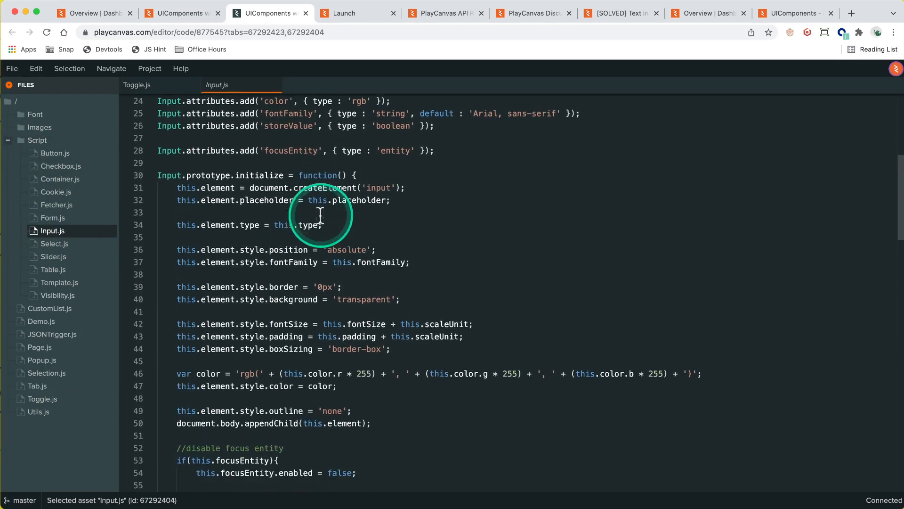
{"action": "scroll", "scroll_direction": "down", "scroll_amount": 3}
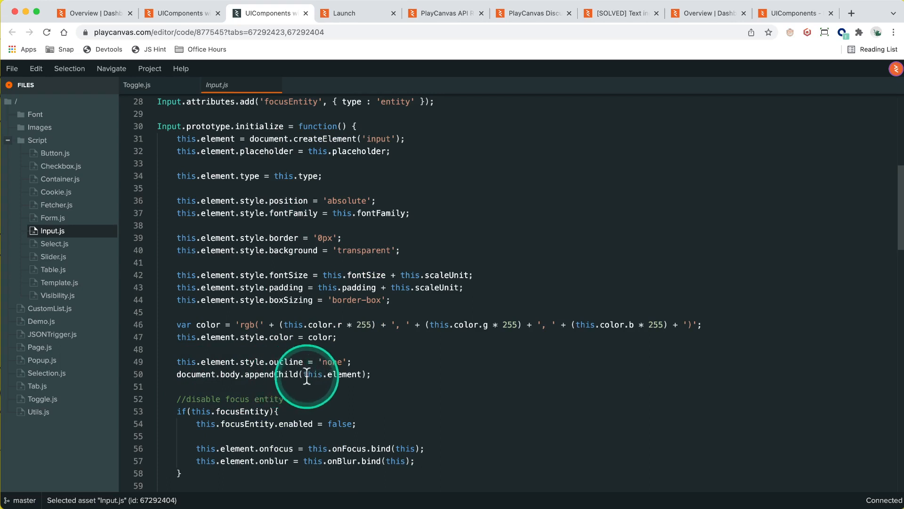
{"action": "mouse_move", "coordinate": [144, 372]}
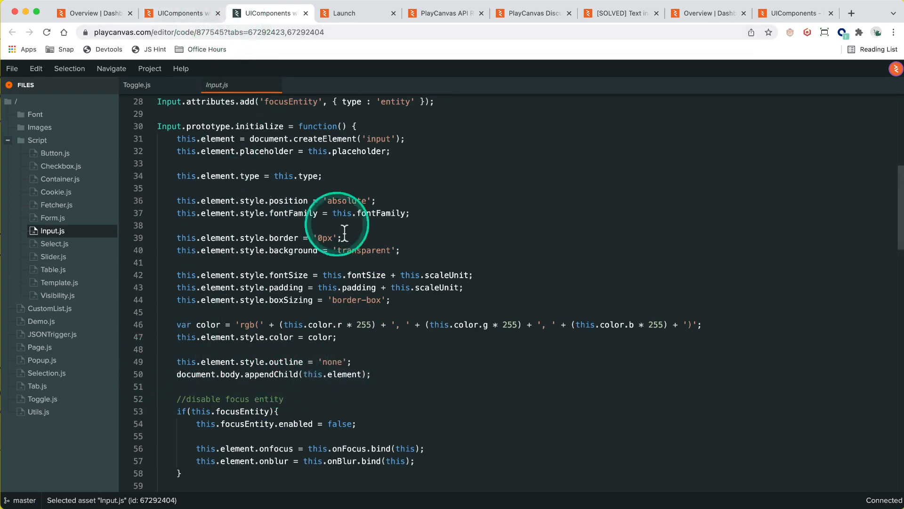
{"action": "scroll", "scroll_direction": "down", "scroll_amount": 3}
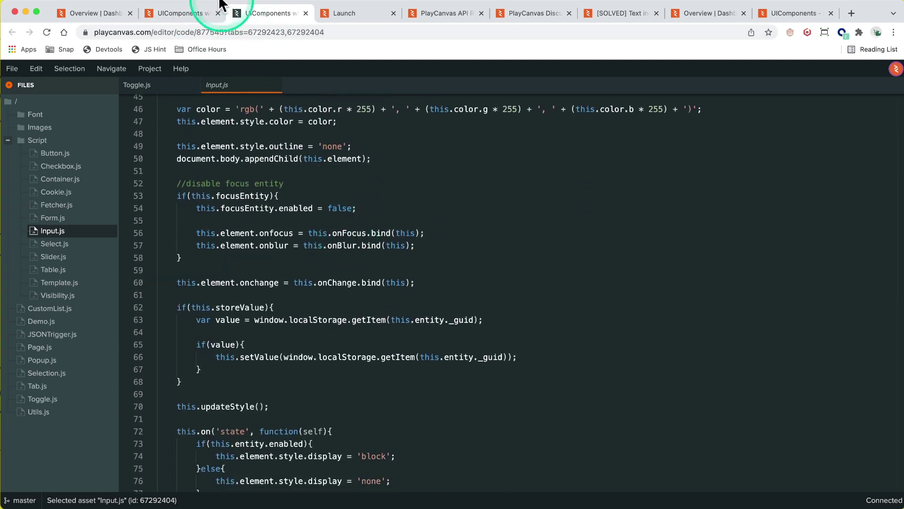
Step: Inspect the launched app's checkbox and select inputs' inline pixel styles in the Elements panel
{"action": "left_click", "coordinate": [343, 13]}
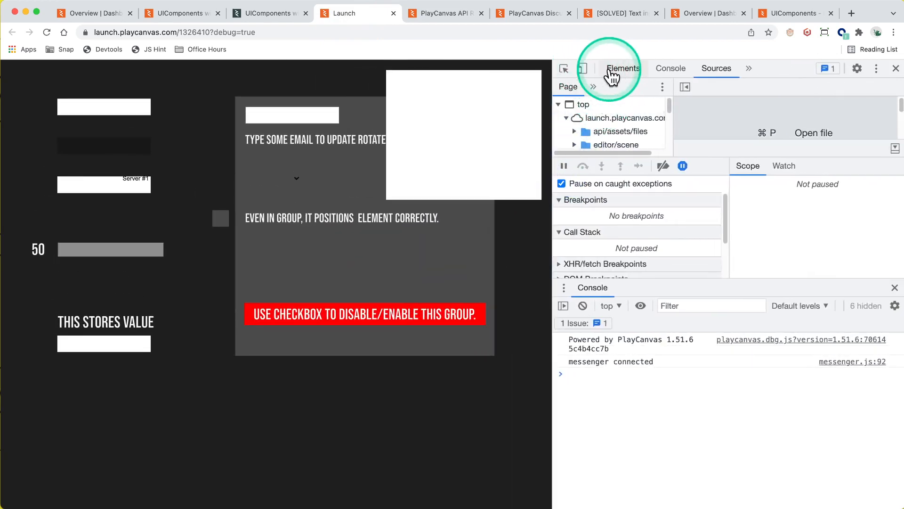
{"action": "left_click", "coordinate": [624, 67]}
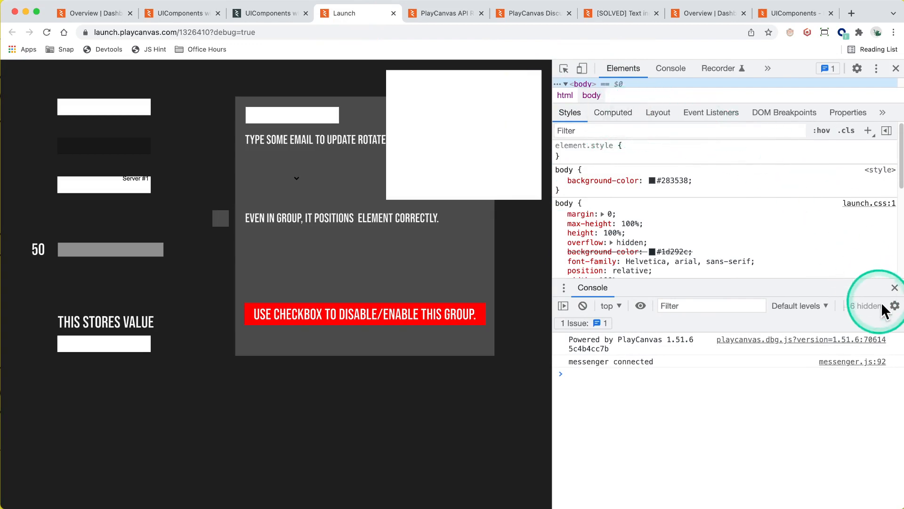
{"action": "left_click", "coordinate": [895, 287]}
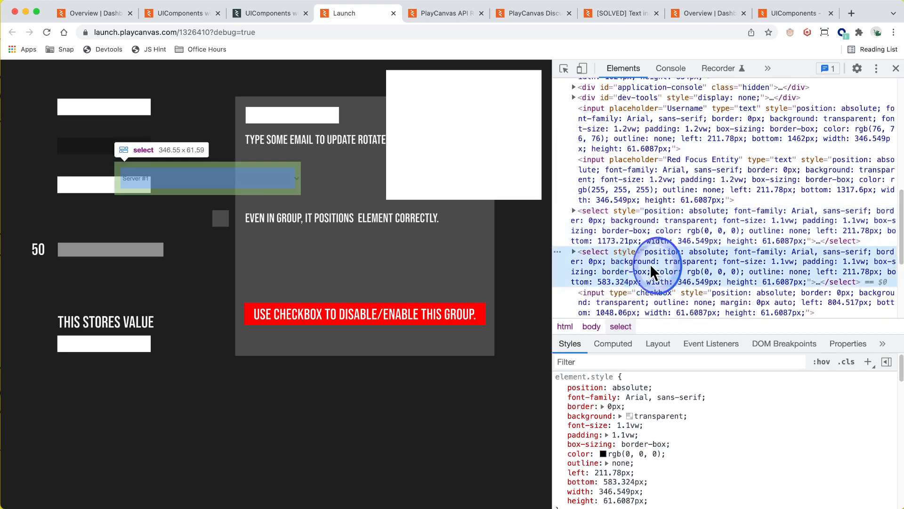
{"action": "left_click", "coordinate": [623, 245]}
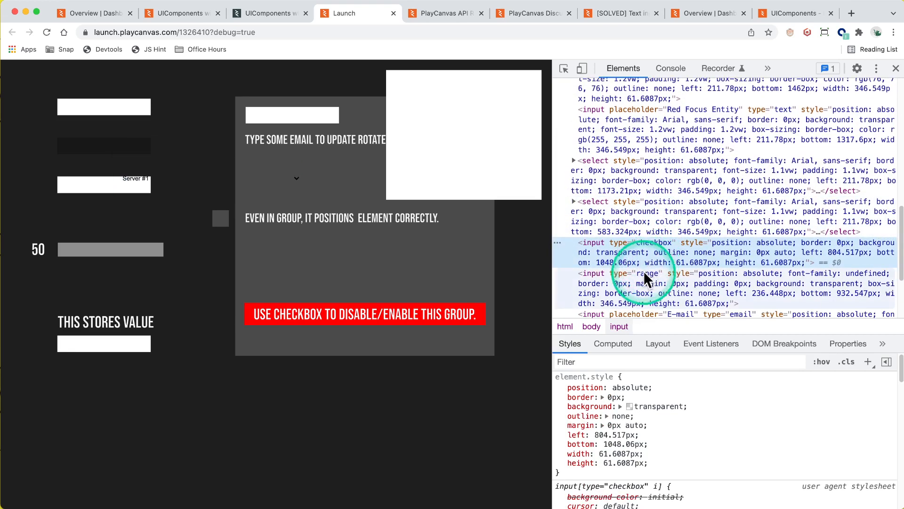
{"action": "mouse_move", "coordinate": [694, 102]}
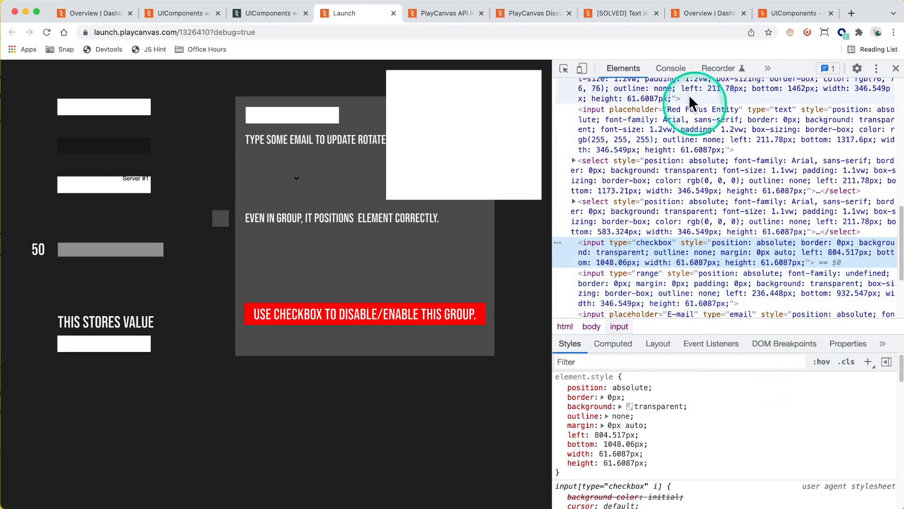
{"action": "left_click", "coordinate": [670, 68]}
{"action": "type", "text": "pc.app.graphicsDevice.maxPixelRatio = 1"}
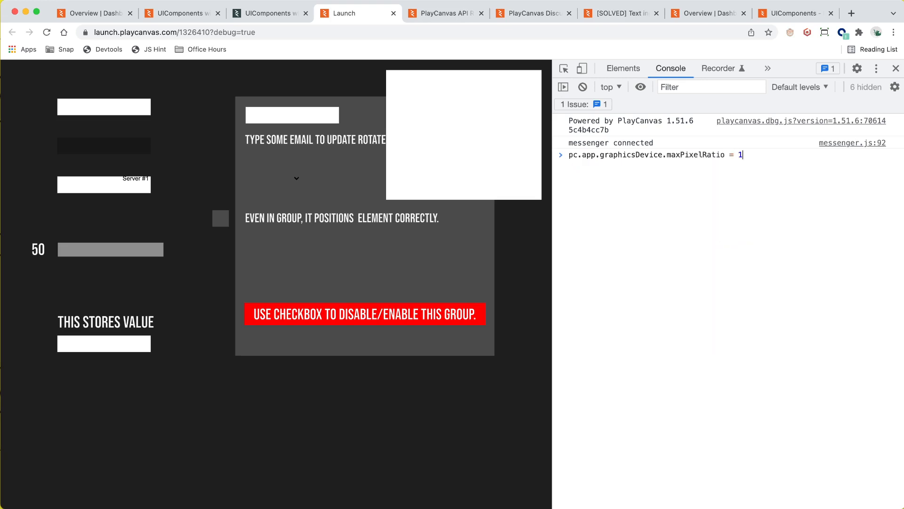
Step: Run pc.app.graphicsDevice.maxPixelRatio = 1, then = 2, comparing how the form controls render
{"action": "key", "text": "Return"}
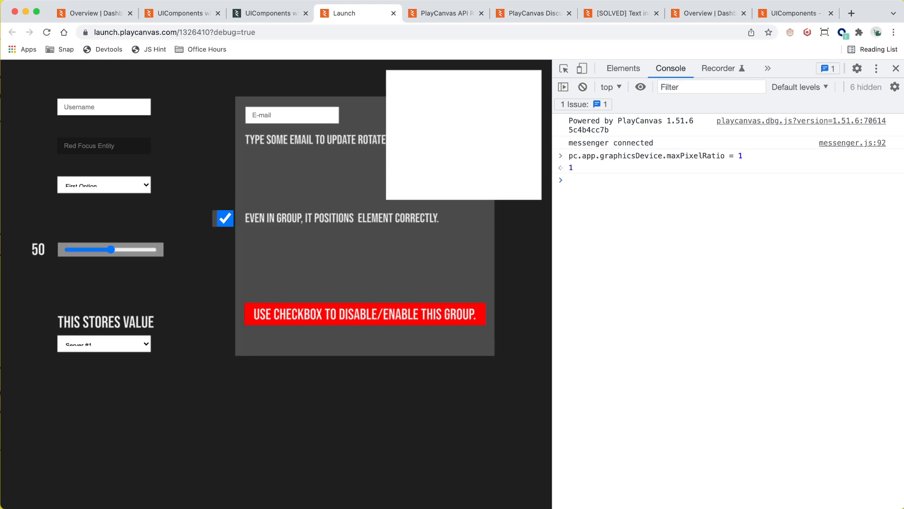
{"action": "left_click", "coordinate": [539, 255]}
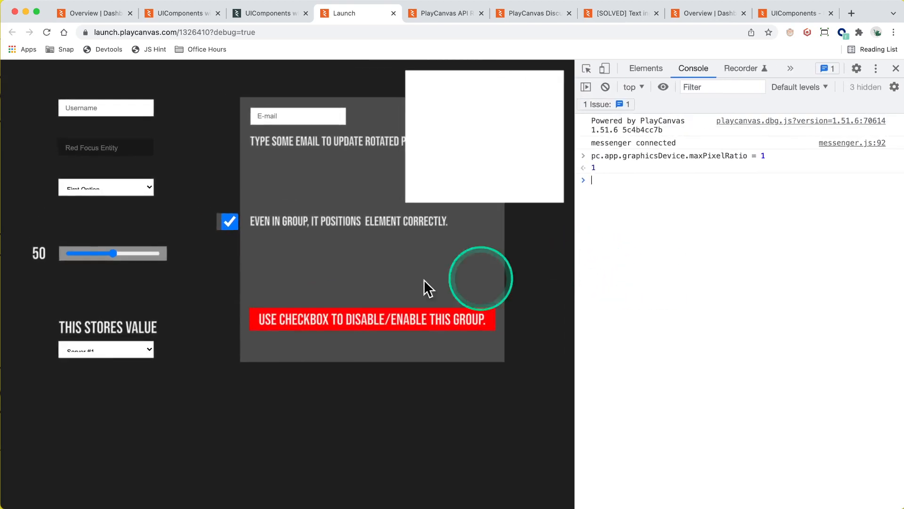
{"action": "left_click", "coordinate": [105, 108]}
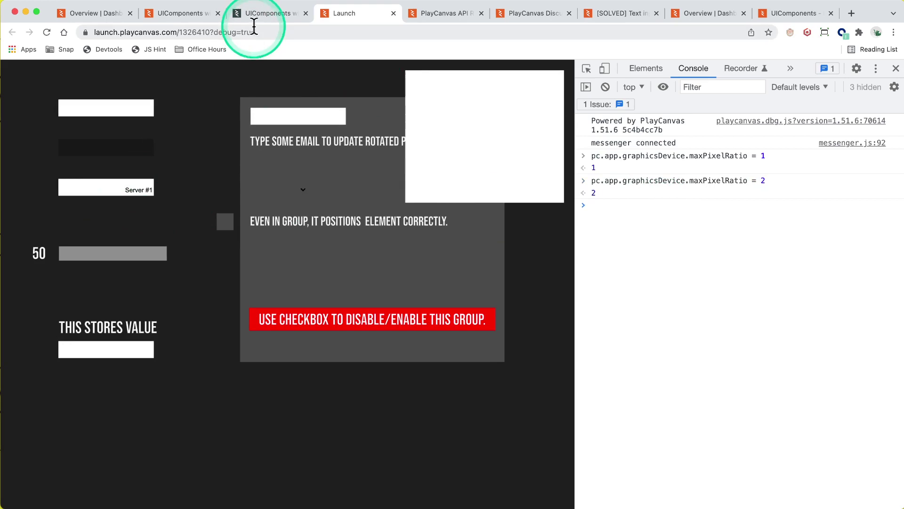
Step: Return to Input.js and scroll down to the updateStyle function
{"action": "left_click", "coordinate": [268, 13]}
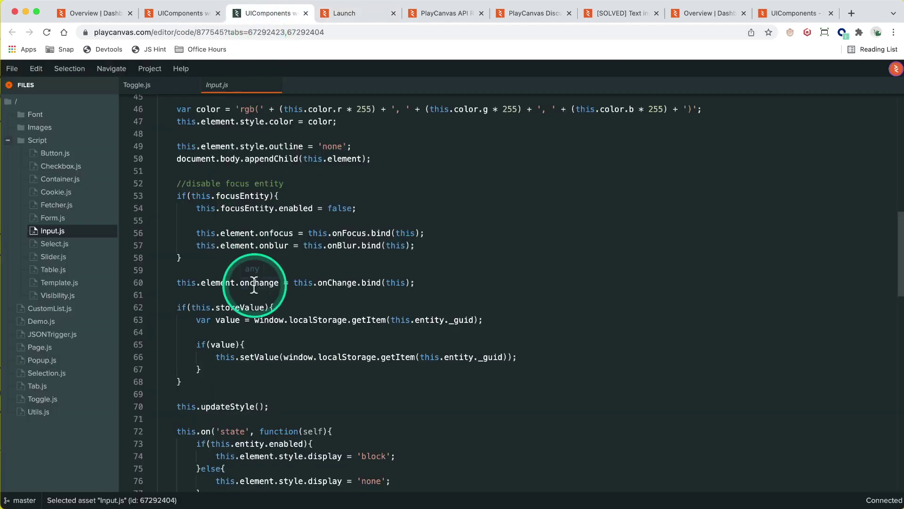
{"action": "scroll", "scroll_direction": "down", "scroll_amount": 3}
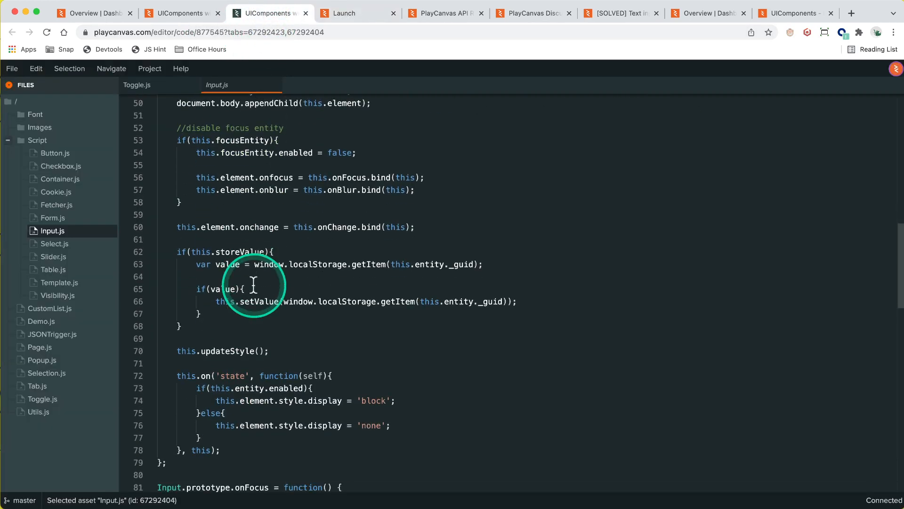
{"action": "scroll", "scroll_direction": "down", "scroll_amount": 3}
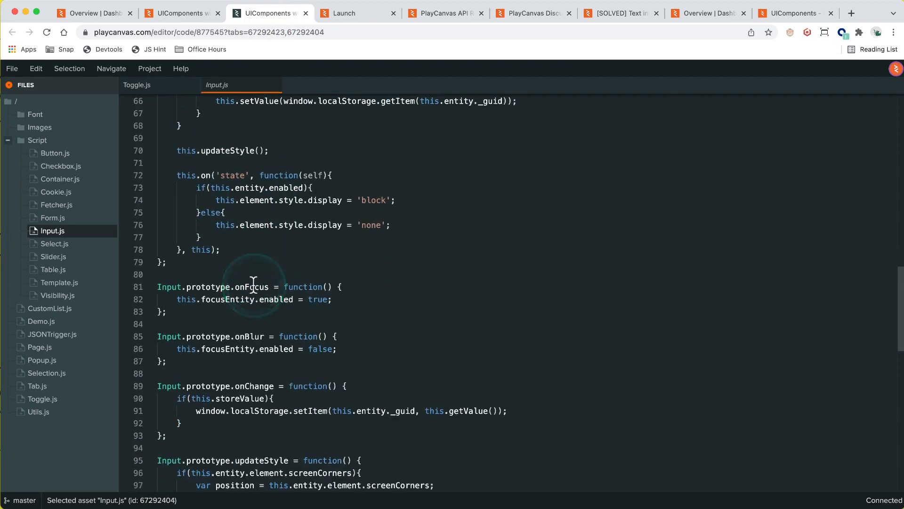
{"action": "scroll", "scroll_direction": "down", "scroll_amount": 3}
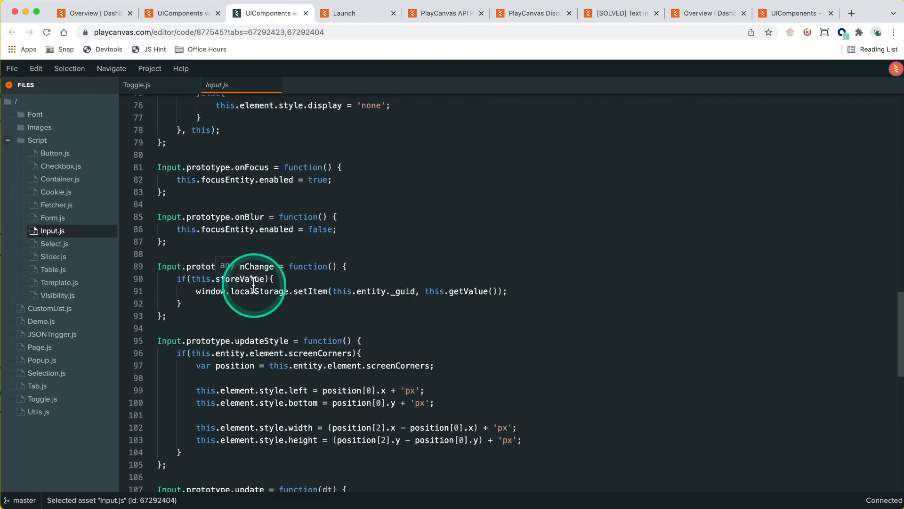
{"action": "mouse_move", "coordinate": [256, 291]}
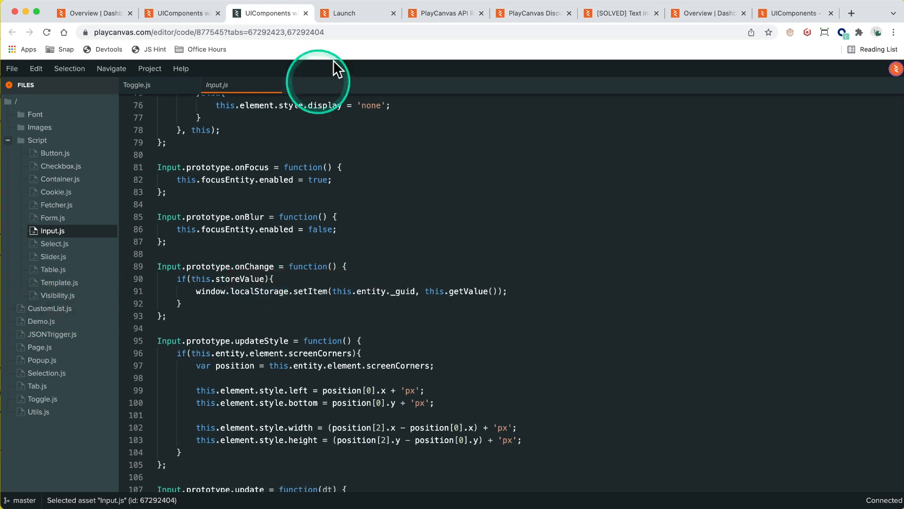
{"action": "mouse_move", "coordinate": [101, 286]}
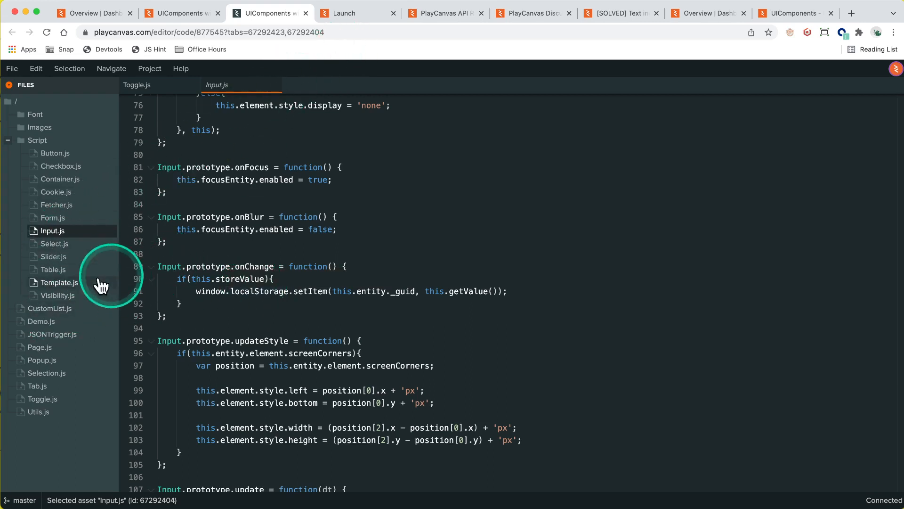
{"action": "scroll", "scroll_direction": "down", "scroll_amount": 3}
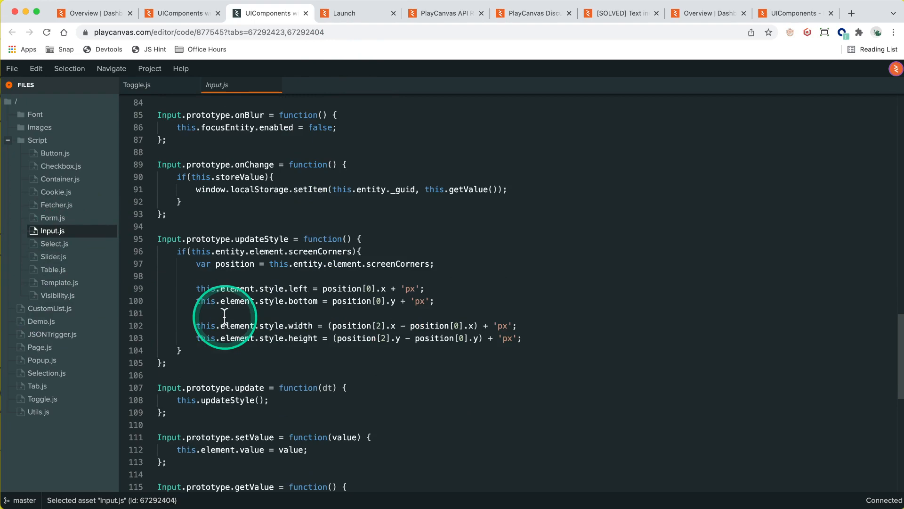
{"action": "scroll", "scroll_direction": "up", "scroll_amount": 3}
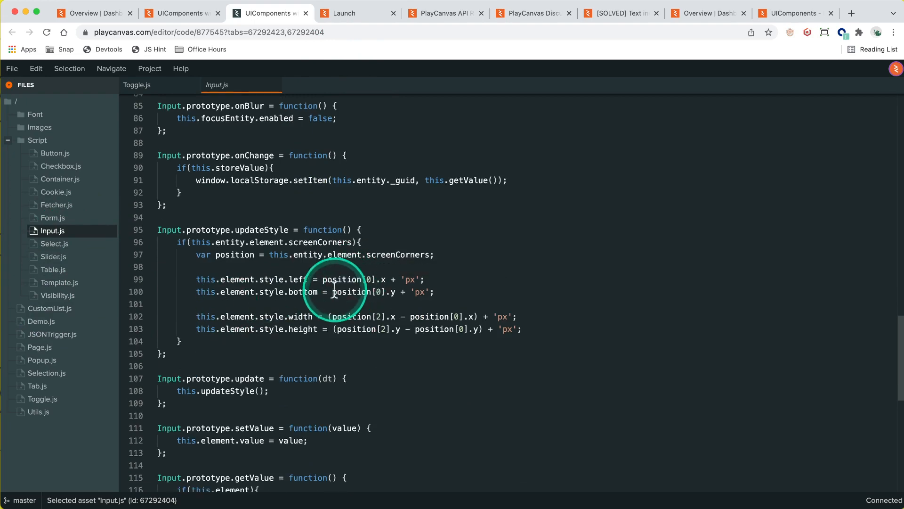
{"action": "scroll", "scroll_direction": "down", "scroll_amount": 3}
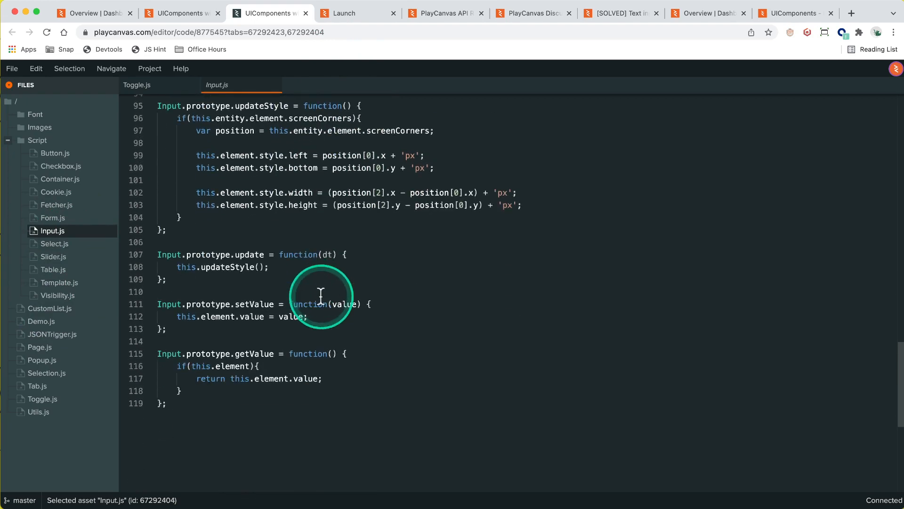
{"action": "scroll", "scroll_direction": "up", "scroll_amount": 3}
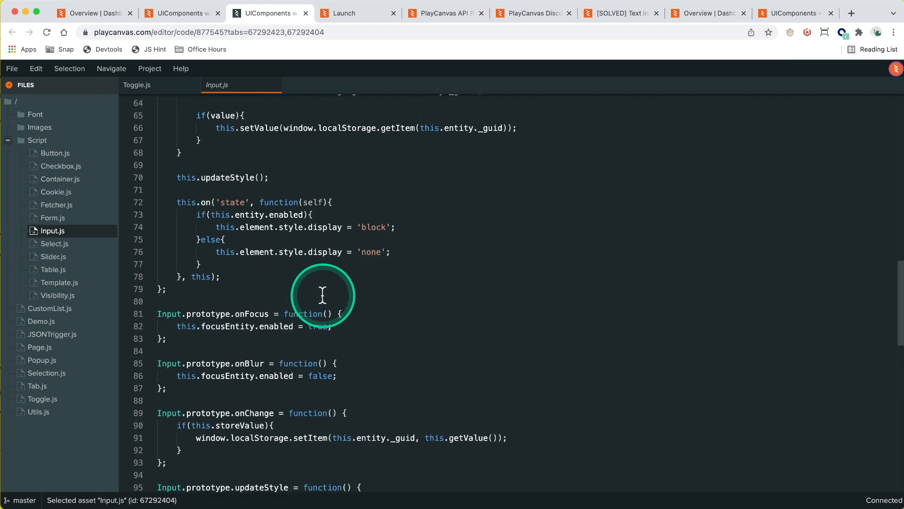
{"action": "scroll", "scroll_direction": "down", "scroll_amount": 3}
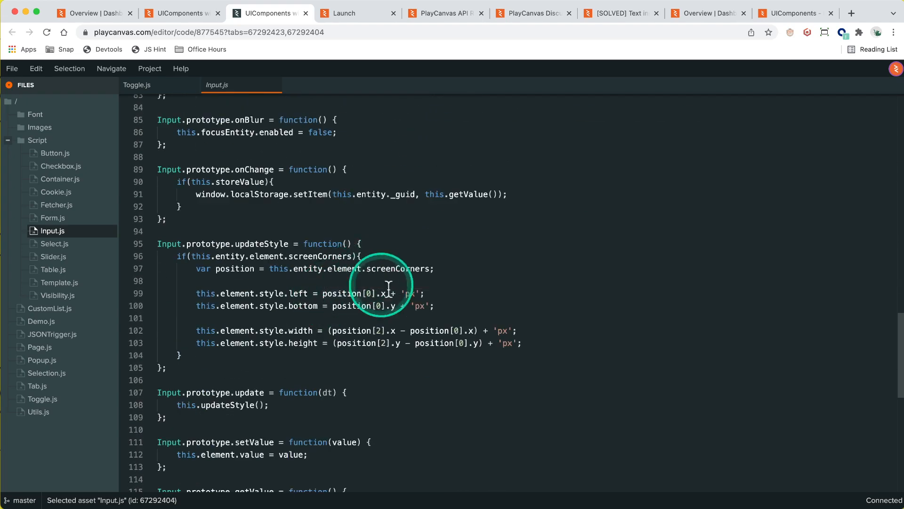
{"action": "mouse_move", "coordinate": [403, 269]}
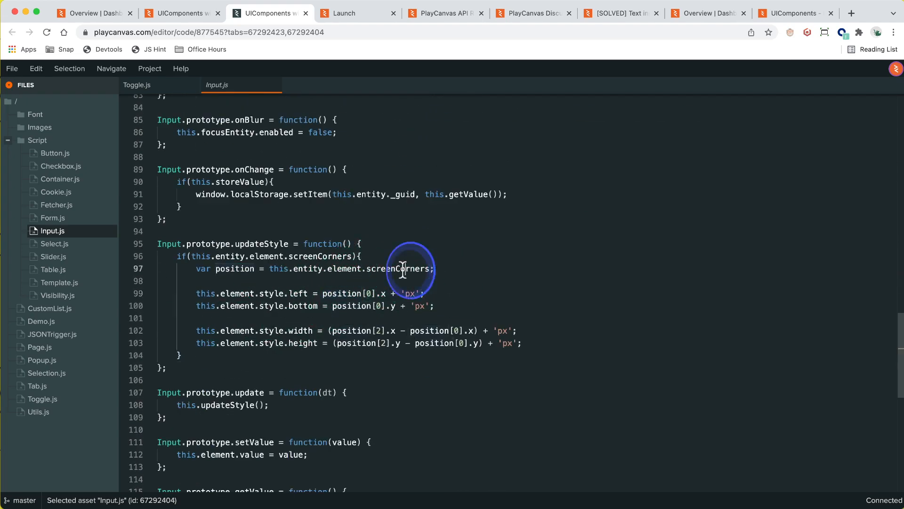
Step: Highlight screenCorners on line 97, then scroll back up toward the initialize code
{"action": "double_click", "coordinate": [399, 268]}
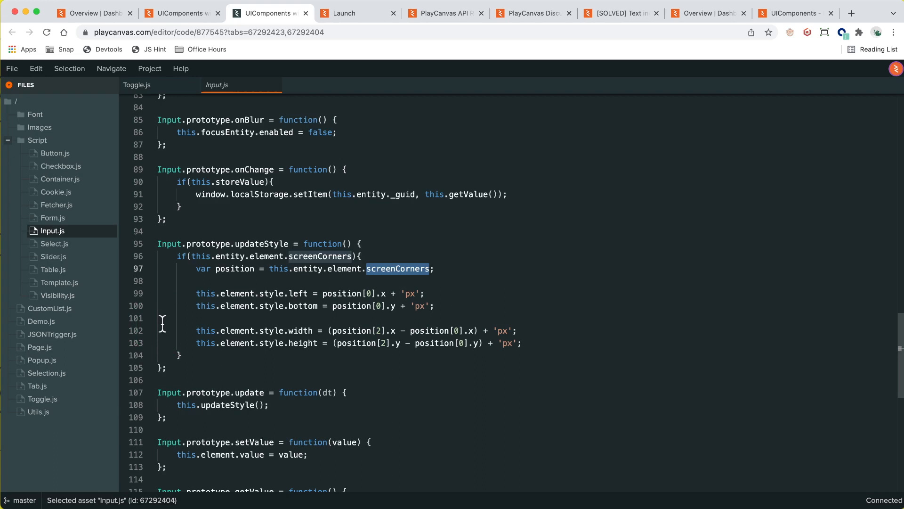
{"action": "left_click", "coordinate": [408, 282]}
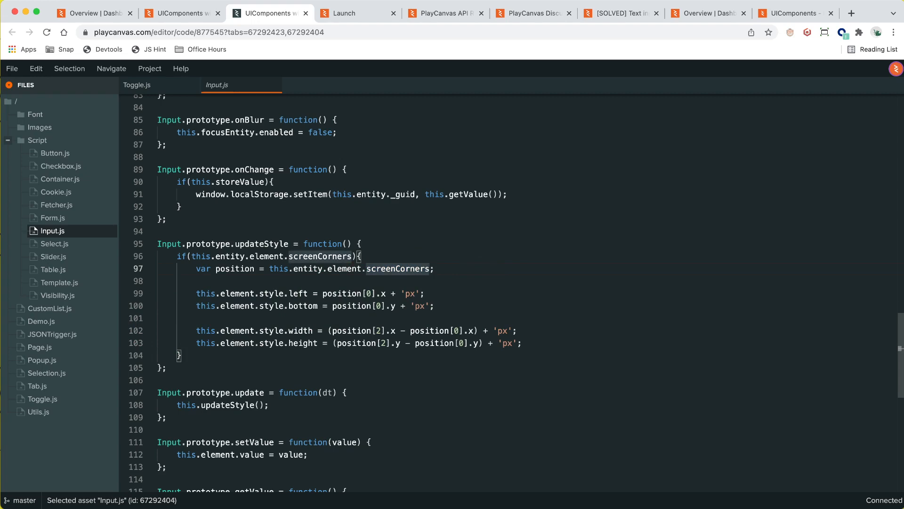
{"action": "scroll", "scroll_direction": "up", "scroll_amount": 3}
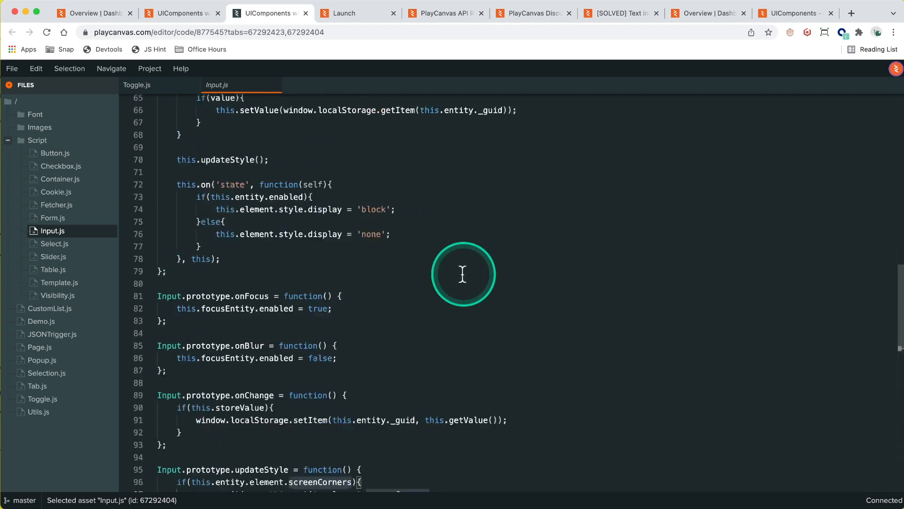
{"action": "scroll", "scroll_direction": "up", "scroll_amount": 3}
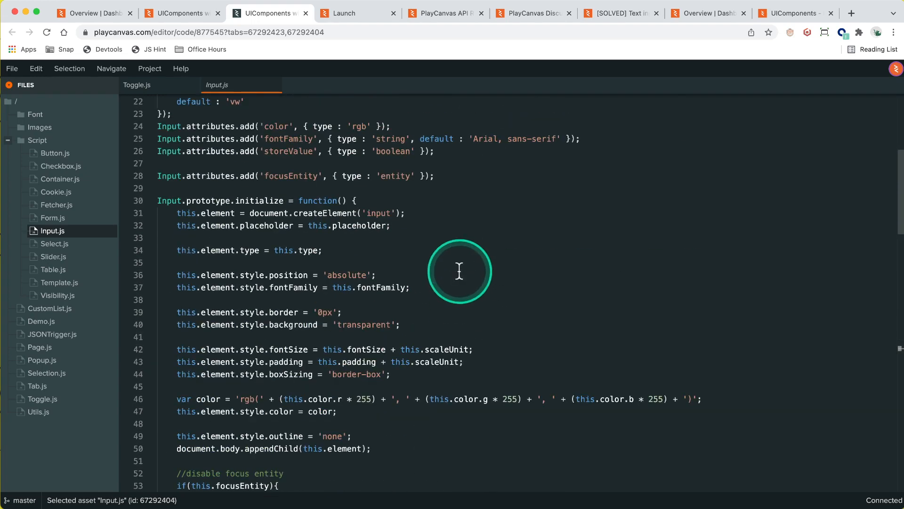
{"action": "scroll", "scroll_direction": "down", "scroll_amount": 3}
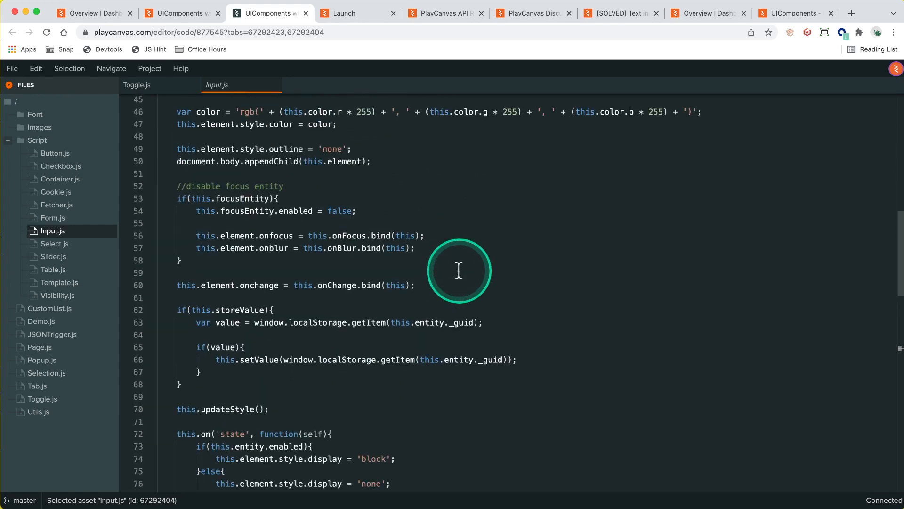
{"action": "scroll", "scroll_direction": "down", "scroll_amount": 3}
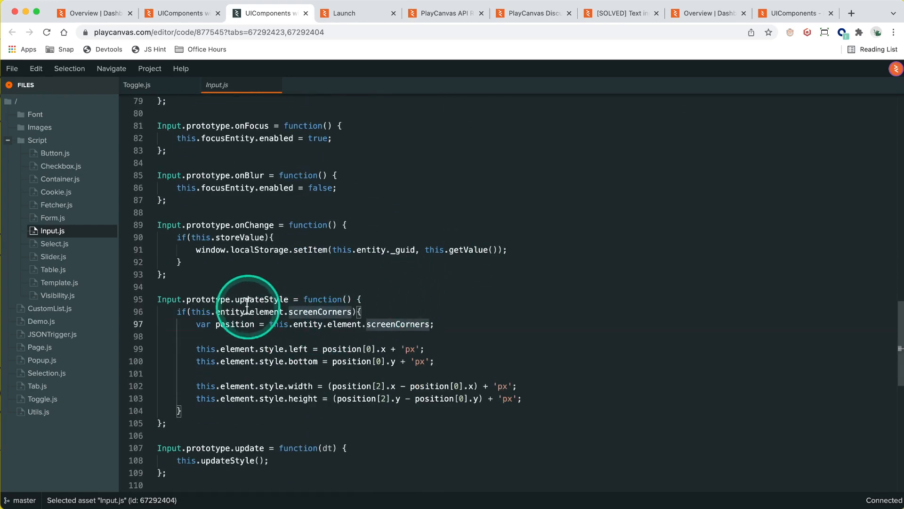
{"action": "mouse_move", "coordinate": [259, 298]}
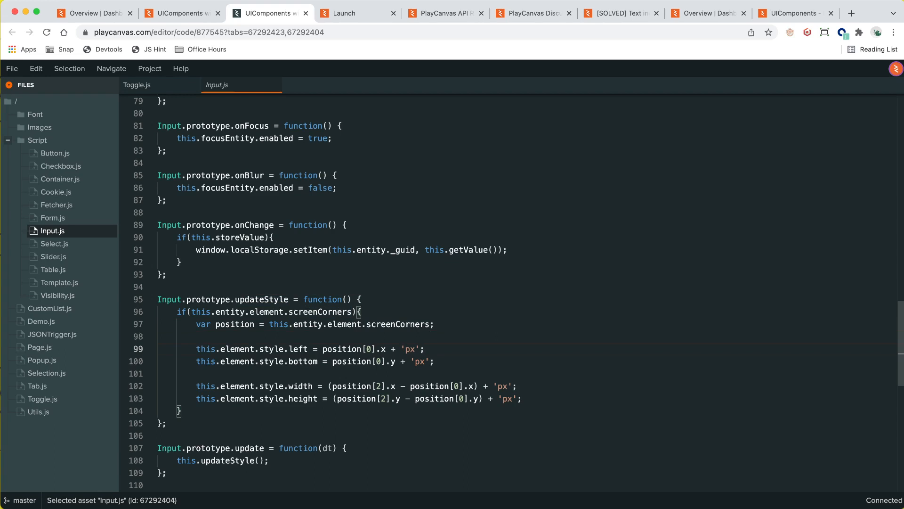
{"action": "mouse_move", "coordinate": [346, 312]}
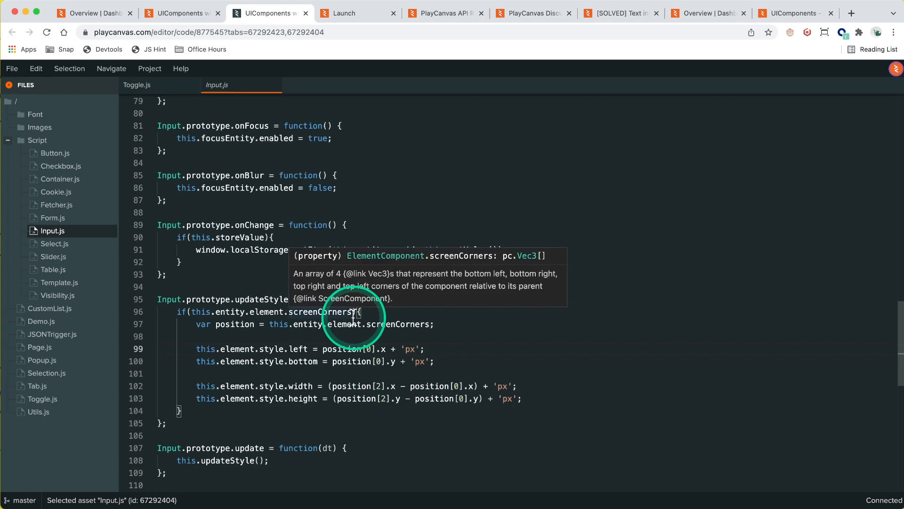
{"action": "mouse_move", "coordinate": [352, 319]}
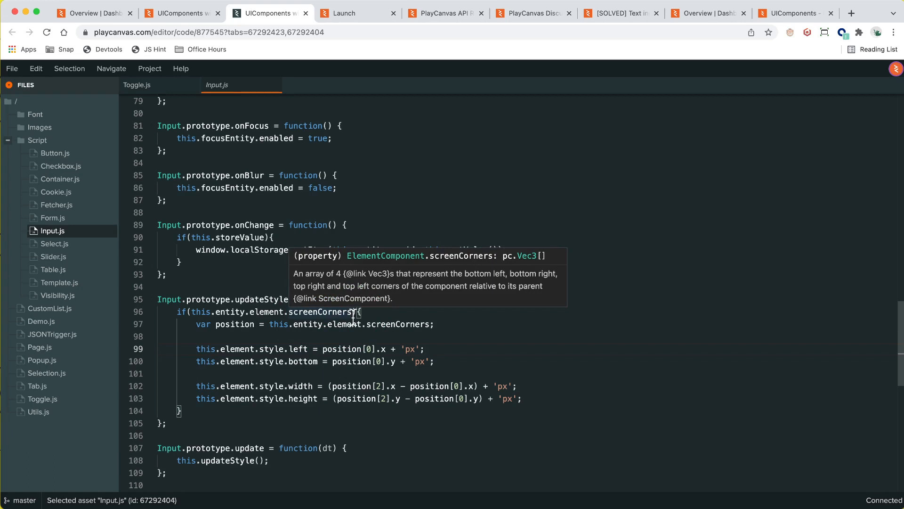
{"action": "left_click", "coordinate": [385, 385]}
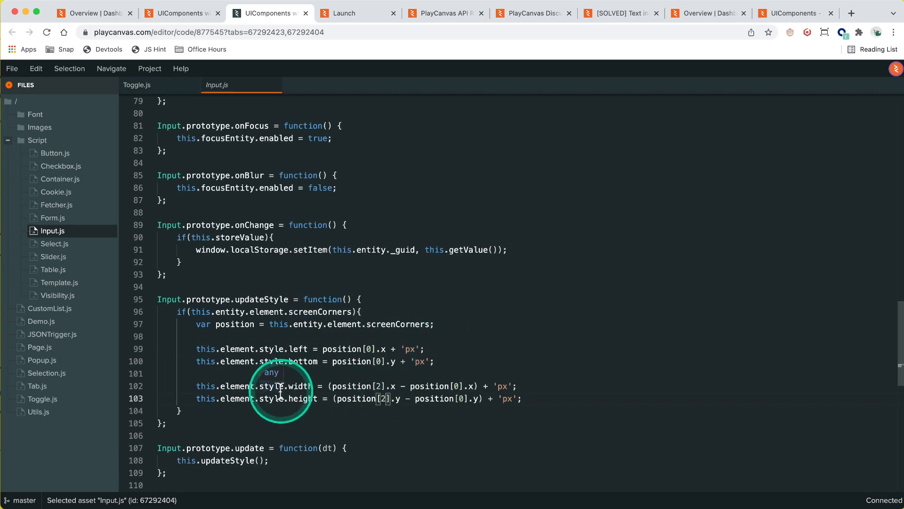
{"action": "mouse_move", "coordinate": [281, 281]}
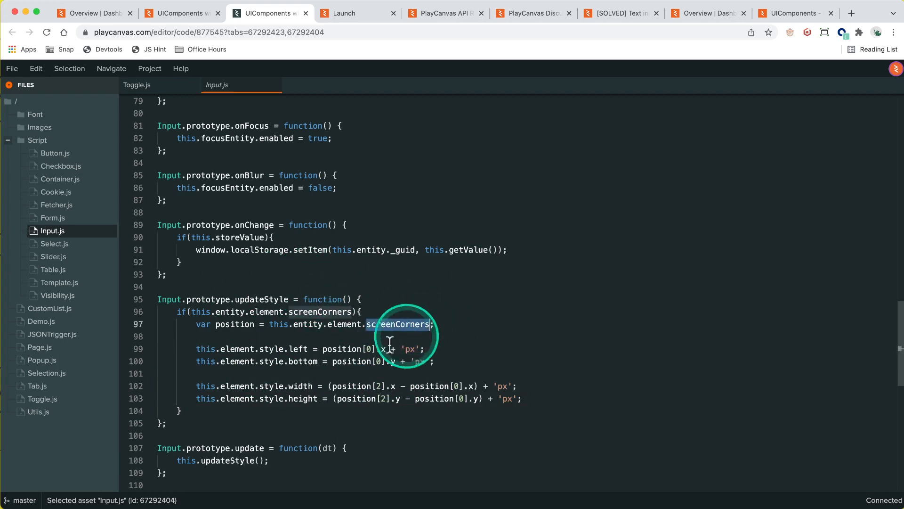
{"action": "mouse_move", "coordinate": [376, 141]}
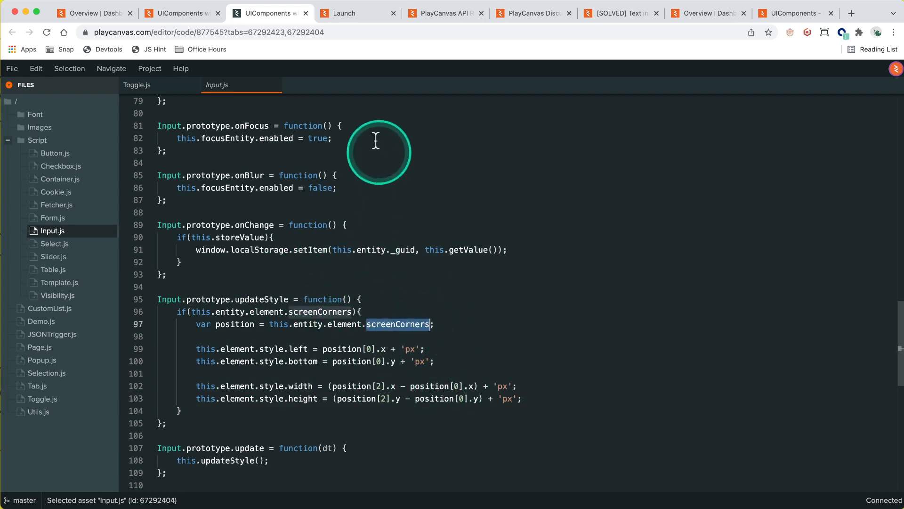
Step: Test the launched app's top input field and Server #1 dropdown at pixel ratio 2
{"action": "left_click", "coordinate": [358, 13]}
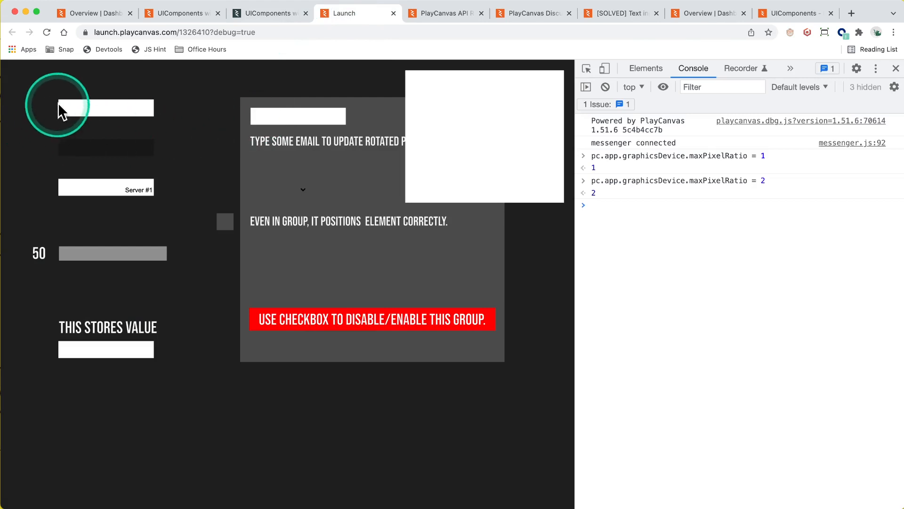
{"action": "mouse_move", "coordinate": [160, 119]}
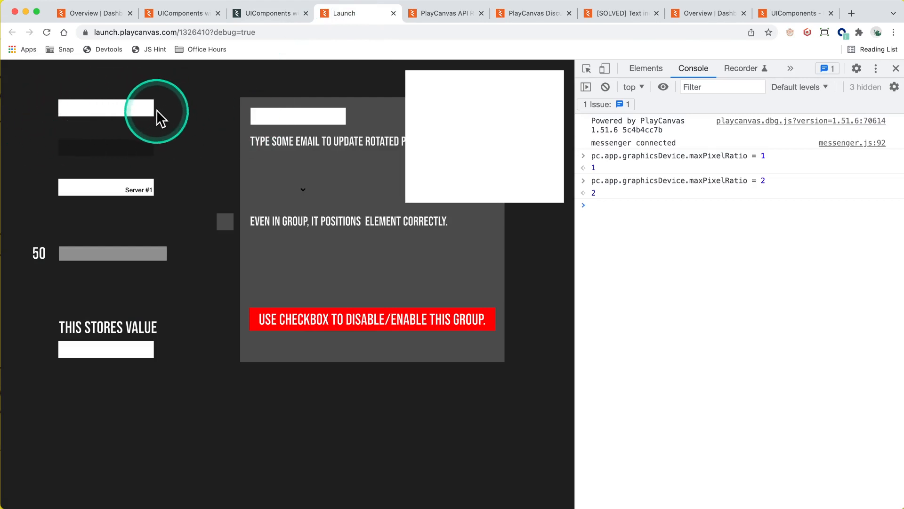
{"action": "mouse_move", "coordinate": [157, 105]}
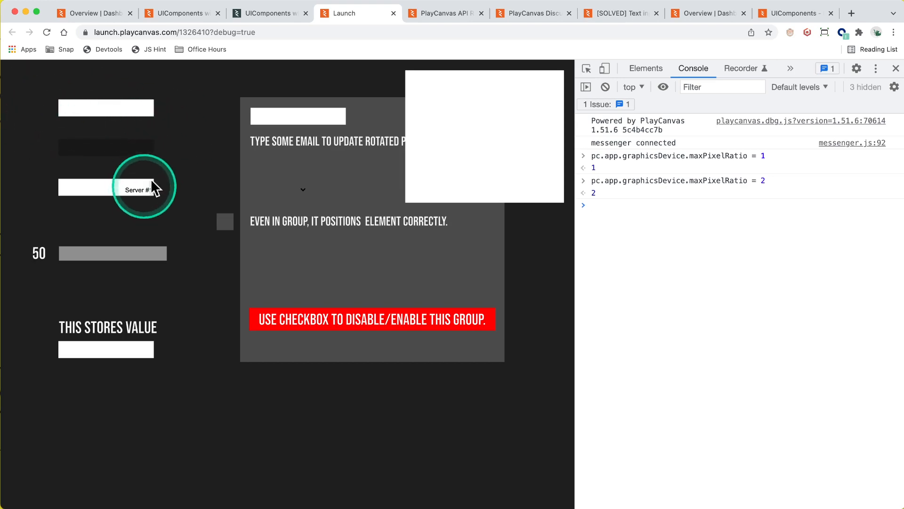
{"action": "left_click", "coordinate": [266, 12]}
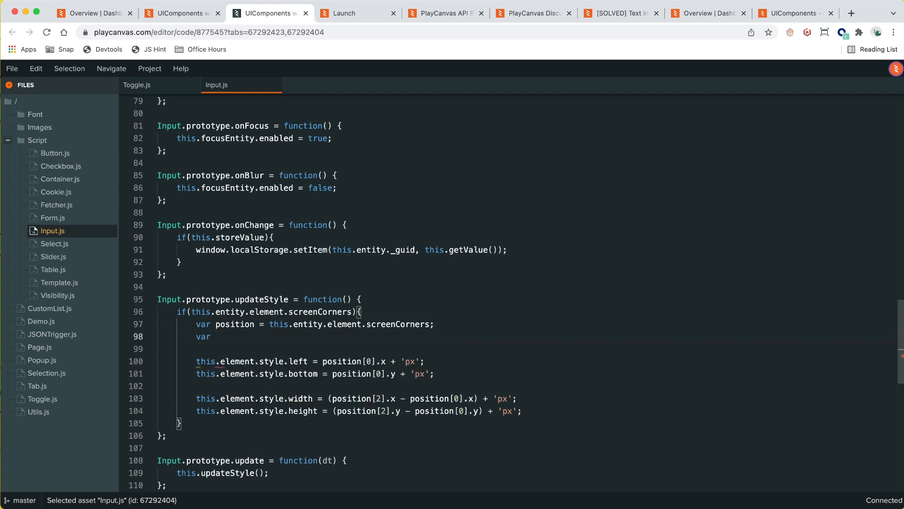
Step: On line 98 of Input.js, add var devicePixelRatio = this.app.graphicsDevice.maxPixelRatio
{"action": "type", "text": "devicePixe"}
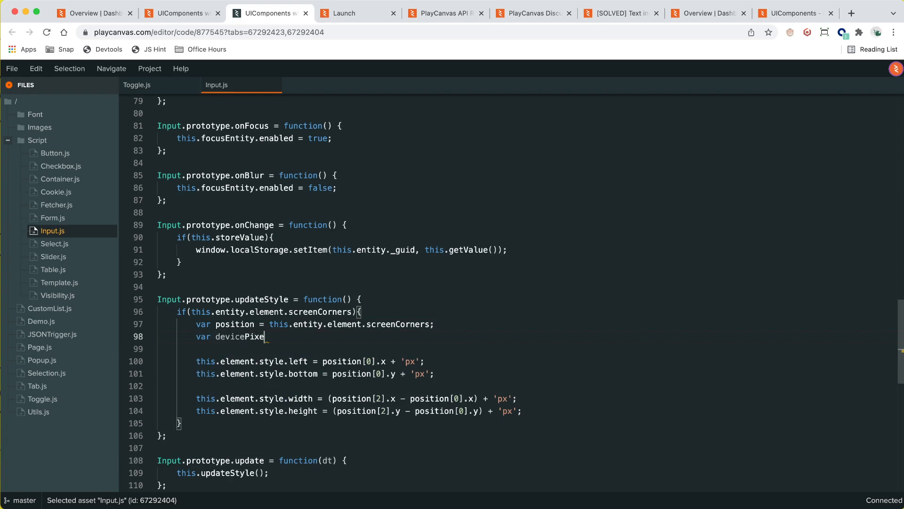
{"action": "type", "text": "lRatio ="}
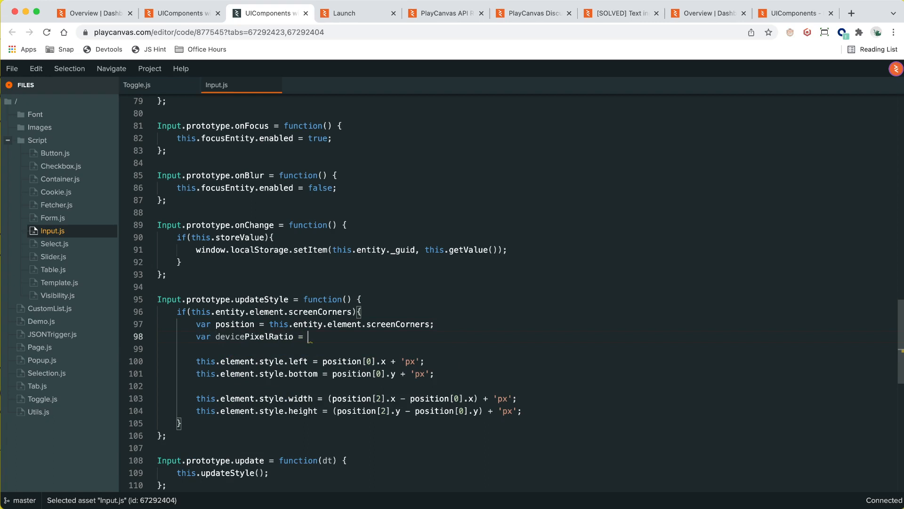
{"action": "type", "text": "this."}
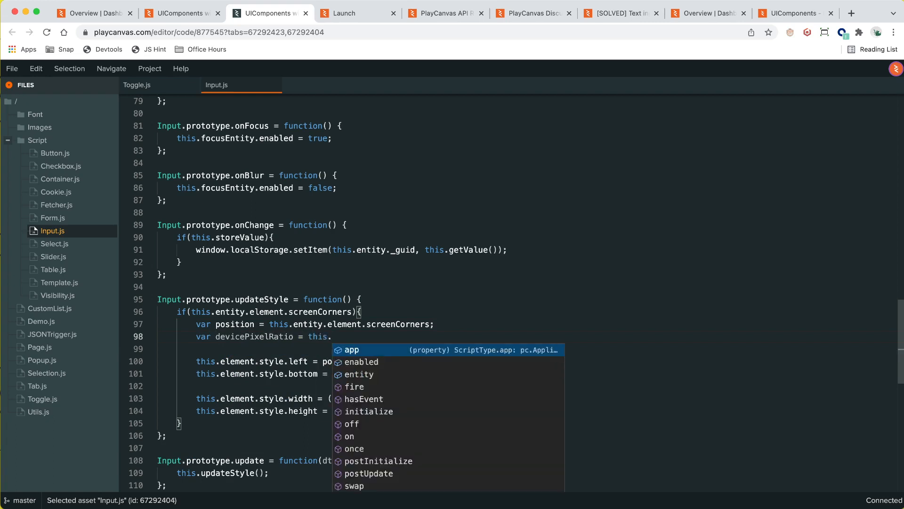
{"action": "type", "text": "ap"}
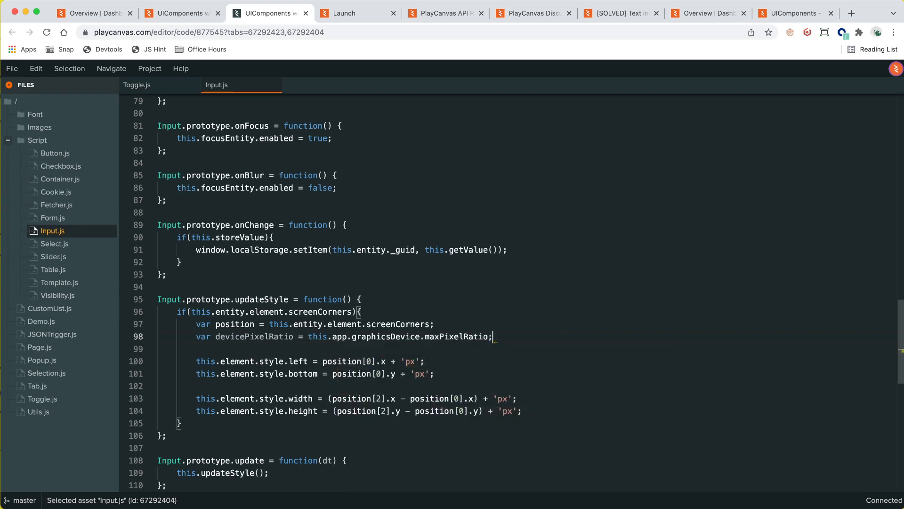
{"action": "left_click", "coordinate": [399, 361]}
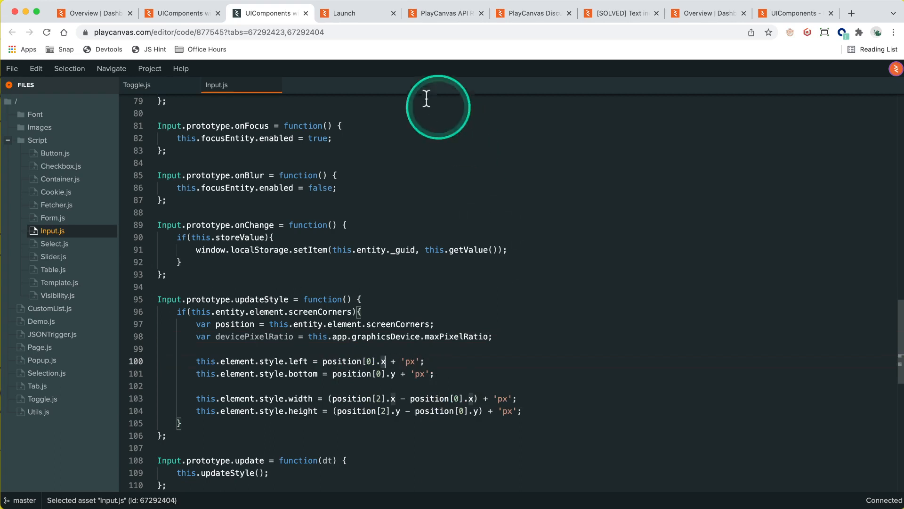
{"action": "left_click", "coordinate": [345, 13]}
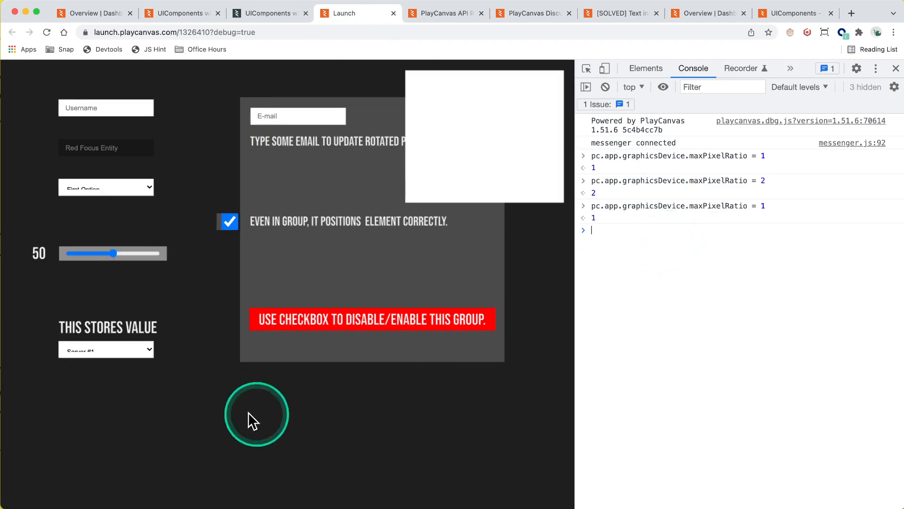
Step: Test the Server dropdown at pixel ratio 1, keeping Server #1, then return to the editor
{"action": "left_click", "coordinate": [106, 349]}
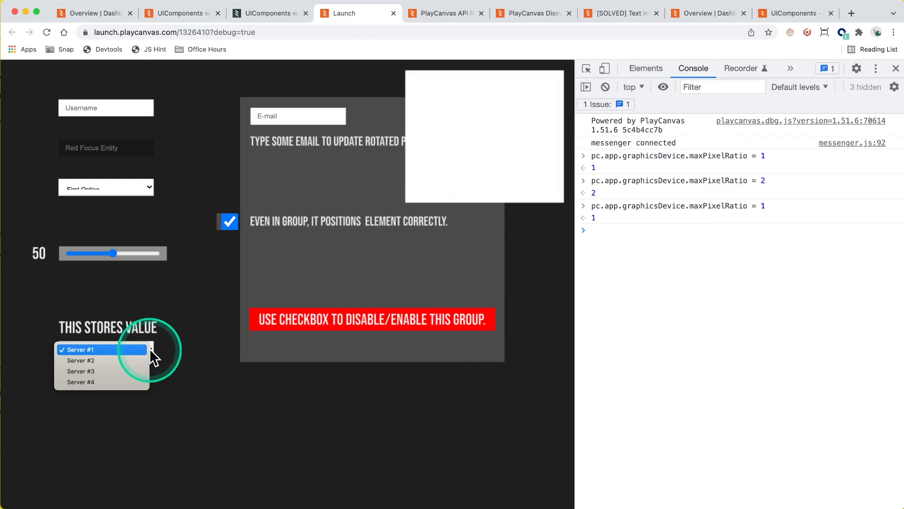
{"action": "left_click", "coordinate": [80, 349]}
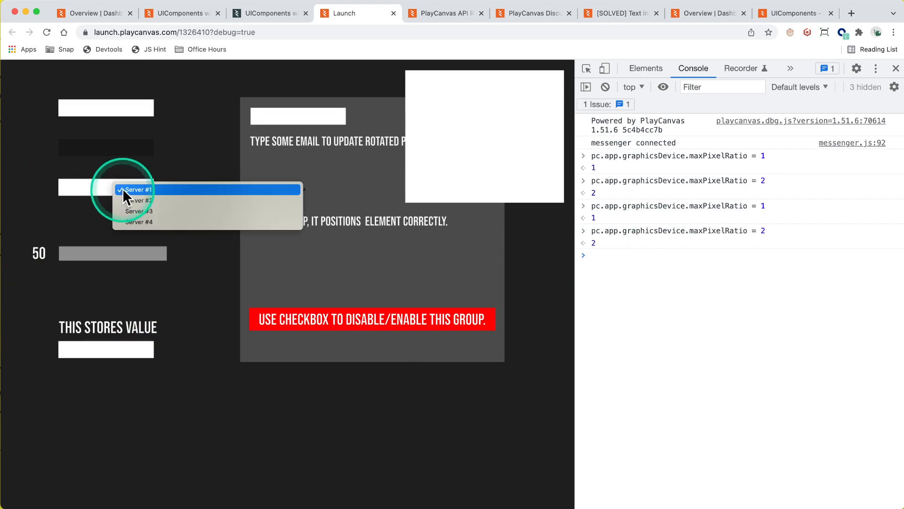
{"action": "mouse_move", "coordinate": [151, 174]}
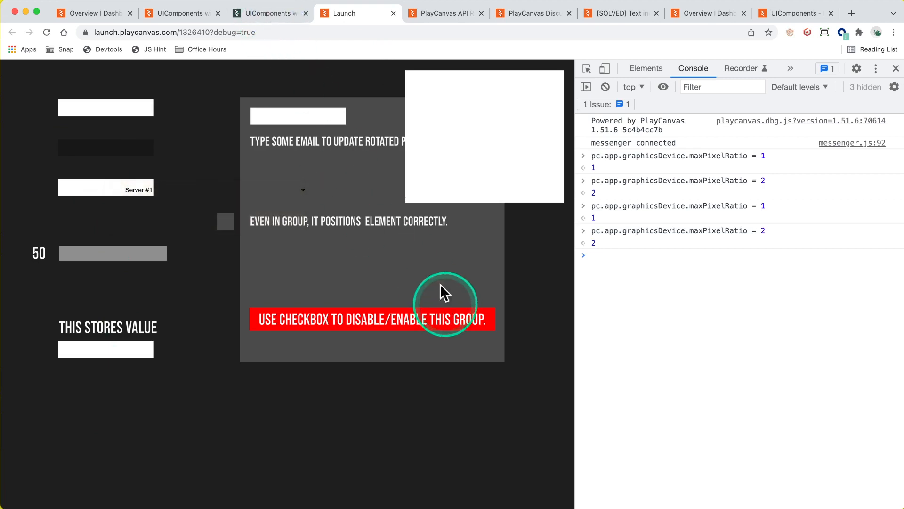
{"action": "left_click", "coordinate": [262, 13]}
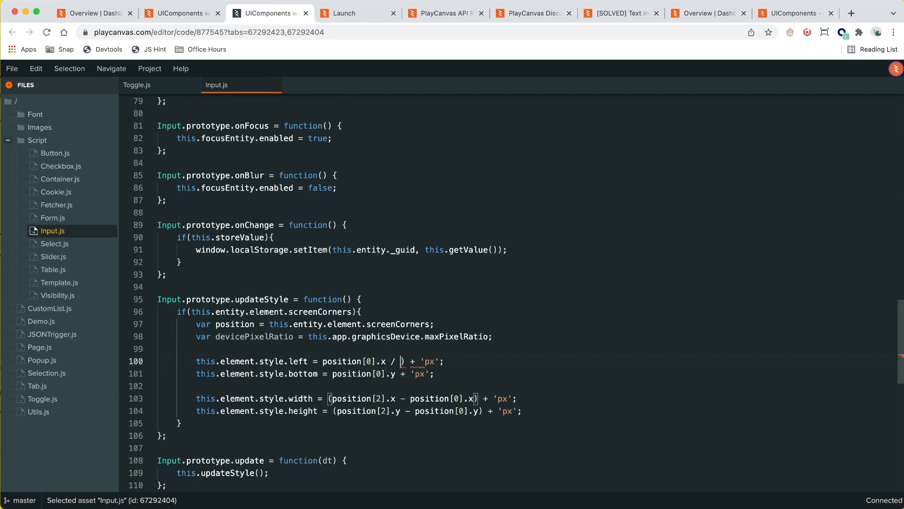
Step: Divide the input's left, bottom, width and height by devicePixelRatio in Input.js and save
{"action": "type", "text": "devicePixelRatio"}
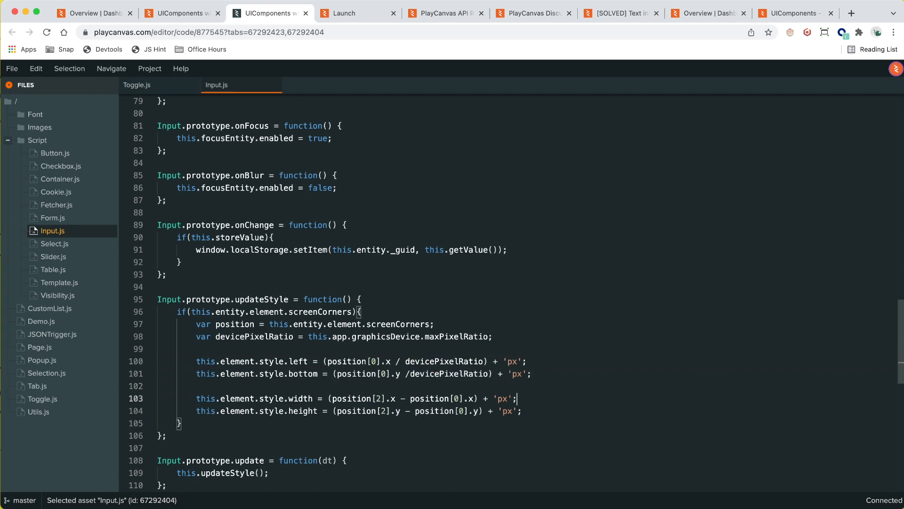
{"action": "type", "text": "/ 2"}
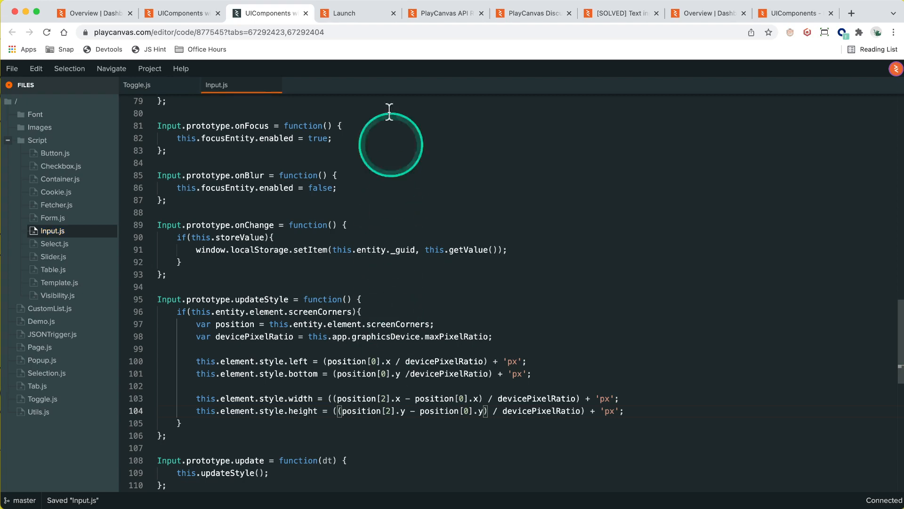
{"action": "left_click", "coordinate": [357, 13]}
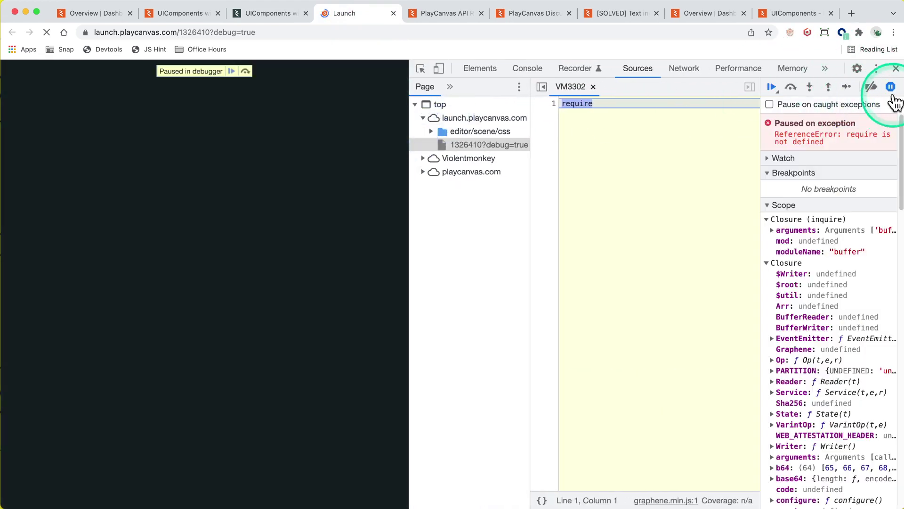
Step: Resume the reloaded app from its paused exception in the DevTools debugger
{"action": "left_click", "coordinate": [772, 87]}
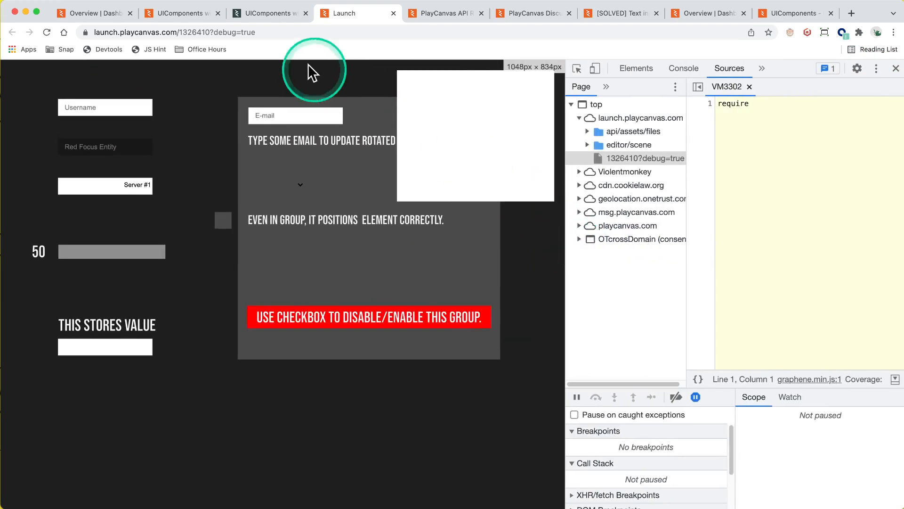
{"action": "mouse_move", "coordinate": [264, 12]}
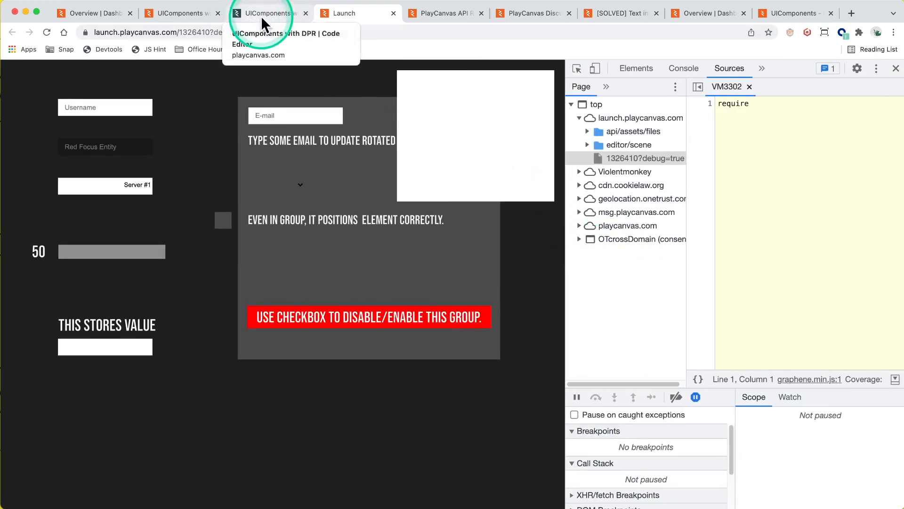
Step: Set maxPixelRatio to 1 then 2 in the console and confirm the inputs stay in place
{"action": "left_click", "coordinate": [266, 13]}
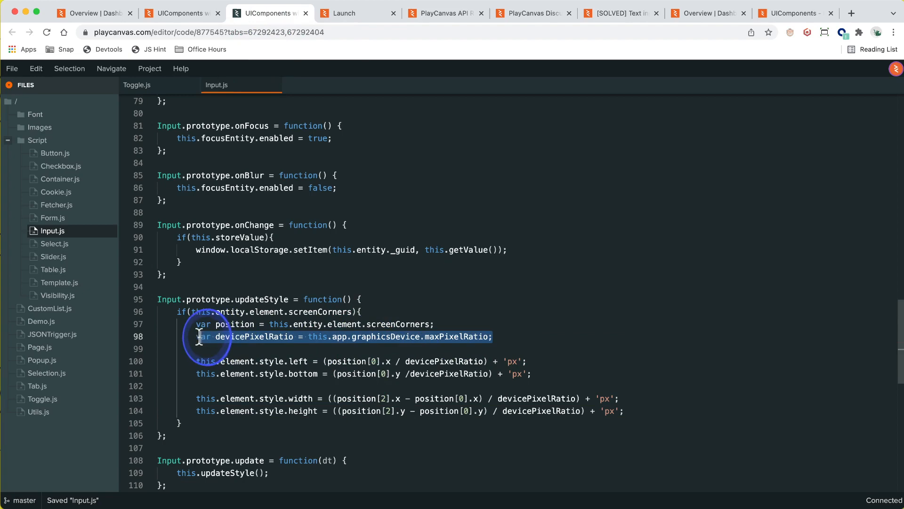
{"action": "left_click", "coordinate": [344, 13]}
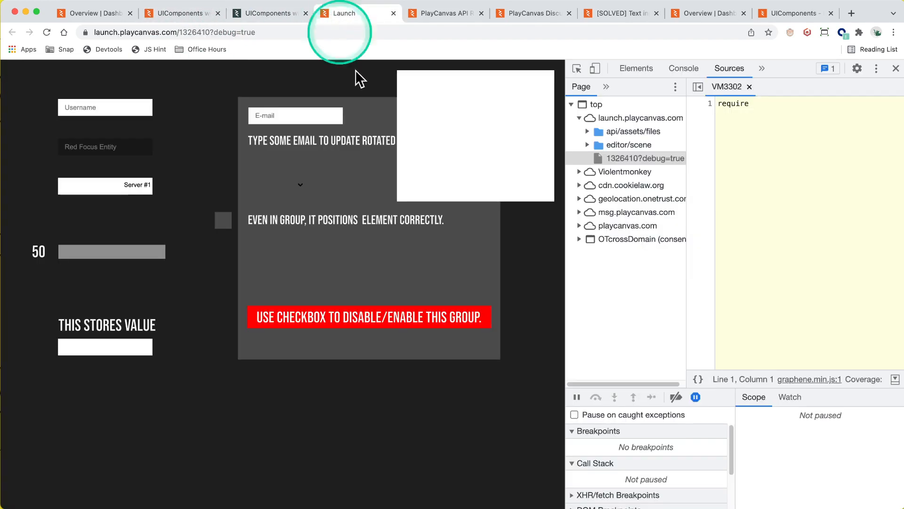
{"action": "left_click", "coordinate": [683, 68]}
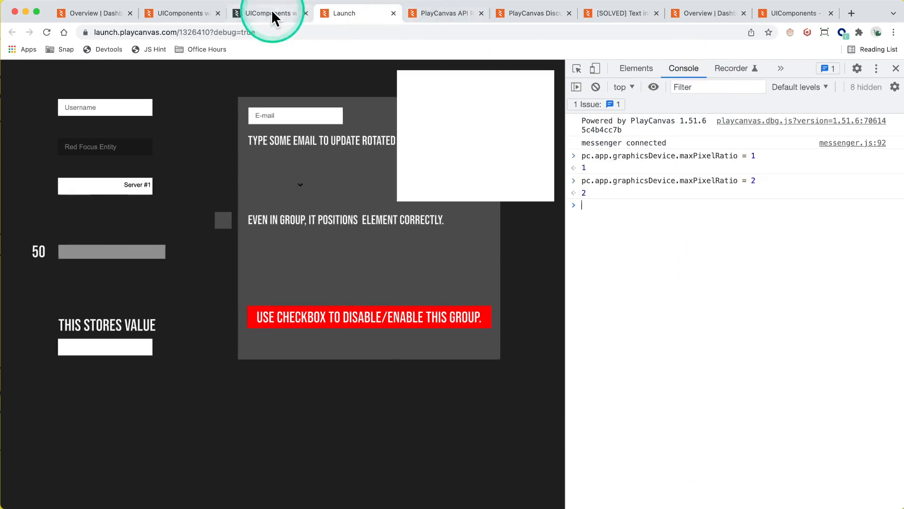
{"action": "left_click", "coordinate": [268, 13]}
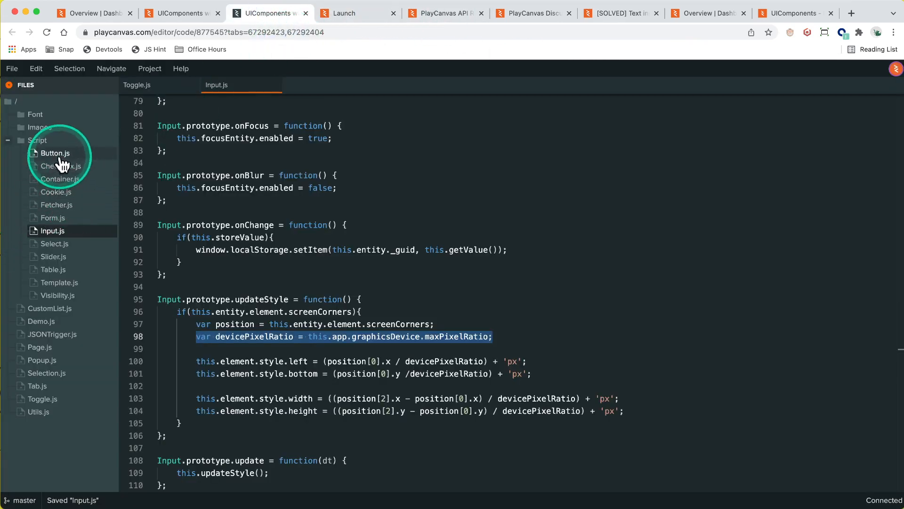
Step: Open Button.js, jump between its 'style' matches and scroll through the file
{"action": "left_click", "coordinate": [55, 152]}
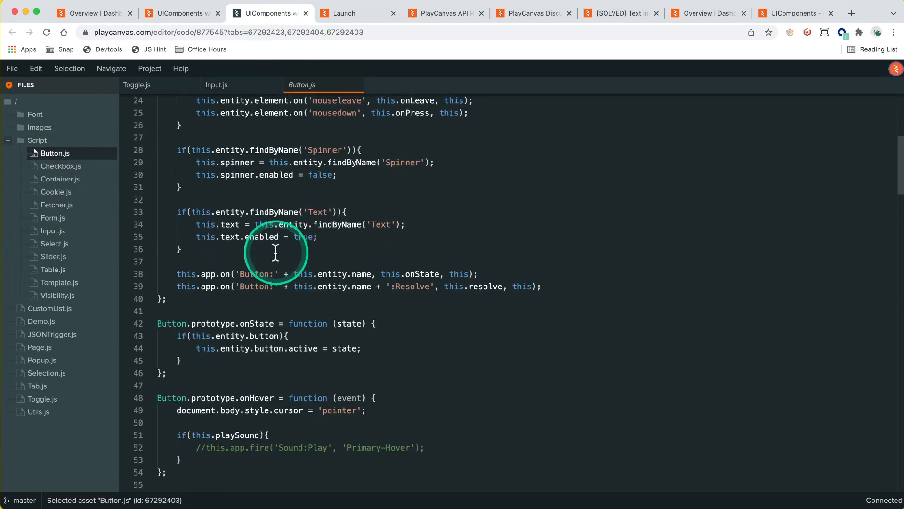
{"action": "scroll", "scroll_direction": "down", "scroll_amount": 3}
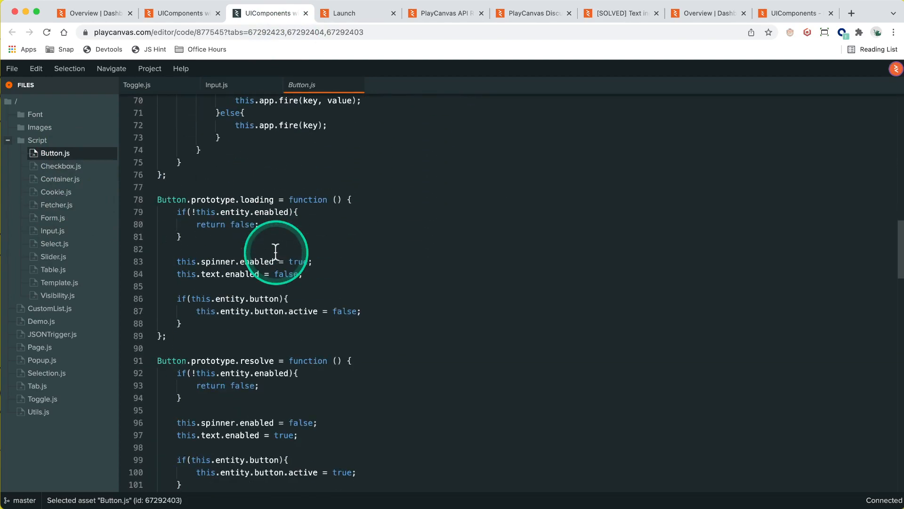
{"action": "scroll", "scroll_direction": "down", "scroll_amount": 3}
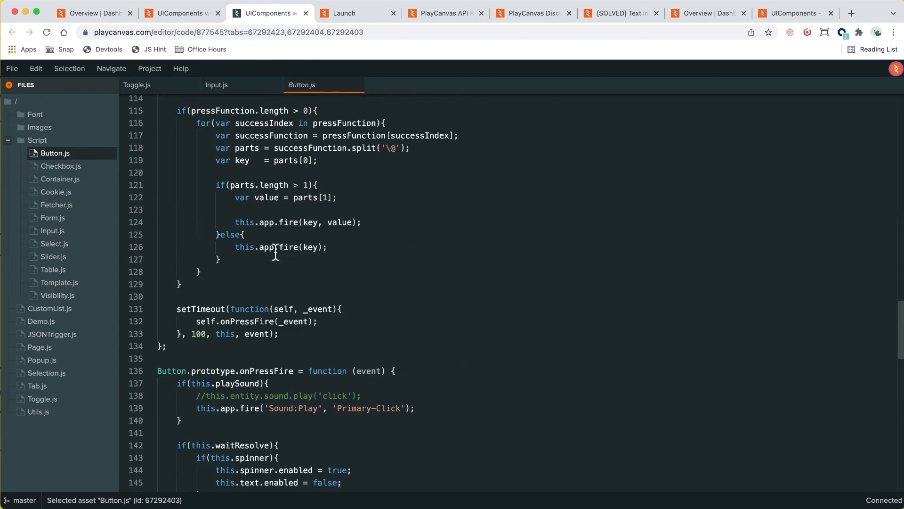
{"action": "scroll", "scroll_direction": "down", "scroll_amount": 3}
{"action": "type", "text": "style"}
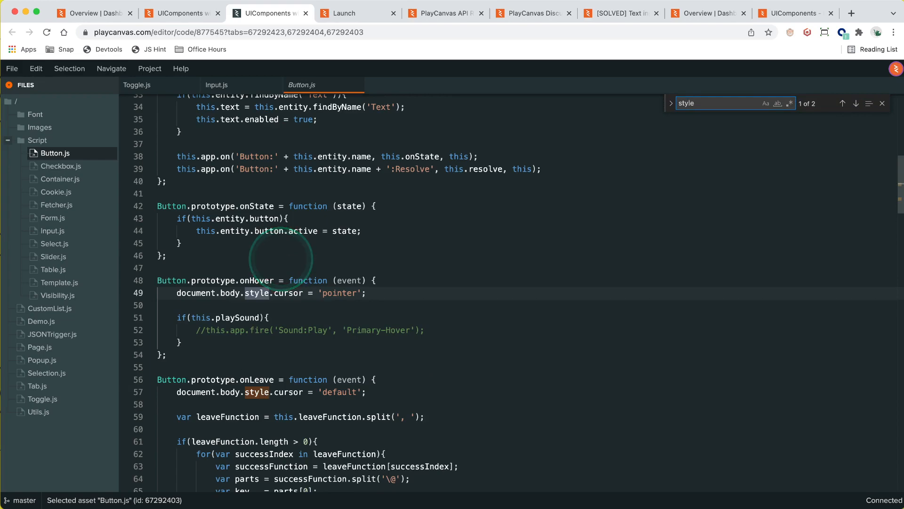
{"action": "left_click", "coordinate": [842, 103]}
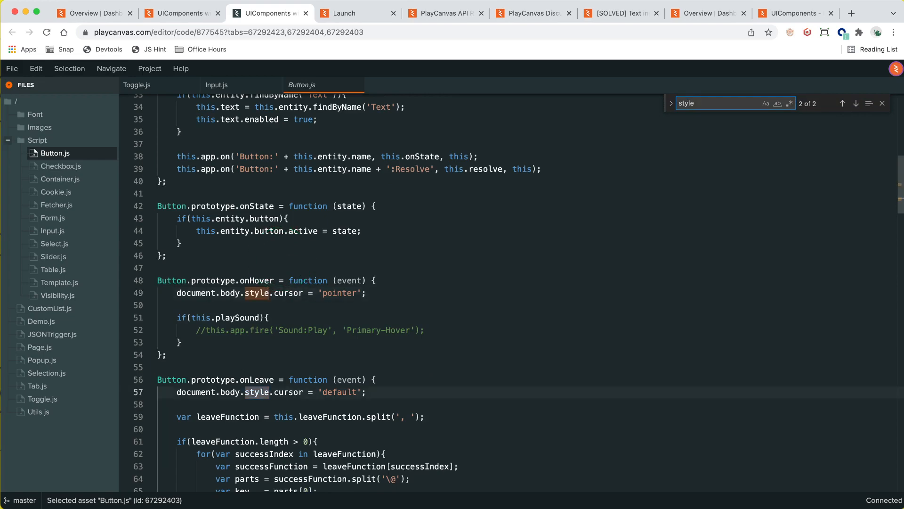
{"action": "scroll", "scroll_direction": "up", "scroll_amount": 3}
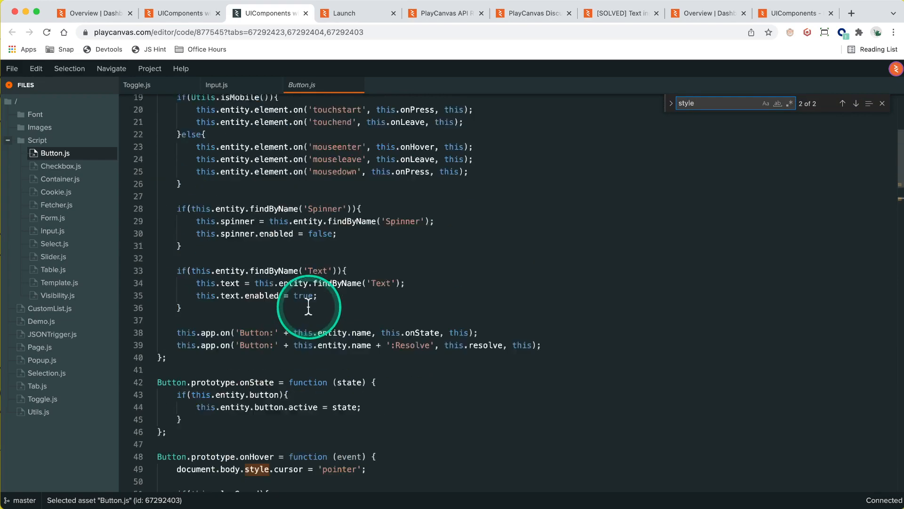
{"action": "scroll", "scroll_direction": "down", "scroll_amount": 3}
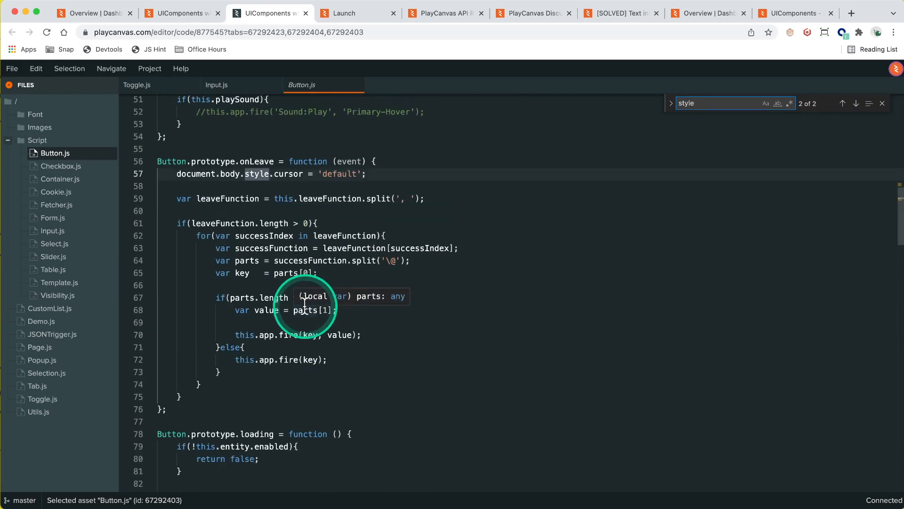
{"action": "scroll", "scroll_direction": "down", "scroll_amount": 3}
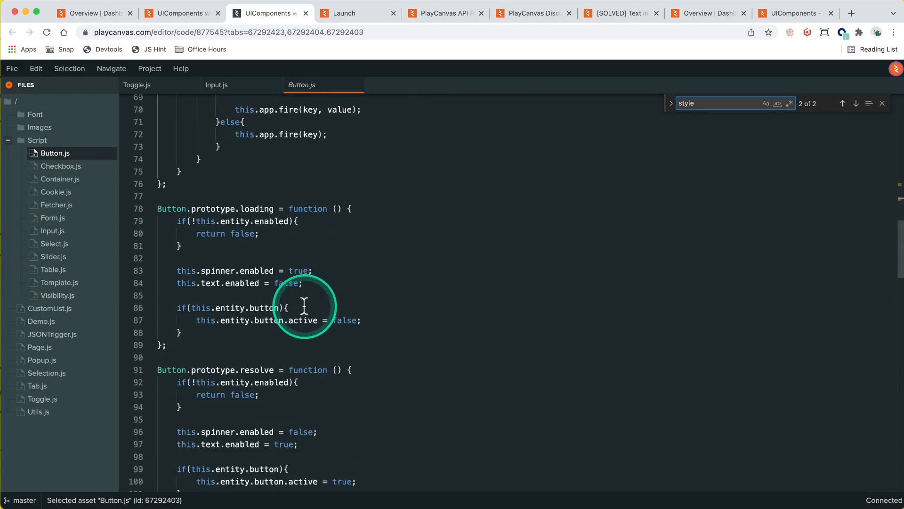
{"action": "scroll", "scroll_direction": "down", "scroll_amount": 3}
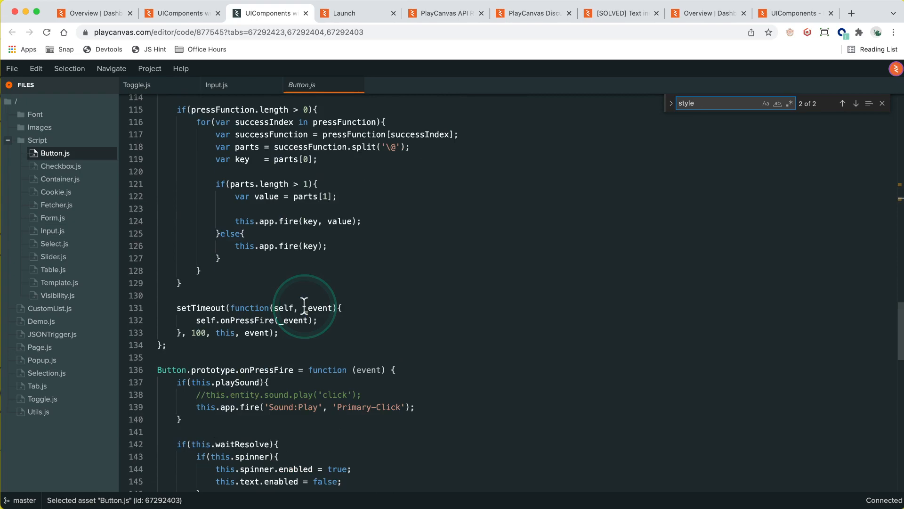
{"action": "scroll", "scroll_direction": "down", "scroll_amount": 3}
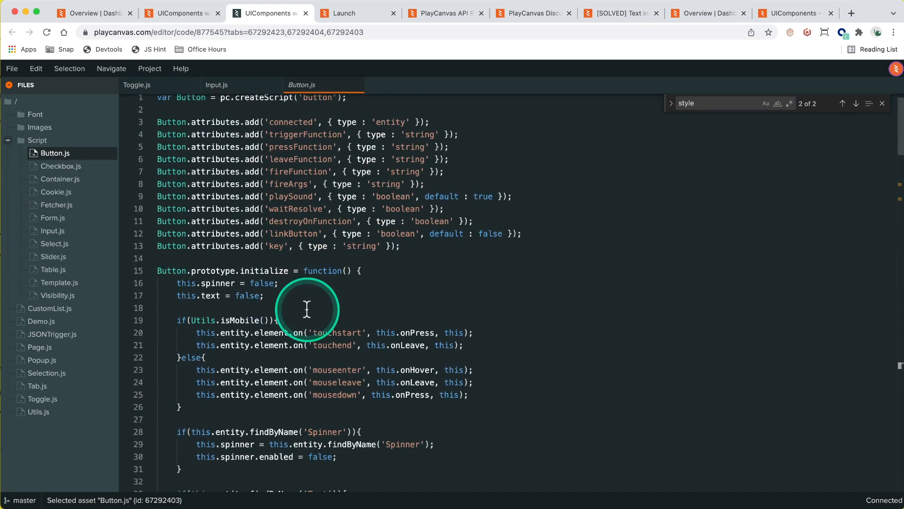
Step: Search Button.js for 'left', then 'style', revealing two cursor-style assignments
{"action": "type", "text": "left"}
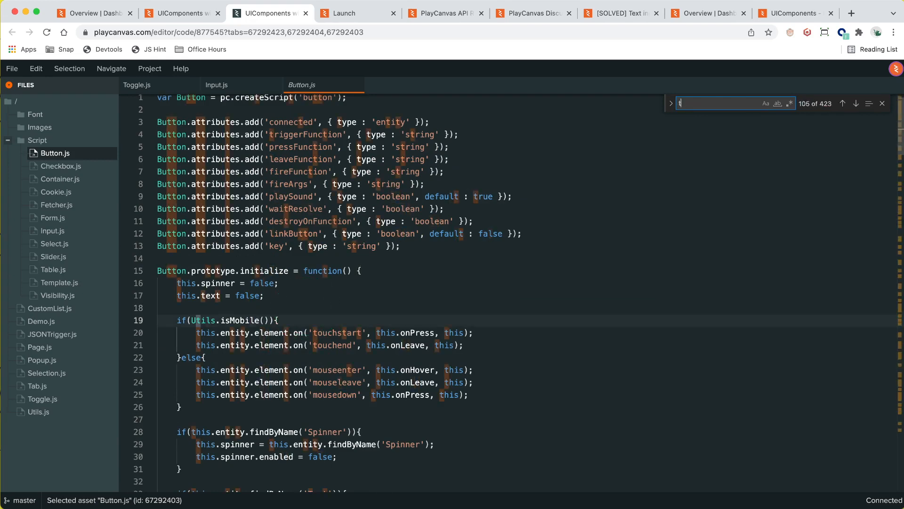
{"action": "type", "text": "sty"}
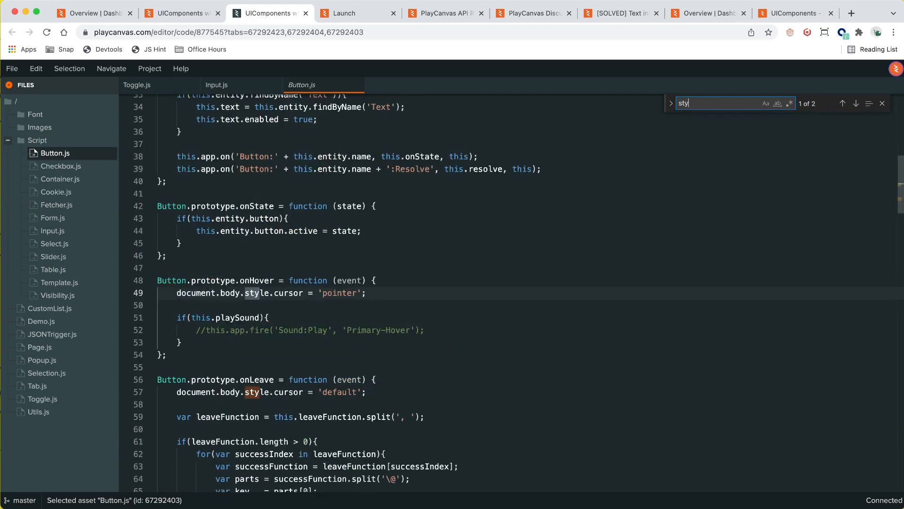
{"action": "type", "text": "le"}
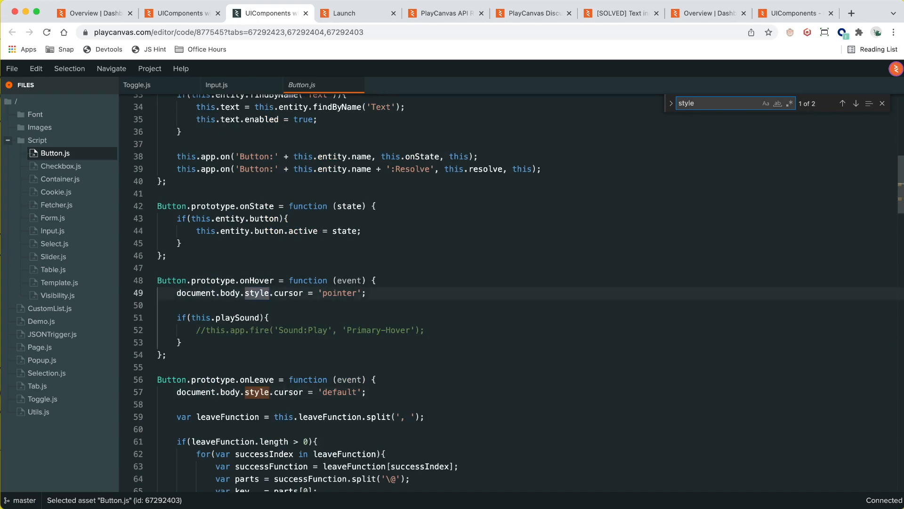
{"action": "scroll", "scroll_direction": "down", "scroll_amount": 3}
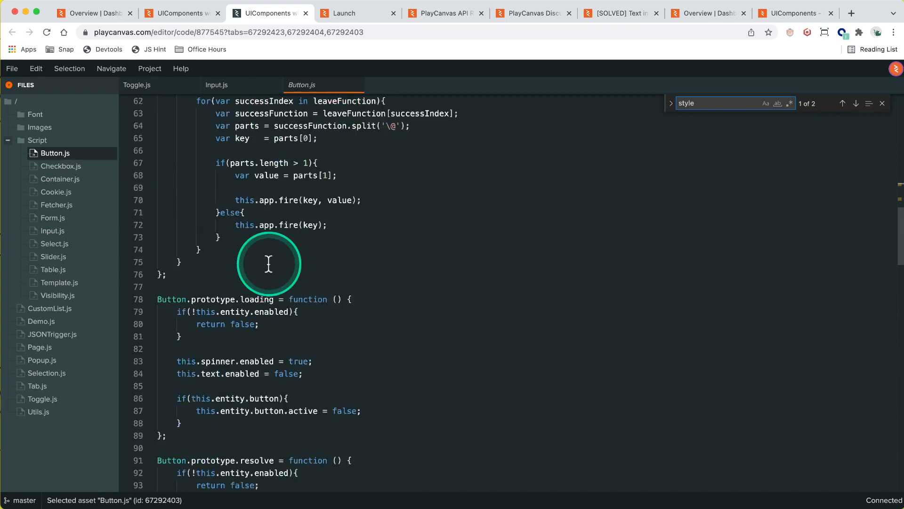
{"action": "scroll", "scroll_direction": "down", "scroll_amount": 3}
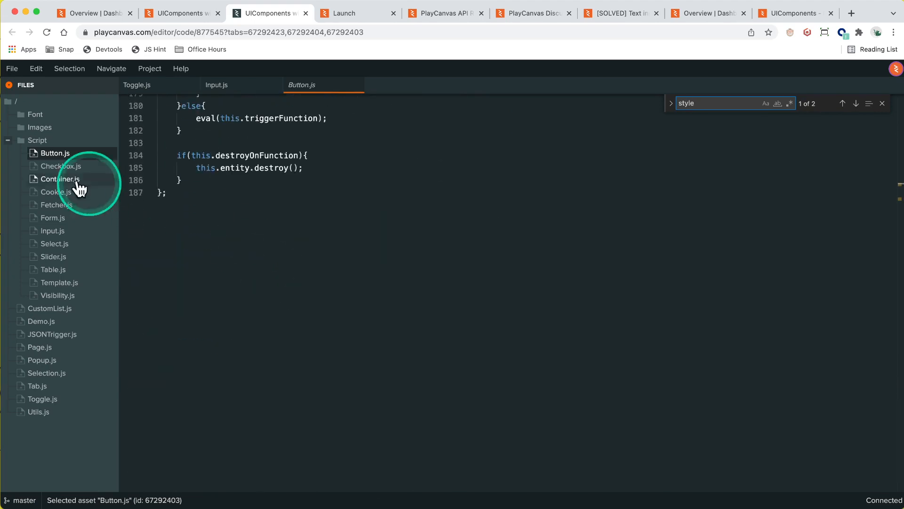
Step: Compare style usage in Checkbox.js, Button.js and Toggle.js, then return to Input.js's updateStyle
{"action": "left_click", "coordinate": [61, 167]}
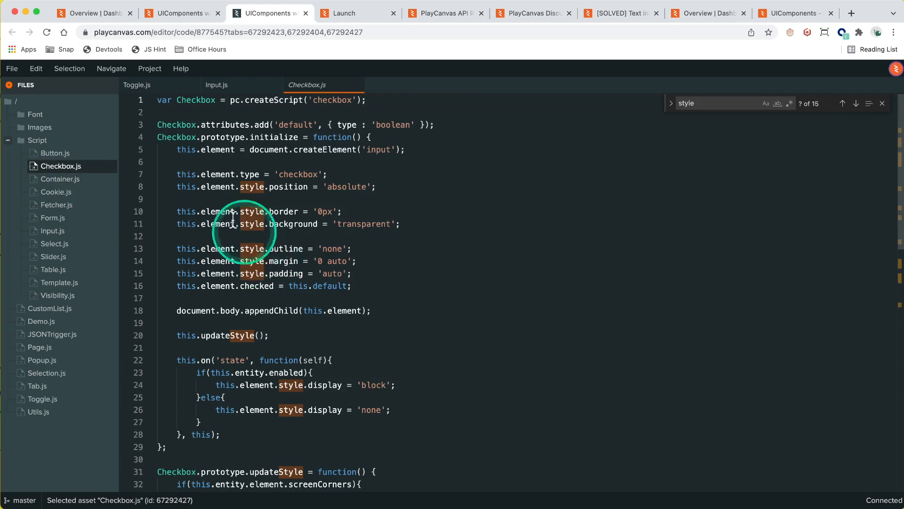
{"action": "mouse_move", "coordinate": [61, 166]}
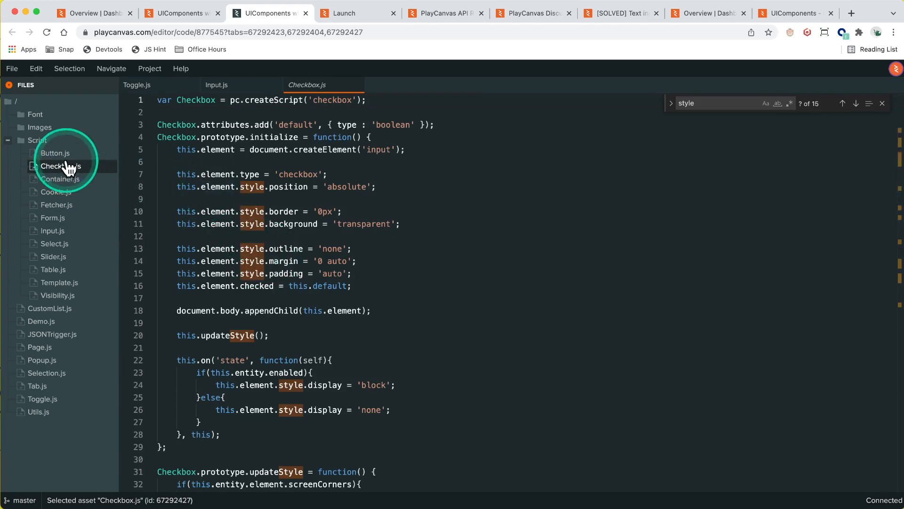
{"action": "left_click", "coordinate": [56, 152]}
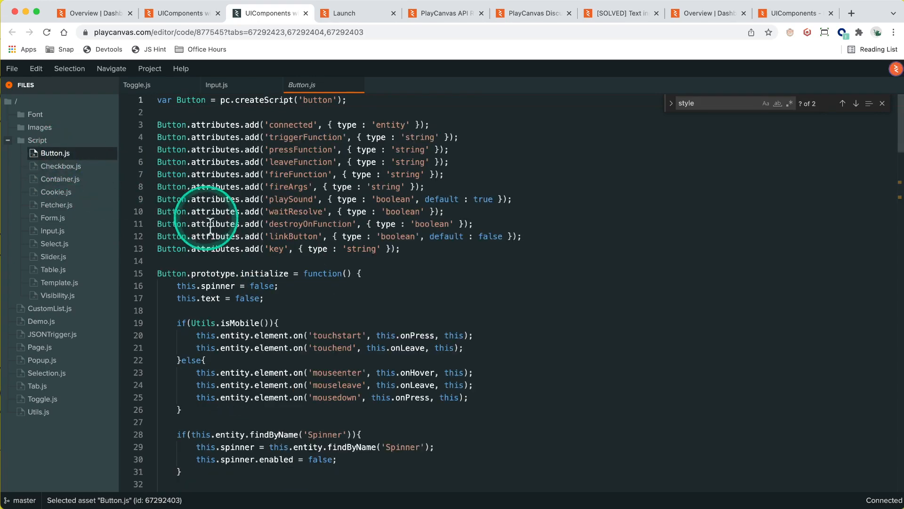
{"action": "scroll", "scroll_direction": "down", "scroll_amount": 3}
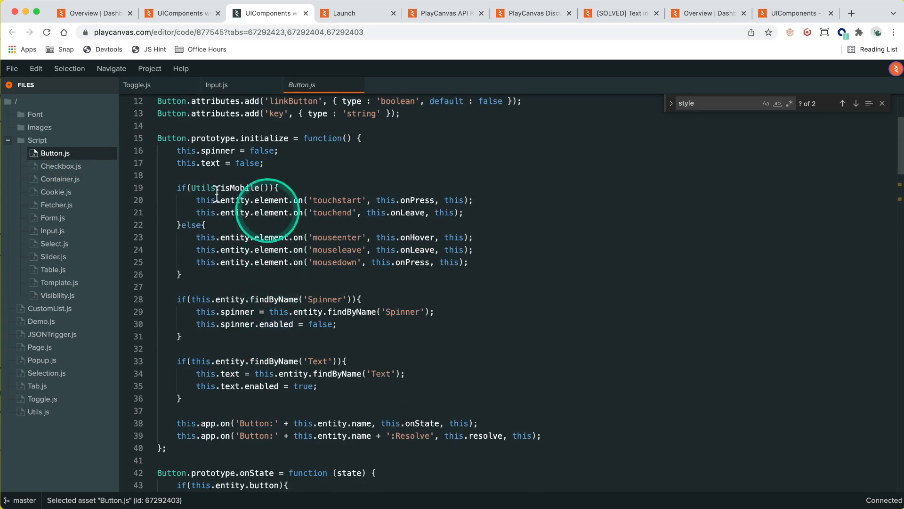
{"action": "left_click", "coordinate": [59, 165]}
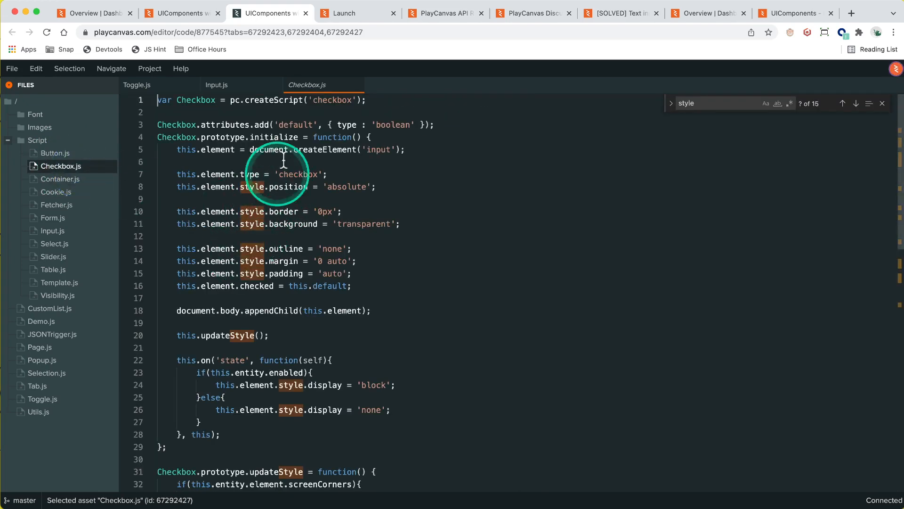
{"action": "scroll", "scroll_direction": "down", "scroll_amount": 3}
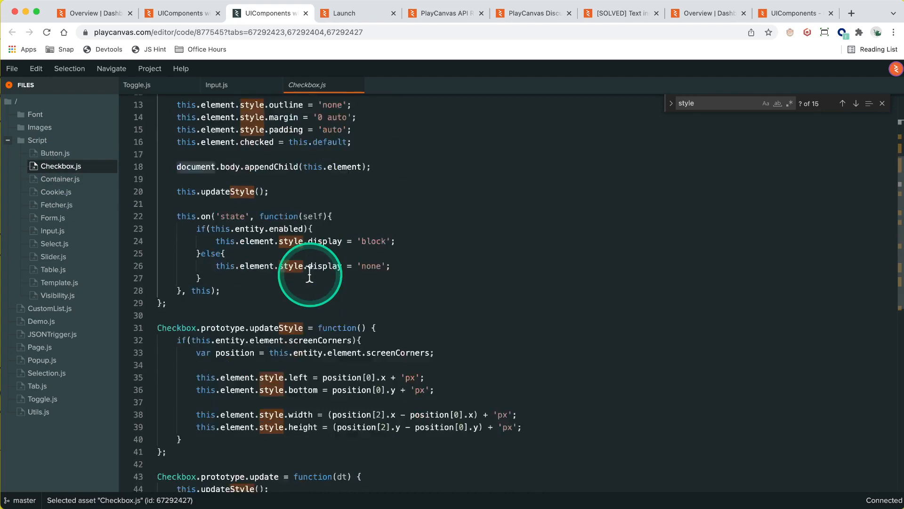
{"action": "scroll", "scroll_direction": "down", "scroll_amount": 3}
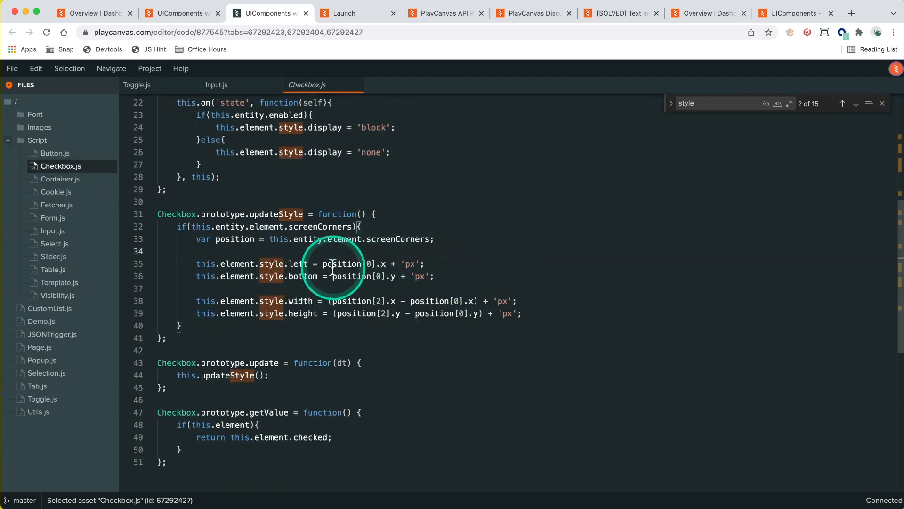
{"action": "mouse_move", "coordinate": [226, 98]}
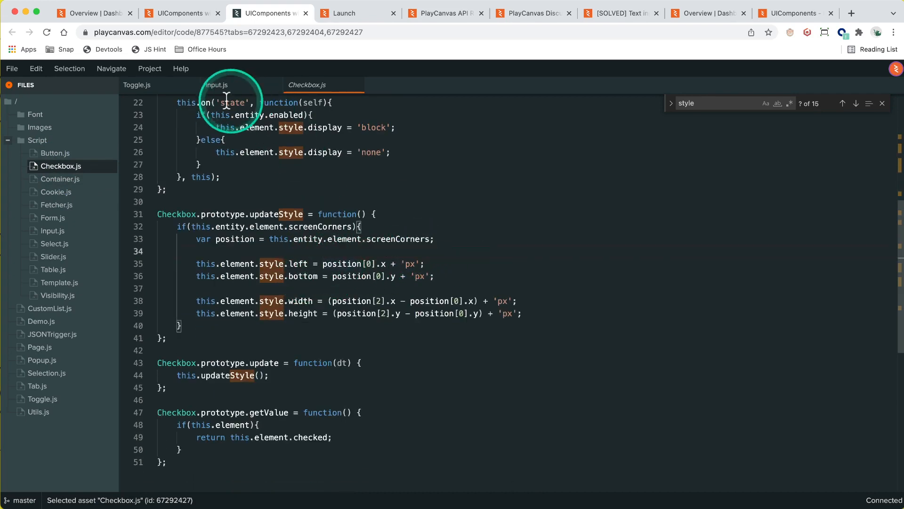
{"action": "mouse_move", "coordinate": [314, 250]}
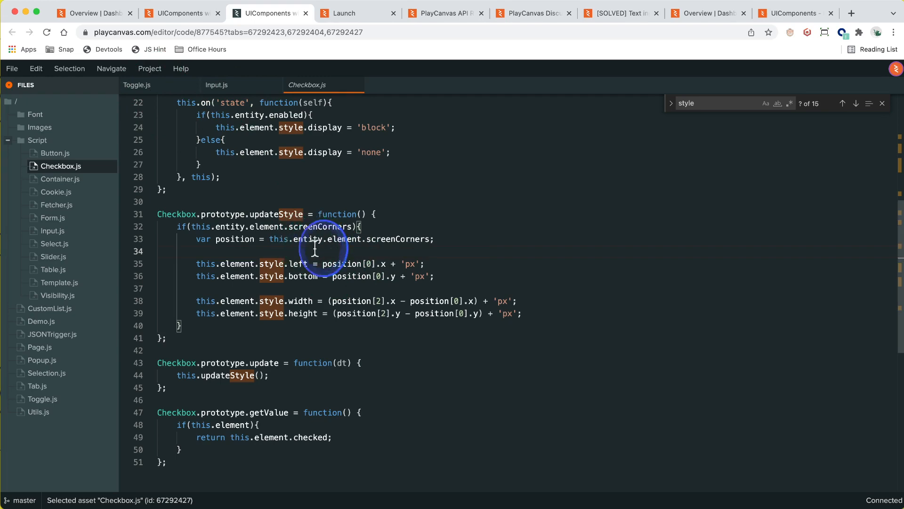
{"action": "left_click", "coordinate": [137, 85]}
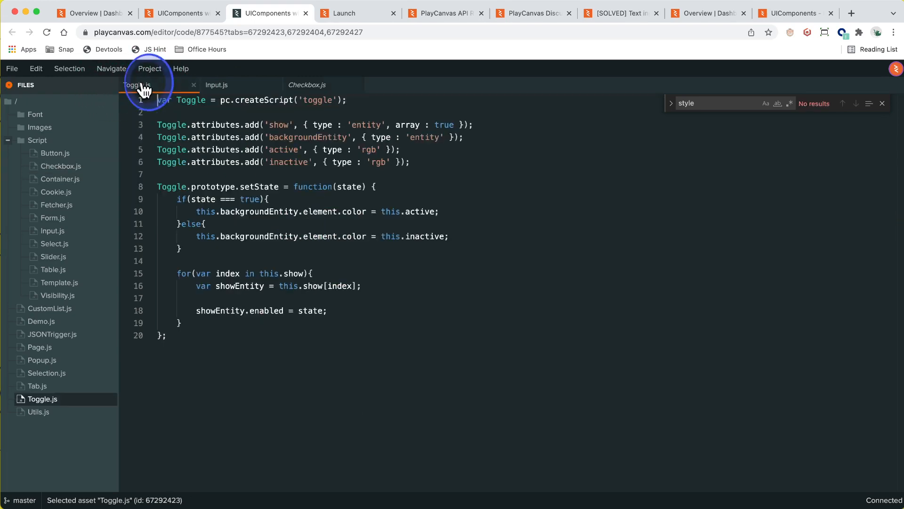
{"action": "left_click", "coordinate": [216, 85]}
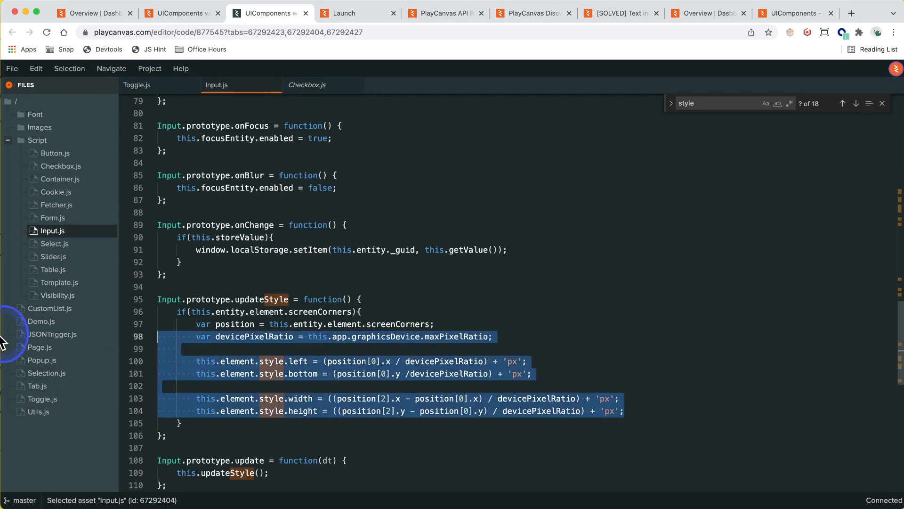
Step: Paste the devicePixelRatio division into Checkbox.js updateStyle, replacing the old lines, and save
{"action": "left_click", "coordinate": [307, 85]}
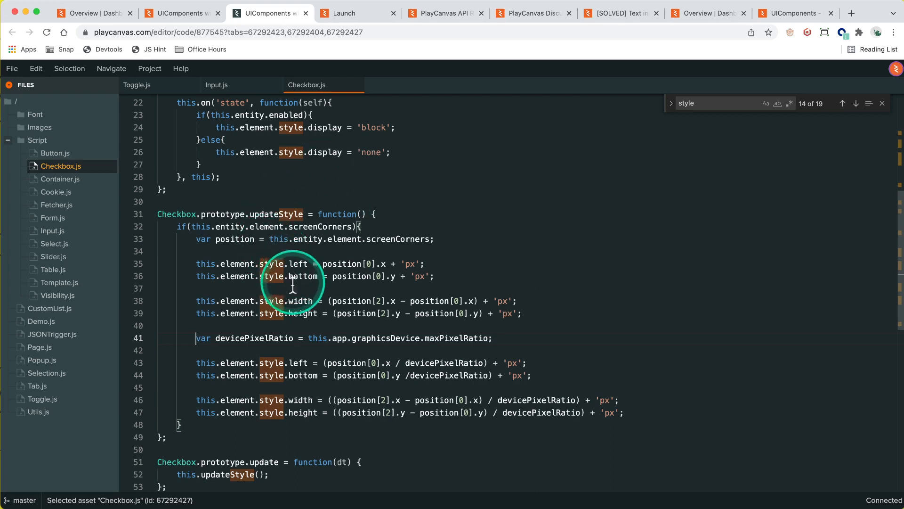
{"action": "mouse_move", "coordinate": [401, 383]}
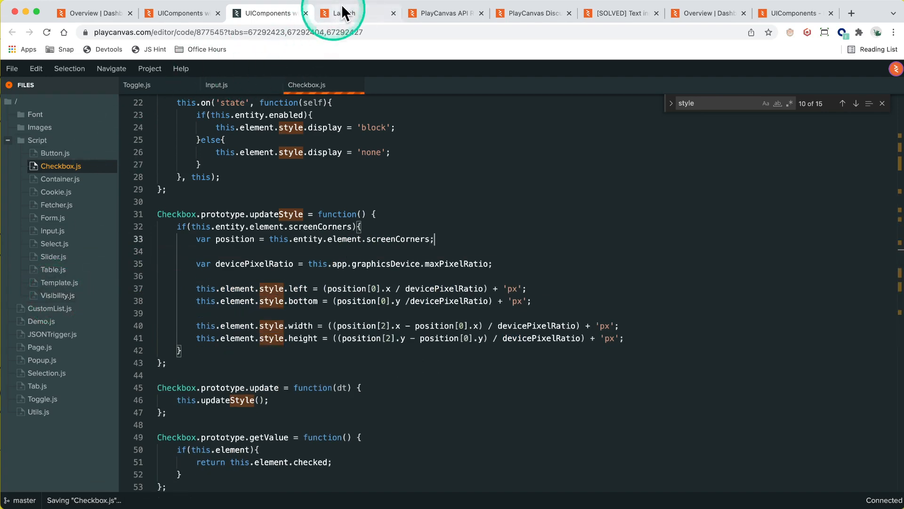
{"action": "left_click", "coordinate": [344, 12]}
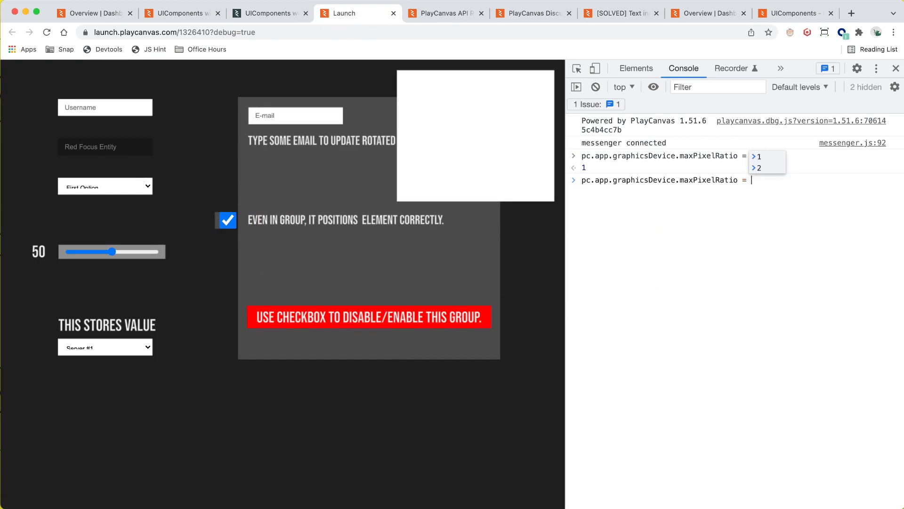
Step: Apply maxPixelRatio 2 in the console after testing ratio 1
{"action": "key", "text": "Return"}
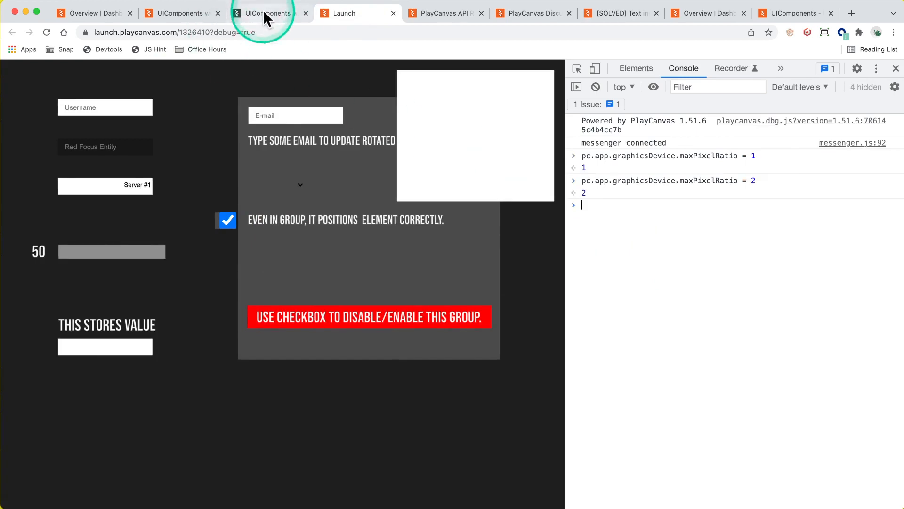
{"action": "left_click", "coordinate": [265, 12]}
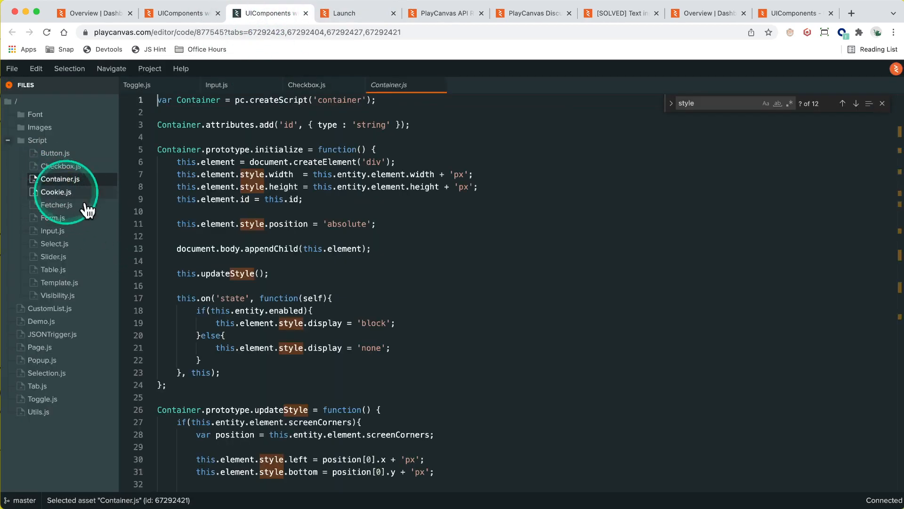
{"action": "mouse_move", "coordinate": [443, 187]}
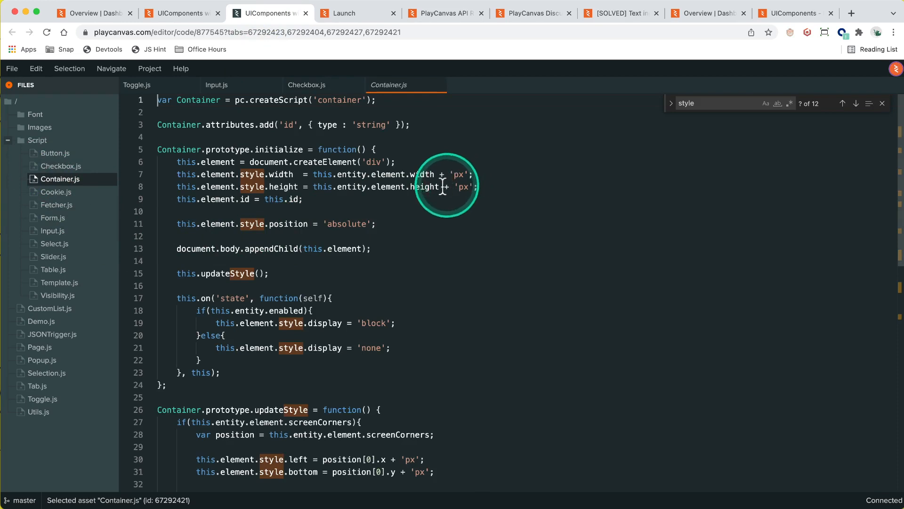
{"action": "mouse_move", "coordinate": [419, 175]}
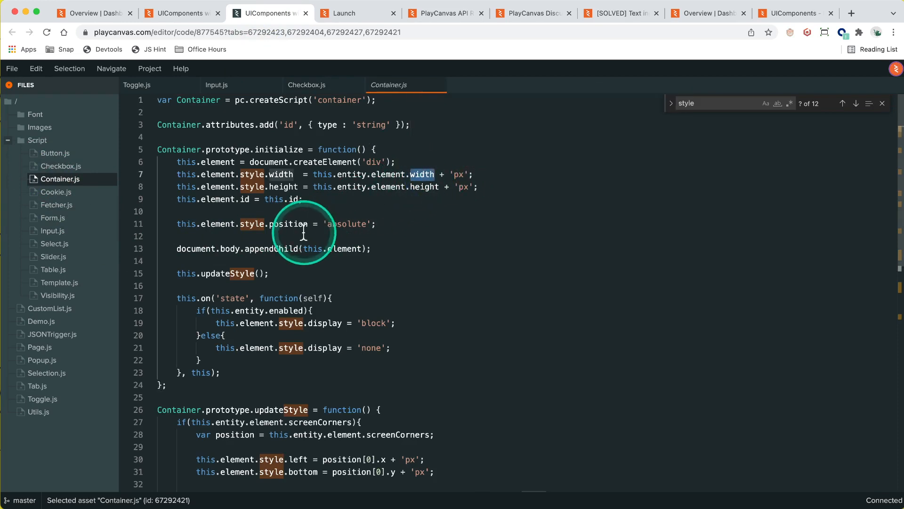
{"action": "mouse_move", "coordinate": [264, 283]}
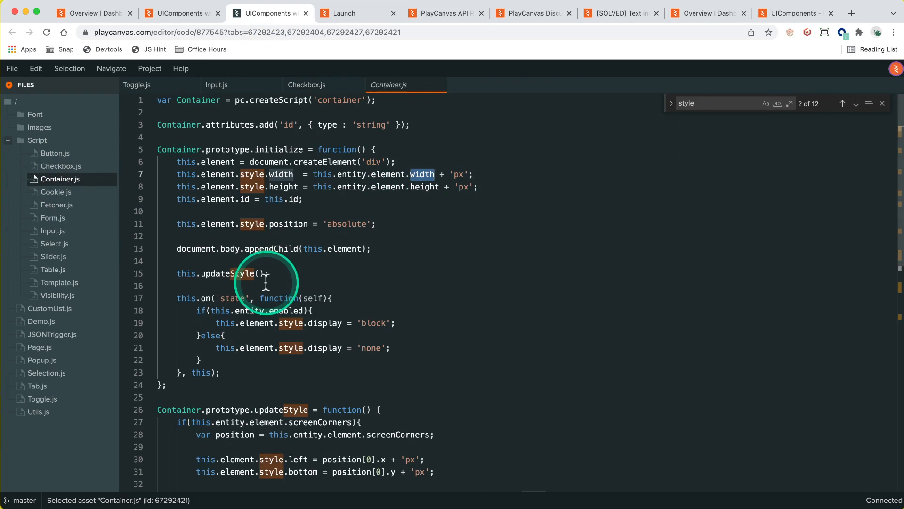
{"action": "mouse_move", "coordinate": [451, 182]}
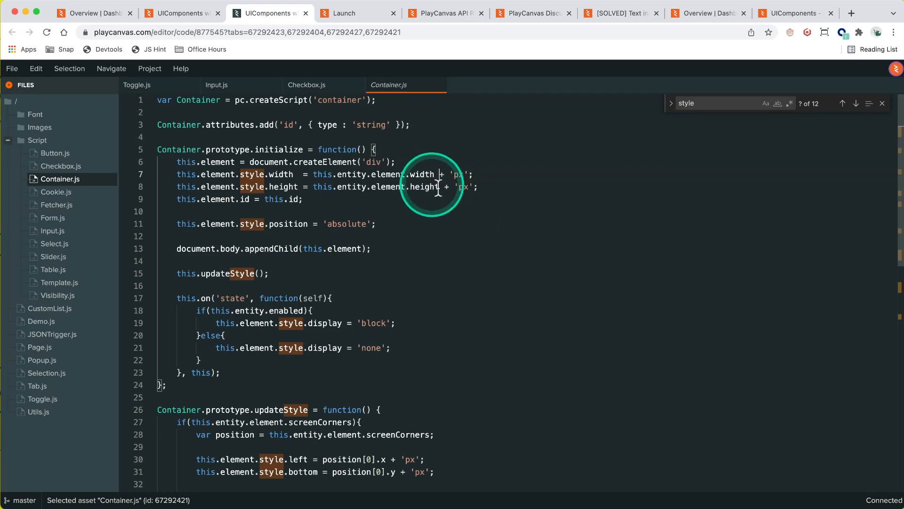
Step: Scroll Container.js to updateStyle, which positions via screenCorners and scales by transform
{"action": "scroll", "scroll_direction": "down", "scroll_amount": 3}
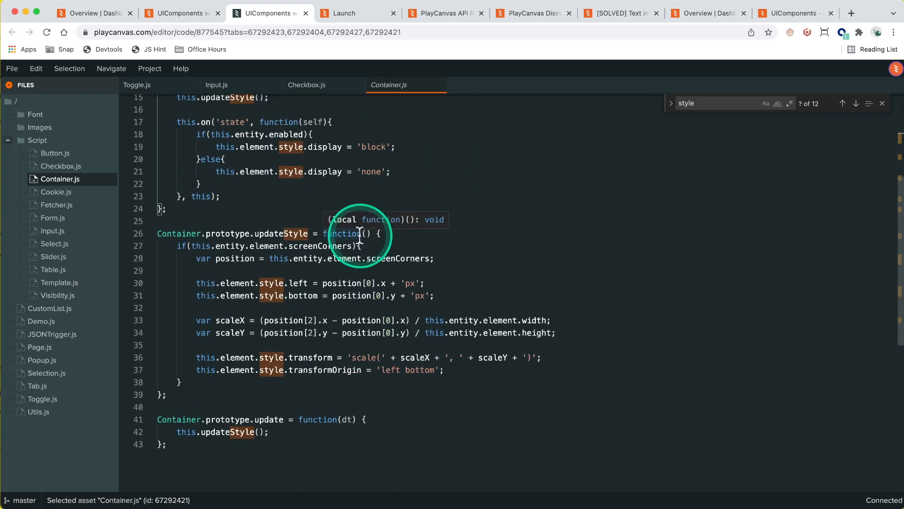
{"action": "mouse_move", "coordinate": [515, 297]}
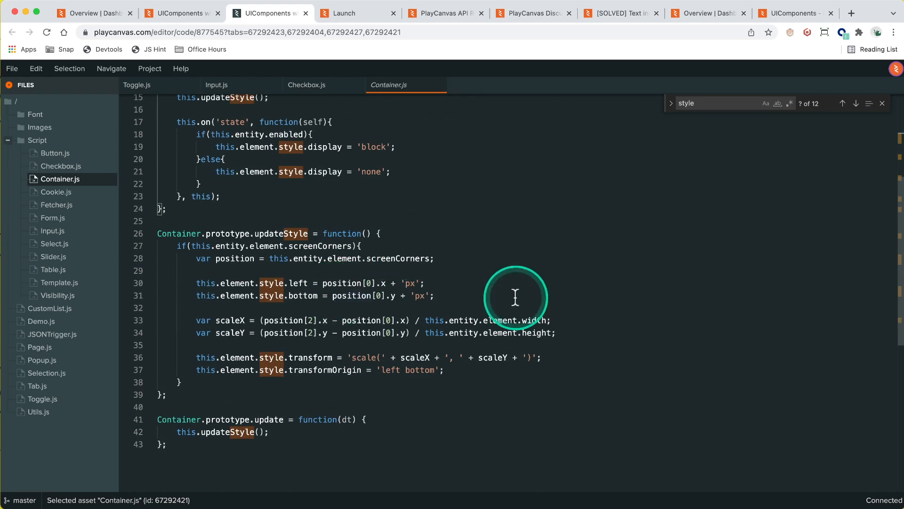
{"action": "mouse_move", "coordinate": [462, 333]}
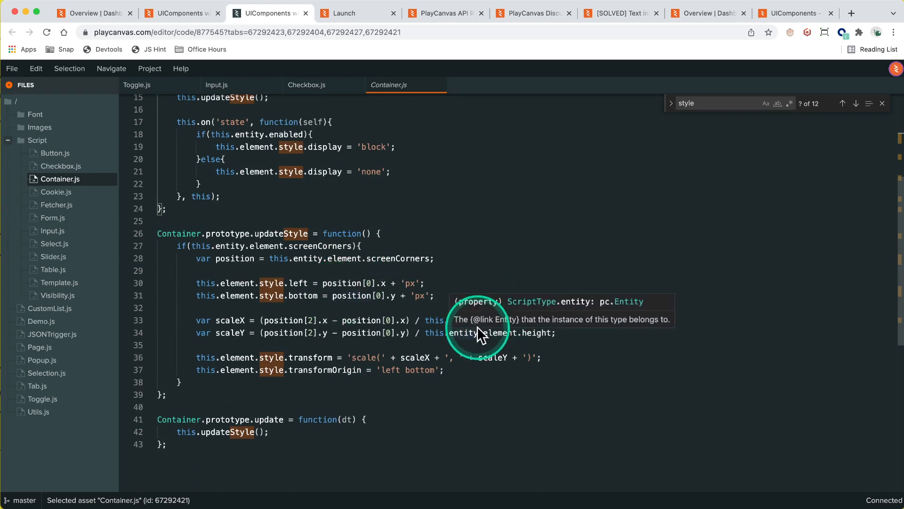
{"action": "mouse_move", "coordinate": [436, 320]}
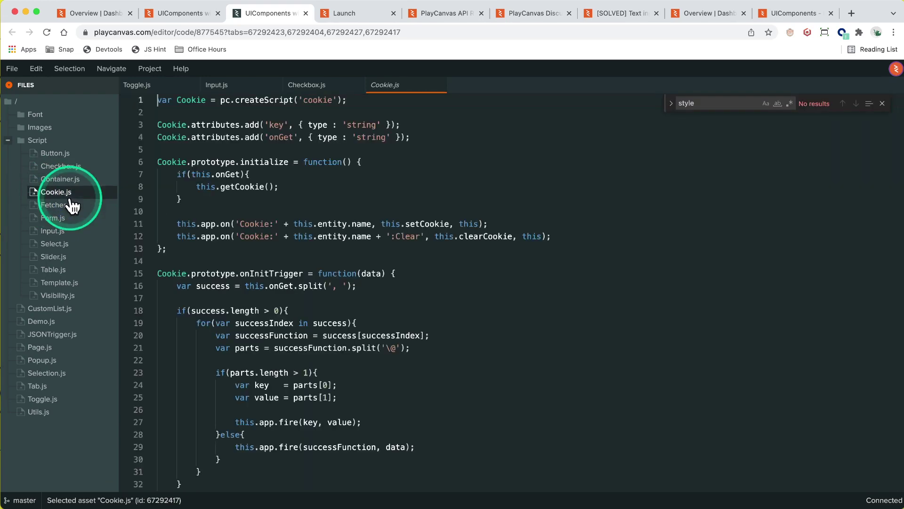
Step: Open Select.js from the Files panel, passing through Fetcher.js and Form.js
{"action": "scroll", "scroll_direction": "down", "scroll_amount": 3}
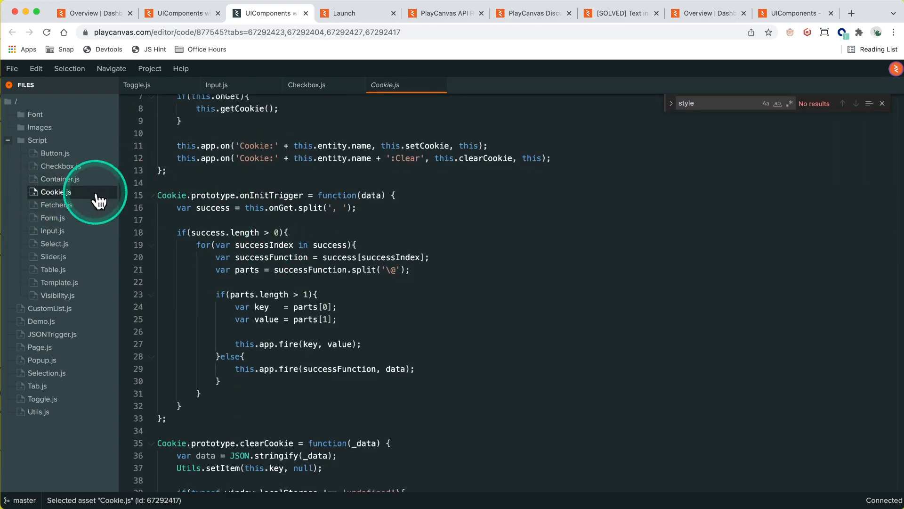
{"action": "left_click", "coordinate": [57, 204]}
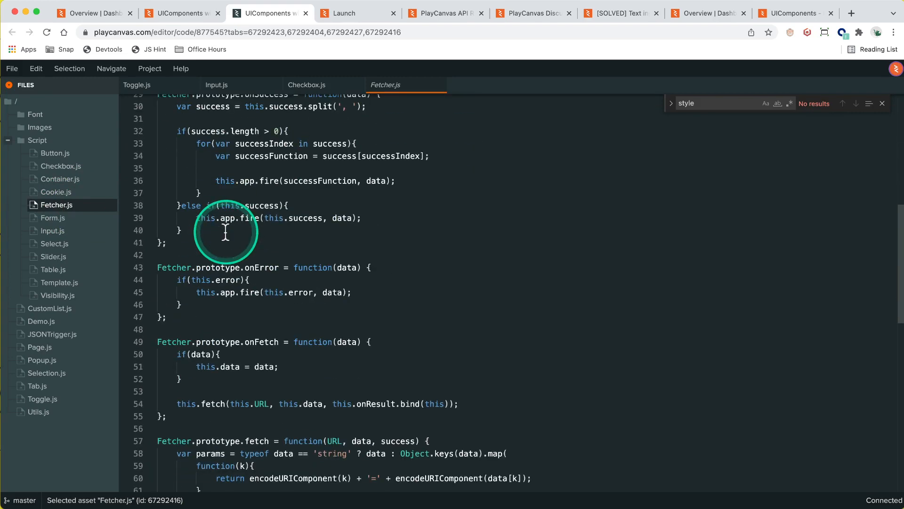
{"action": "left_click", "coordinate": [52, 218]}
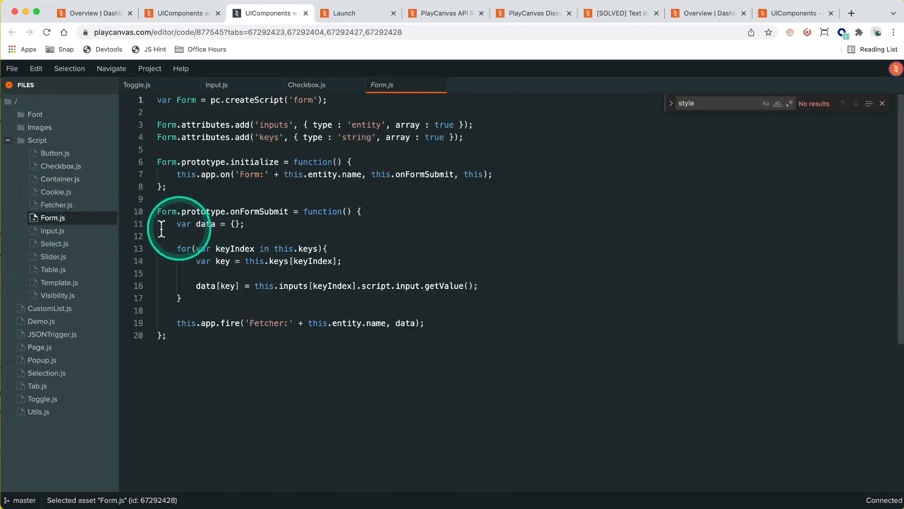
{"action": "left_click", "coordinate": [55, 244]}
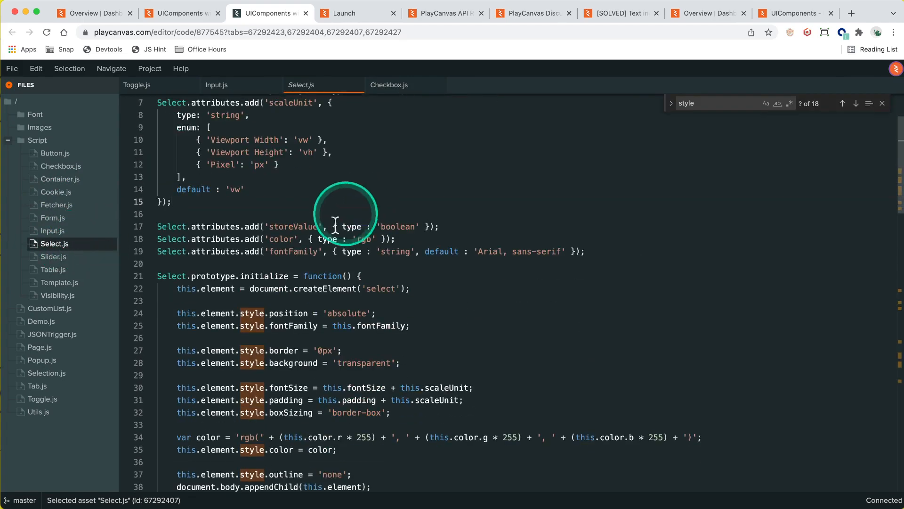
Step: In updateStyle, mark where the scaled code goes and begin selecting the old unscaled lines
{"action": "scroll", "scroll_direction": "down", "scroll_amount": 3}
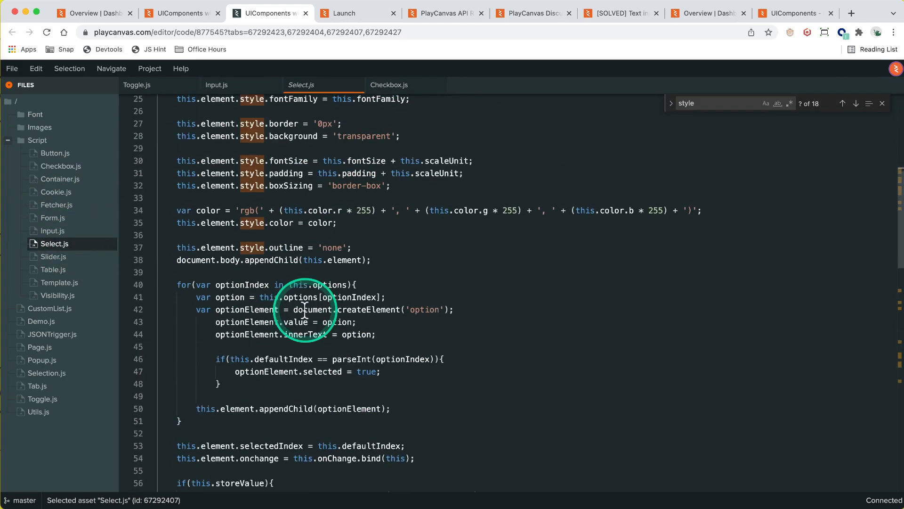
{"action": "scroll", "scroll_direction": "down", "scroll_amount": 3}
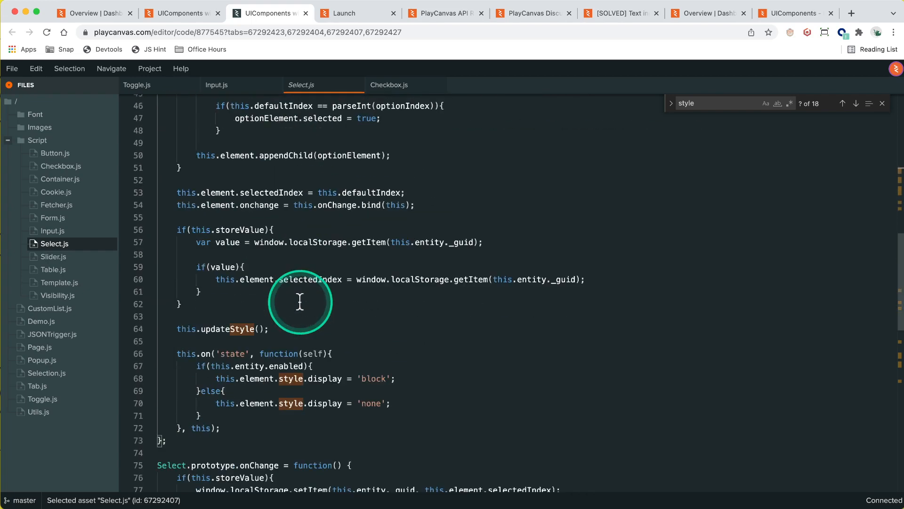
{"action": "scroll", "scroll_direction": "down", "scroll_amount": 3}
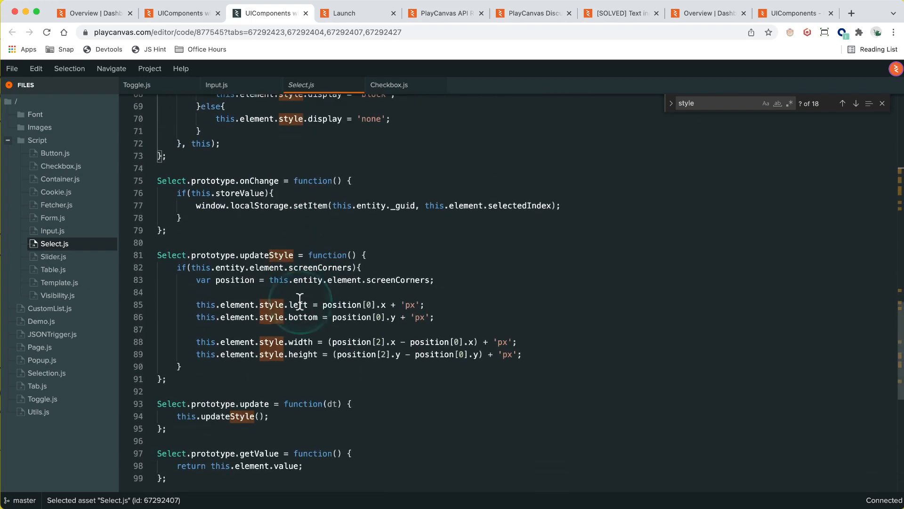
{"action": "left_click", "coordinate": [578, 358]}
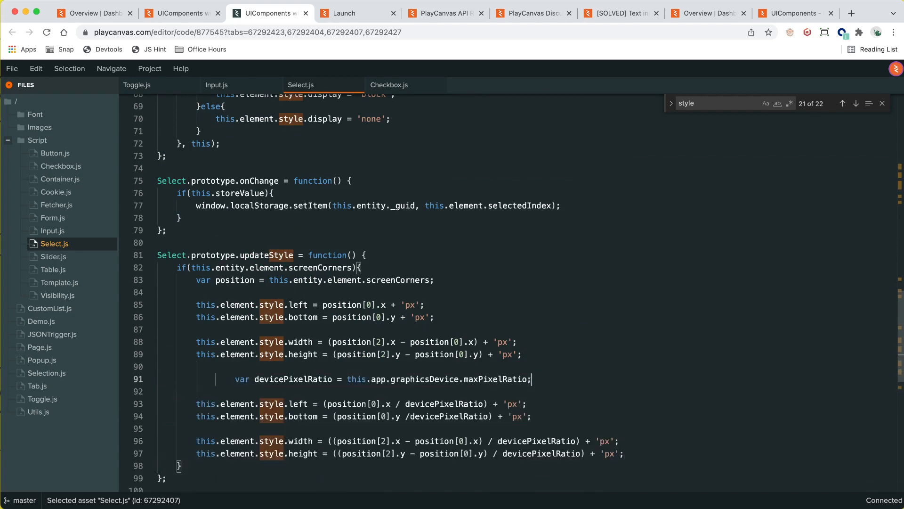
{"action": "scroll", "scroll_direction": "up", "scroll_amount": 3}
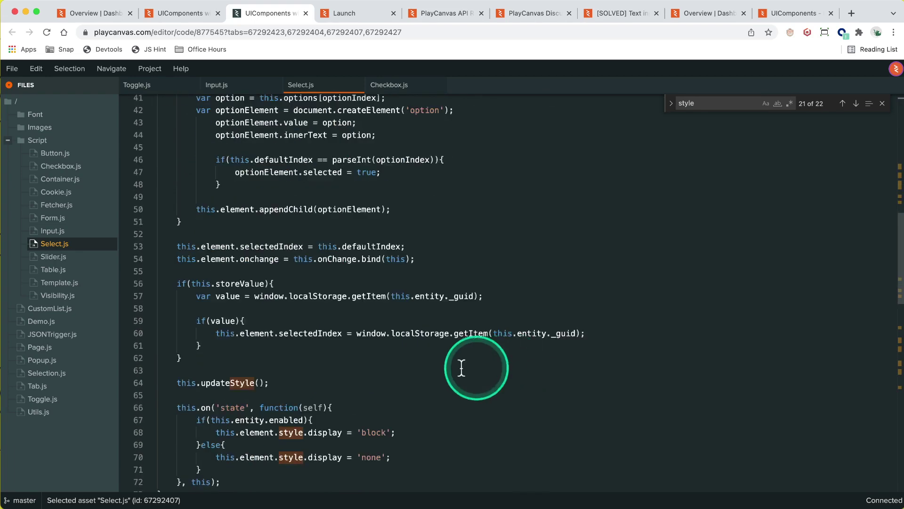
{"action": "scroll", "scroll_direction": "down", "scroll_amount": 3}
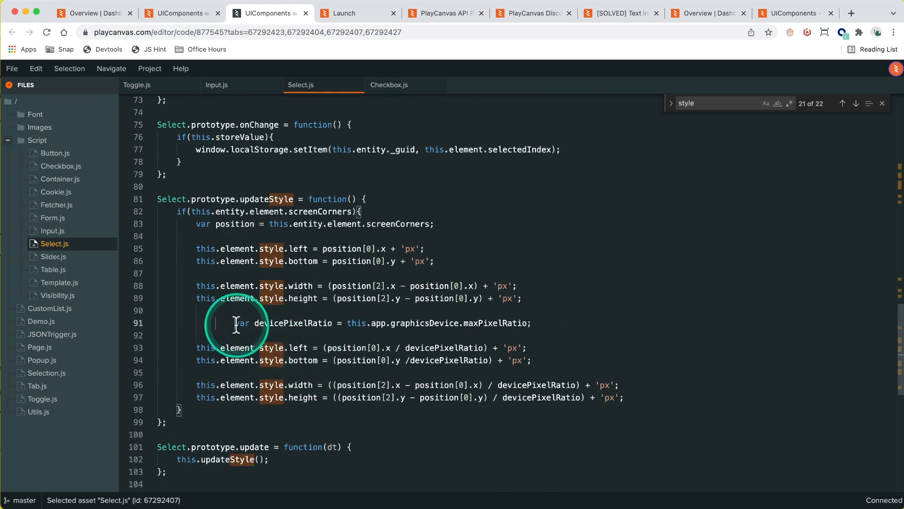
{"action": "left_click", "coordinate": [843, 103]}
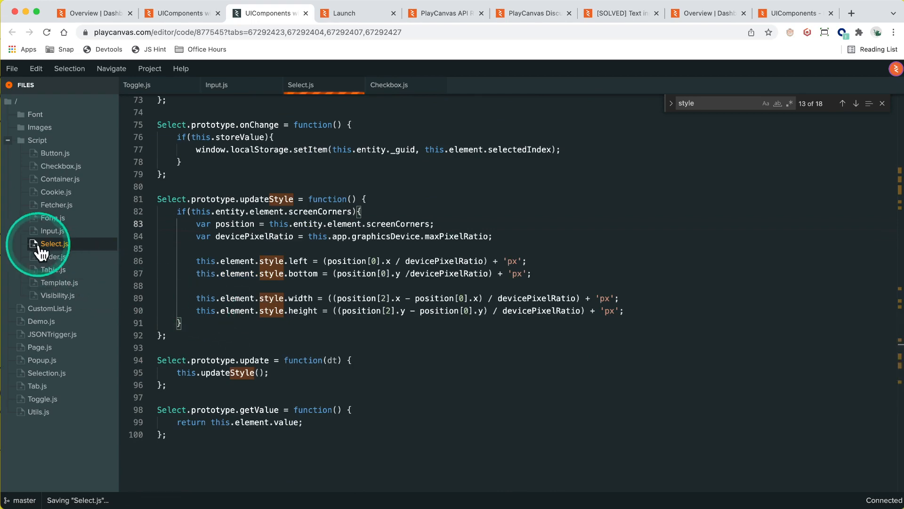
Step: Delete the old unscaled left/bottom/width/height lines from Slider.js's updateStyle
{"action": "left_click", "coordinate": [53, 256]}
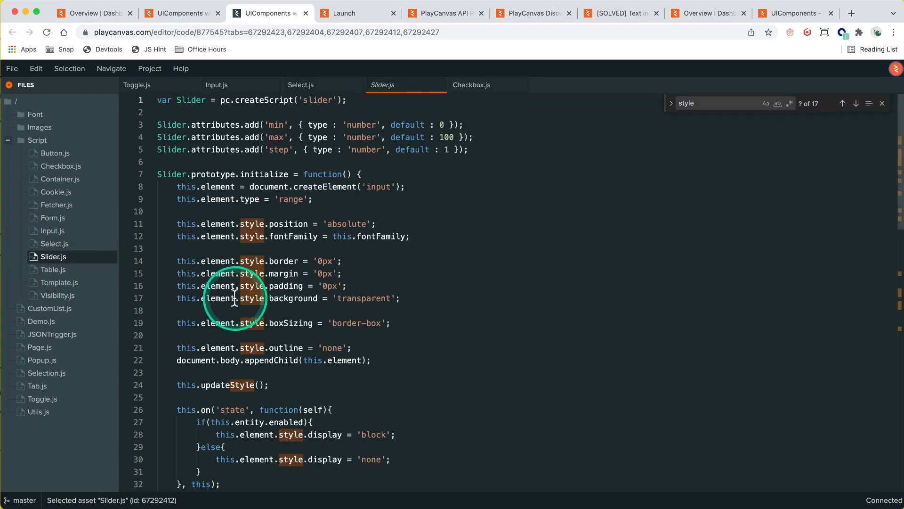
{"action": "scroll", "scroll_direction": "down", "scroll_amount": 3}
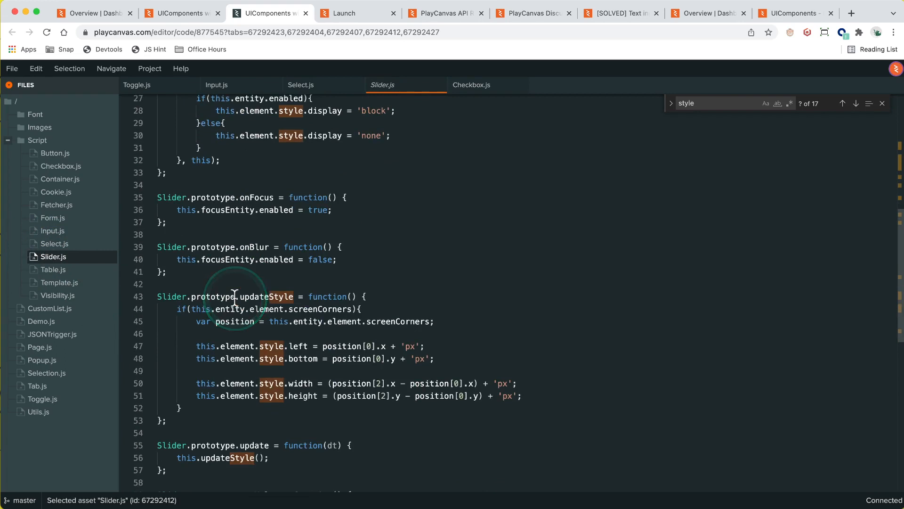
{"action": "scroll", "scroll_direction": "down", "scroll_amount": 3}
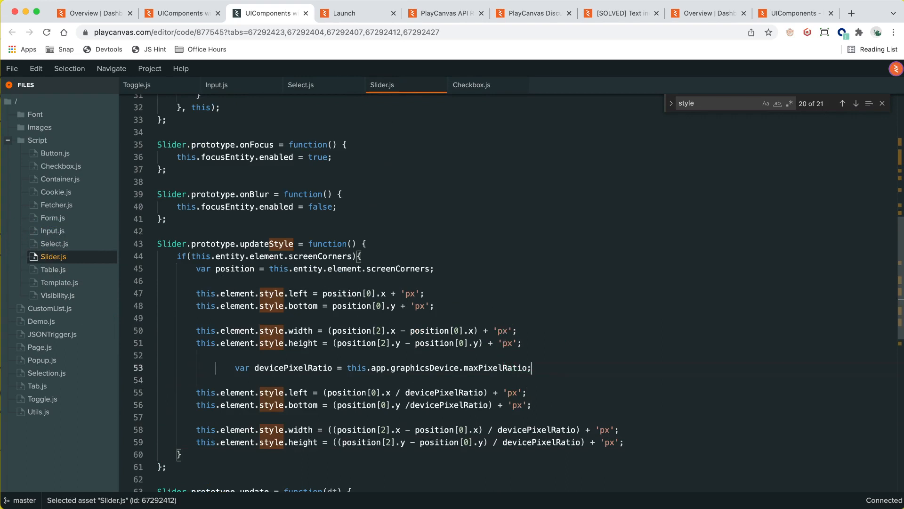
{"action": "scroll", "scroll_direction": "down", "scroll_amount": 3}
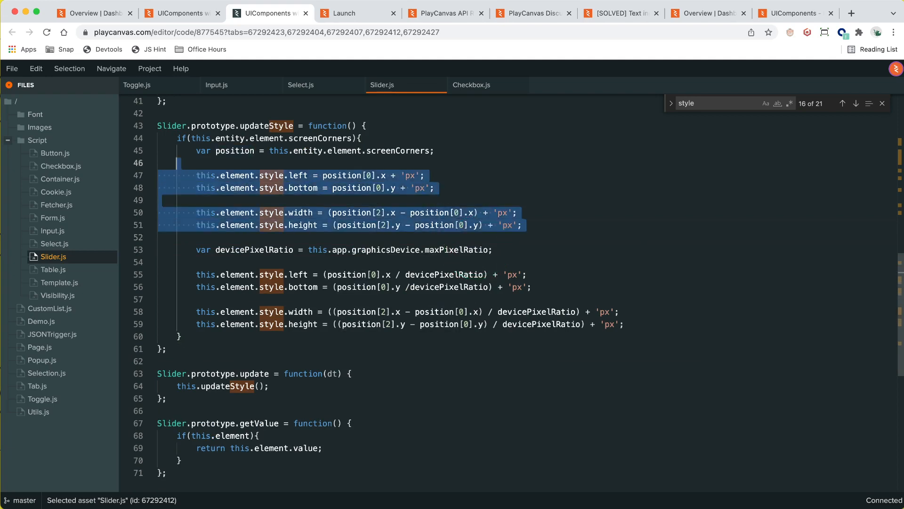
{"action": "key", "text": "Delete"}
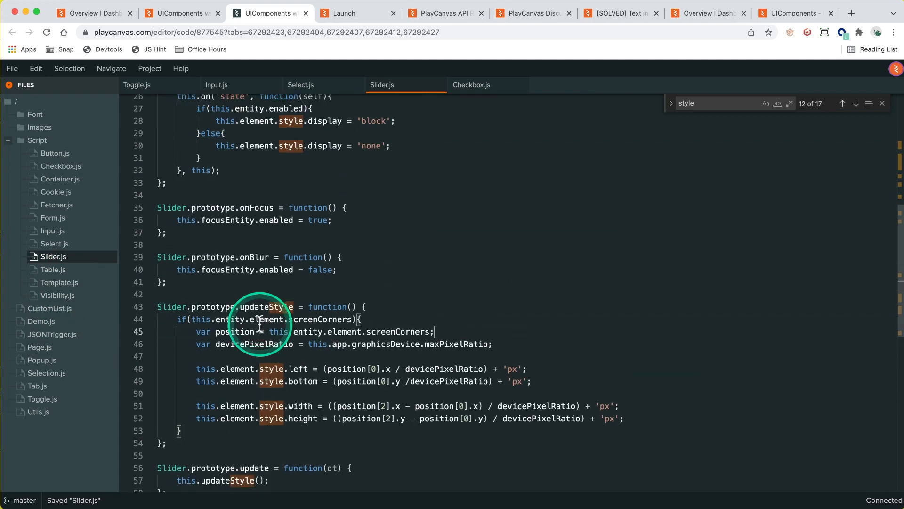
{"action": "left_click", "coordinate": [343, 12]}
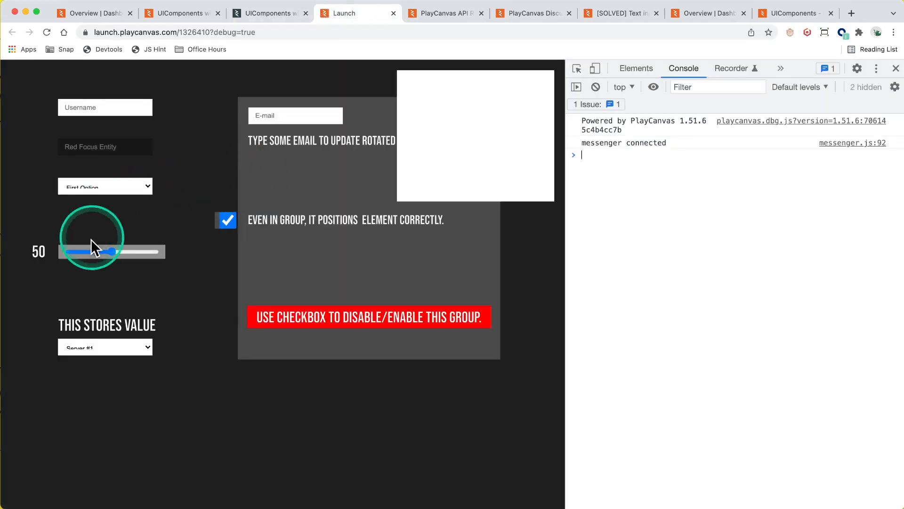
Step: Check the dropdown and email field, then run pc.app.graphicsDevice.maxPixelRatio = 1 in the console
{"action": "left_click", "coordinate": [105, 185]}
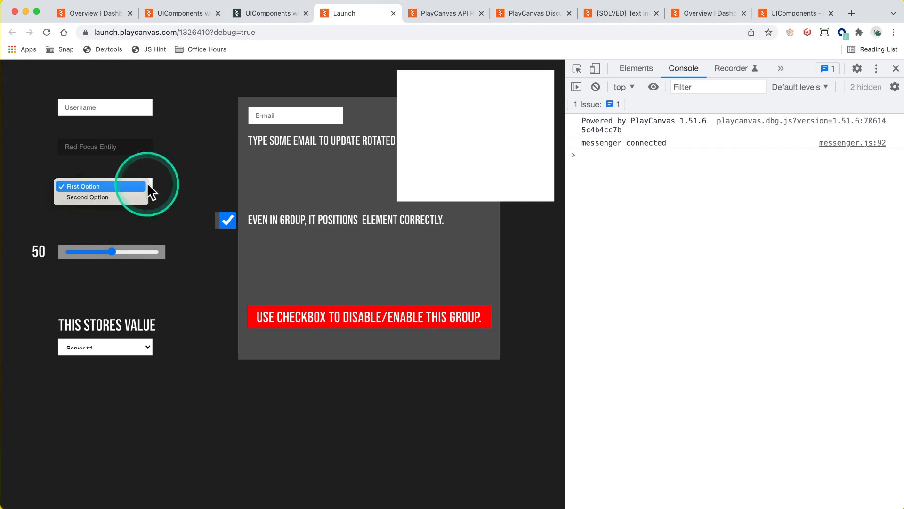
{"action": "left_click", "coordinate": [83, 185]}
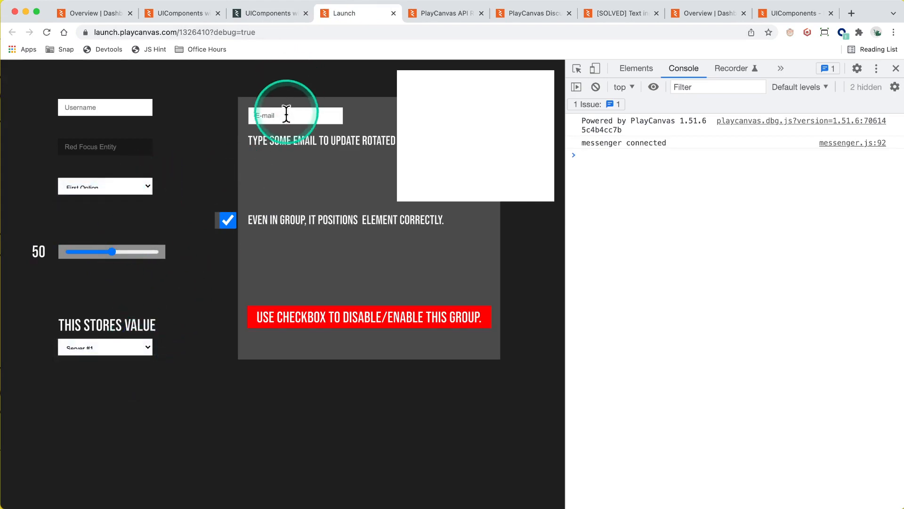
{"action": "mouse_move", "coordinate": [226, 220]}
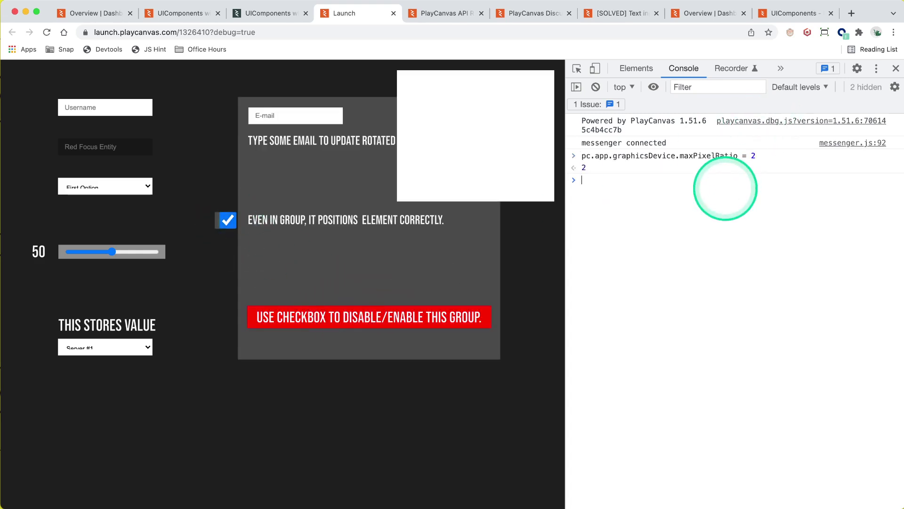
{"action": "type", "text": "pc.app.graphicsDevice.maxPixelRatio = 1"}
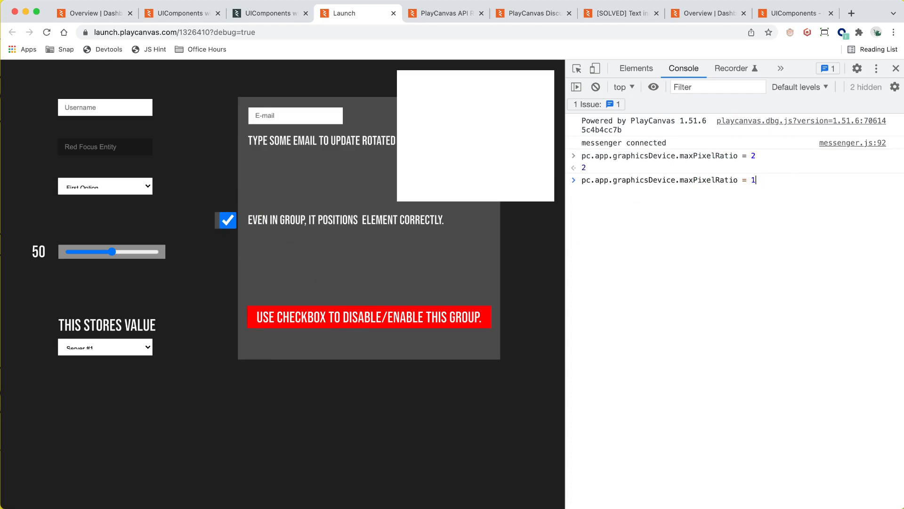
{"action": "key", "text": "Return"}
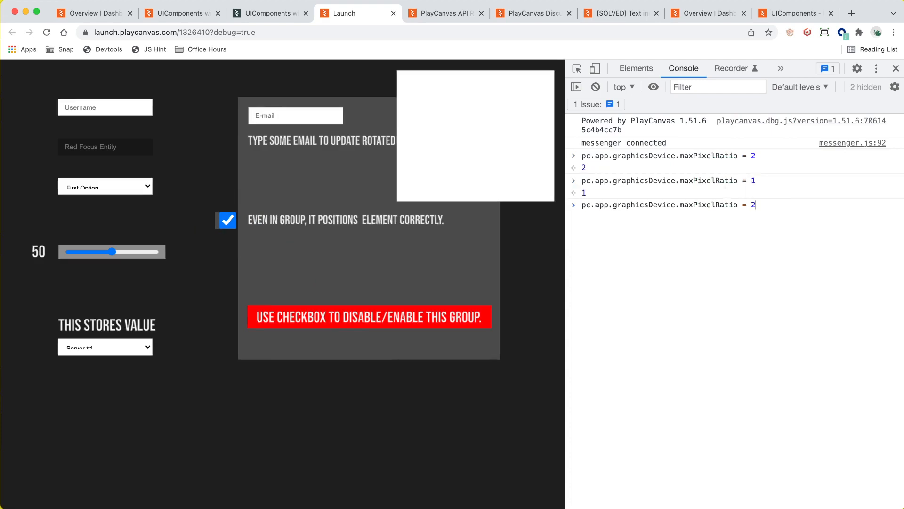
{"action": "left_click", "coordinate": [266, 13]}
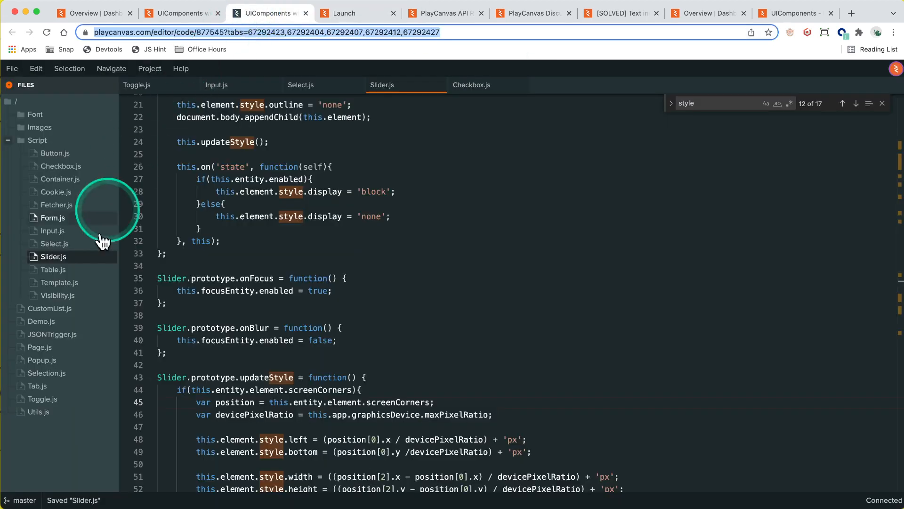
Step: Open Table.js and scroll through its element-based sizing code
{"action": "left_click", "coordinate": [52, 270]}
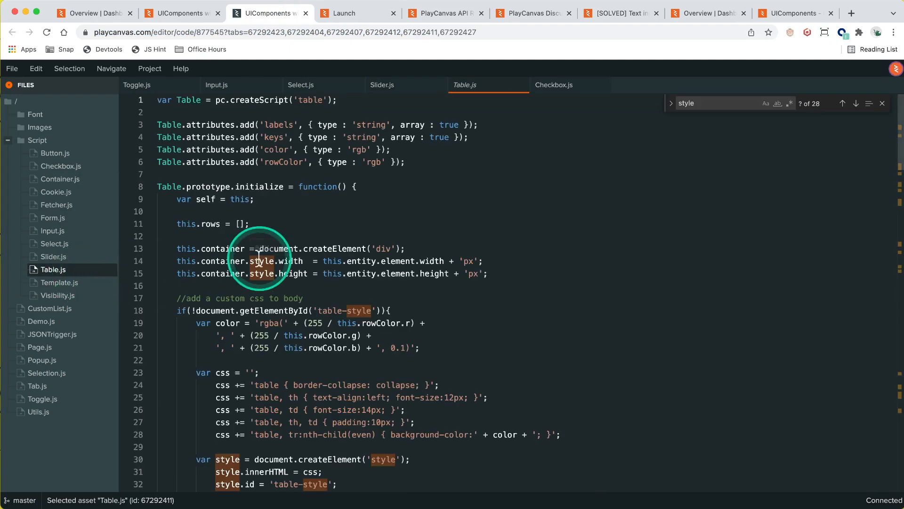
{"action": "mouse_move", "coordinate": [400, 267]}
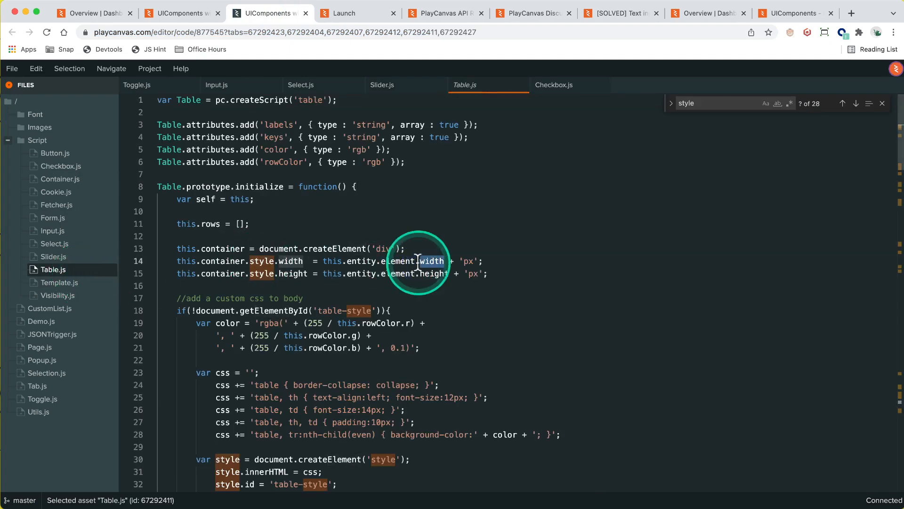
{"action": "mouse_move", "coordinate": [398, 260]}
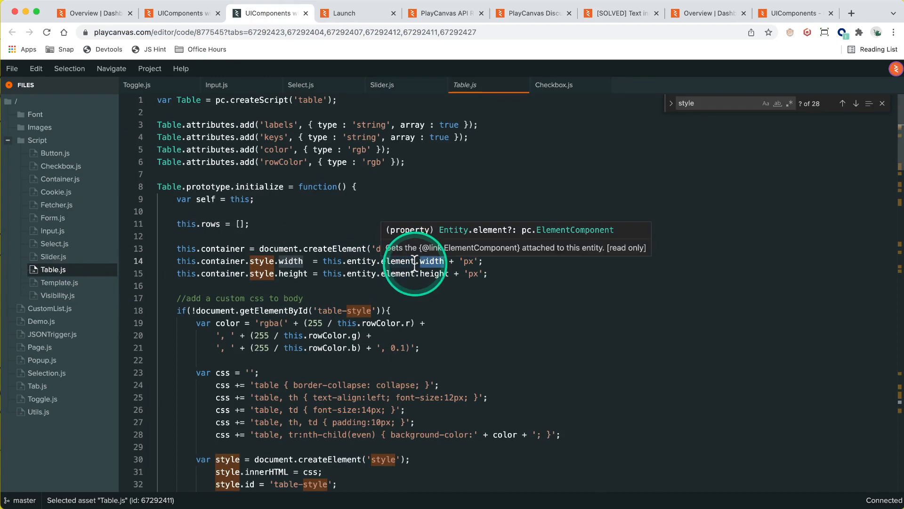
{"action": "scroll", "scroll_direction": "down", "scroll_amount": 3}
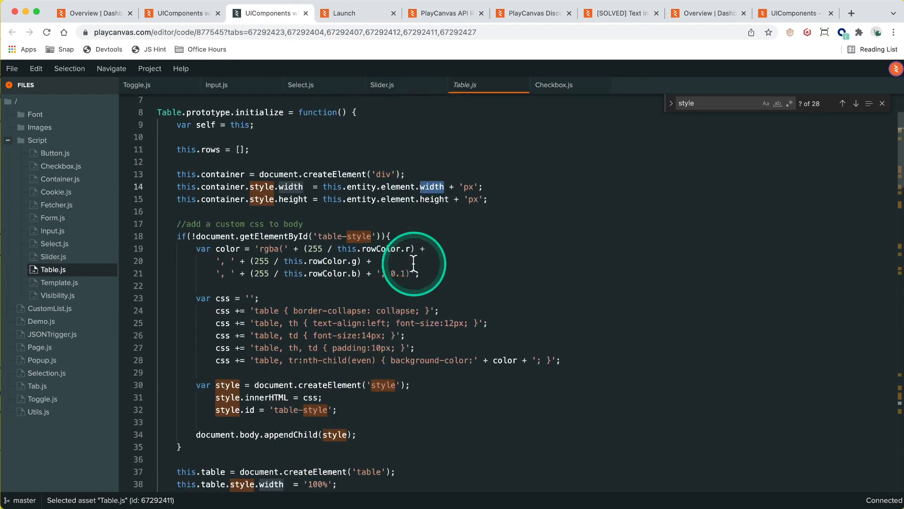
{"action": "scroll", "scroll_direction": "down", "scroll_amount": 3}
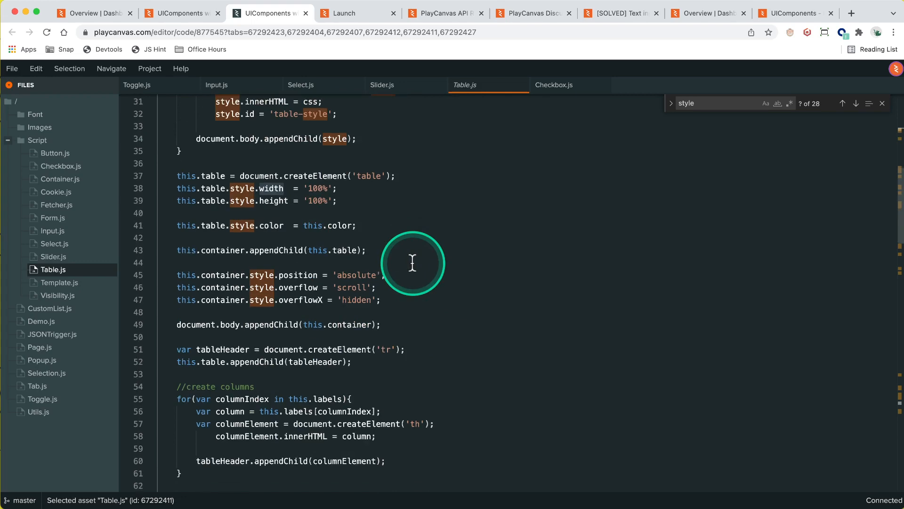
{"action": "scroll", "scroll_direction": "down", "scroll_amount": 3}
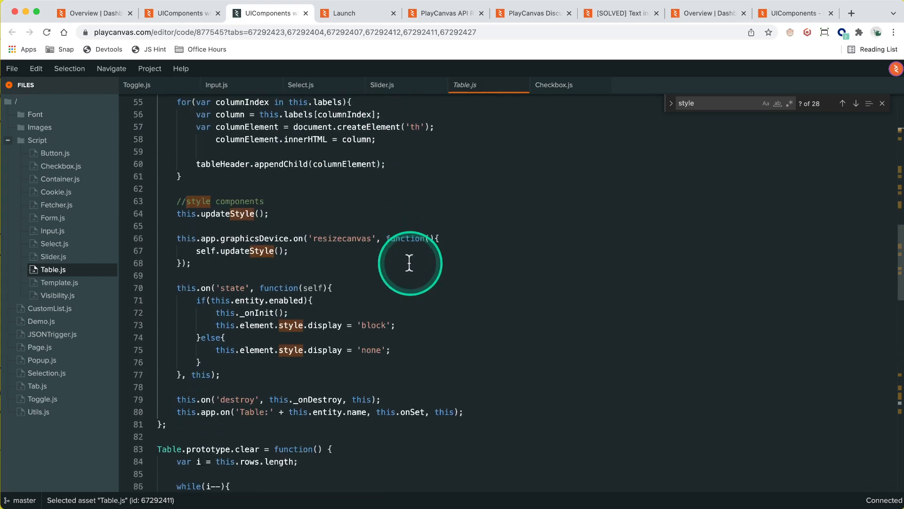
{"action": "scroll", "scroll_direction": "down", "scroll_amount": 3}
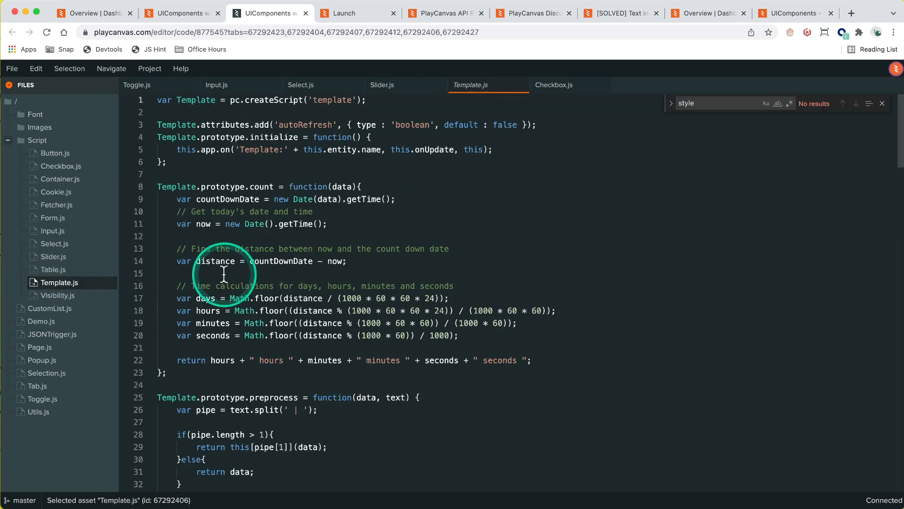
{"action": "scroll", "scroll_direction": "down", "scroll_amount": 3}
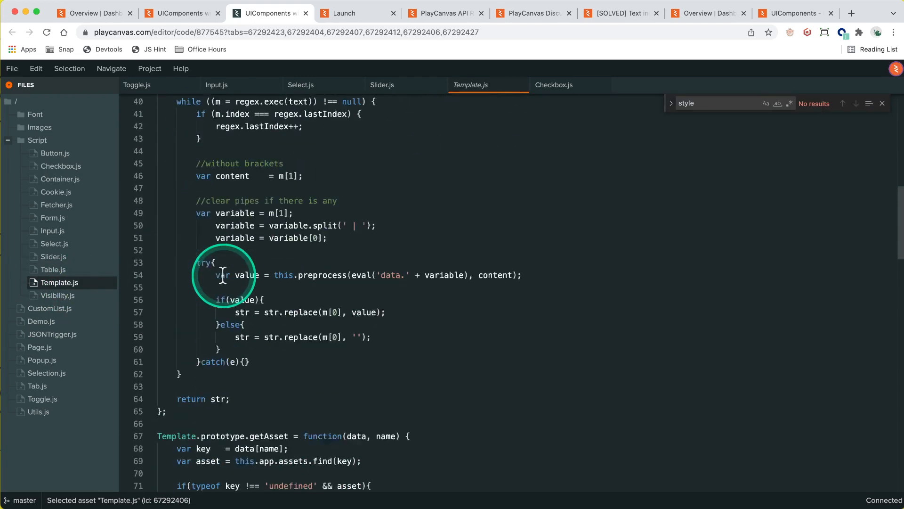
{"action": "scroll", "scroll_direction": "down", "scroll_amount": 3}
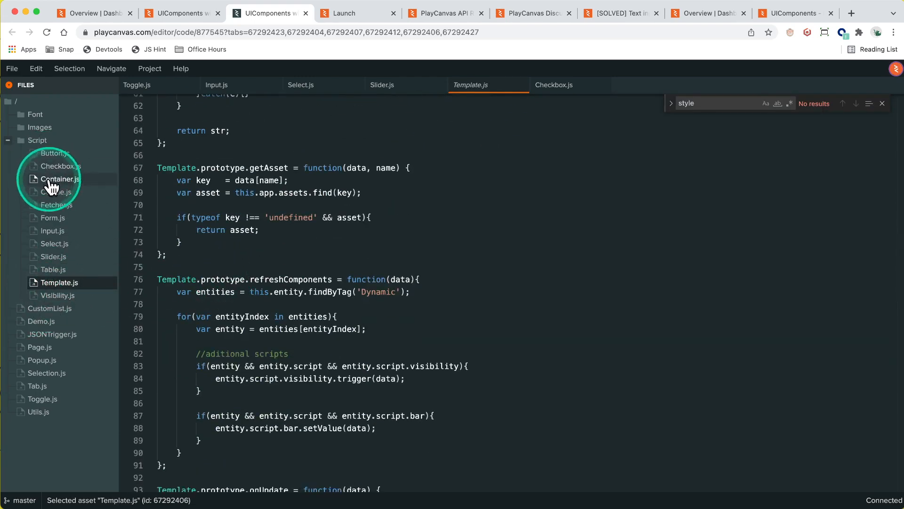
Step: Open Container.js and paste the copied pixel-ratio scaling lines into updateStyle
{"action": "left_click", "coordinate": [60, 179]}
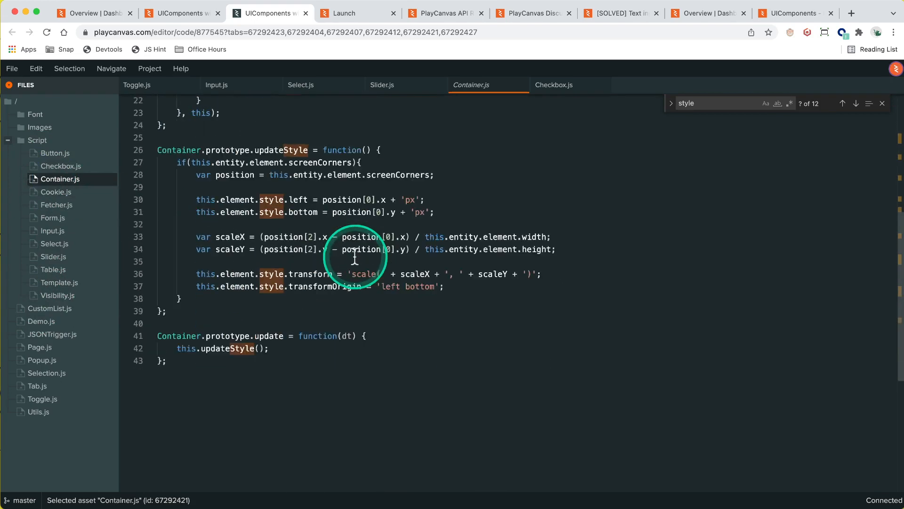
{"action": "mouse_move", "coordinate": [512, 269]}
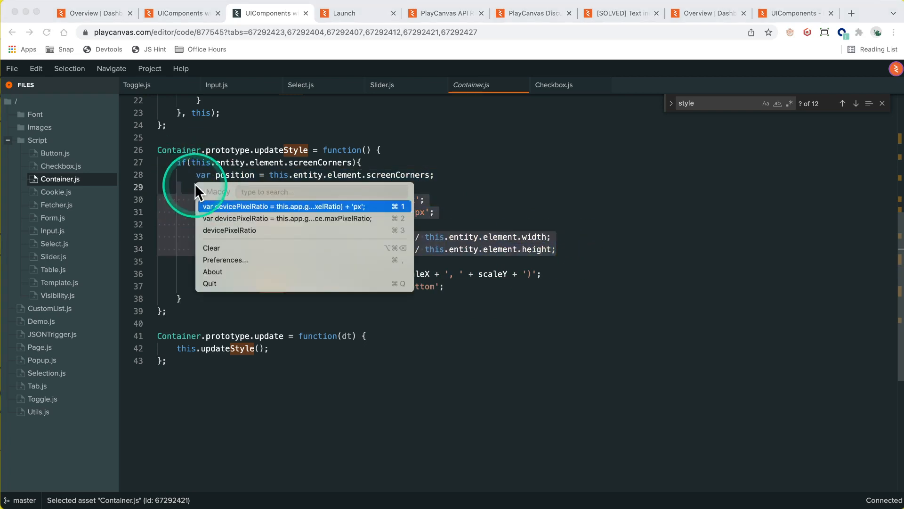
{"action": "left_click", "coordinate": [287, 218]}
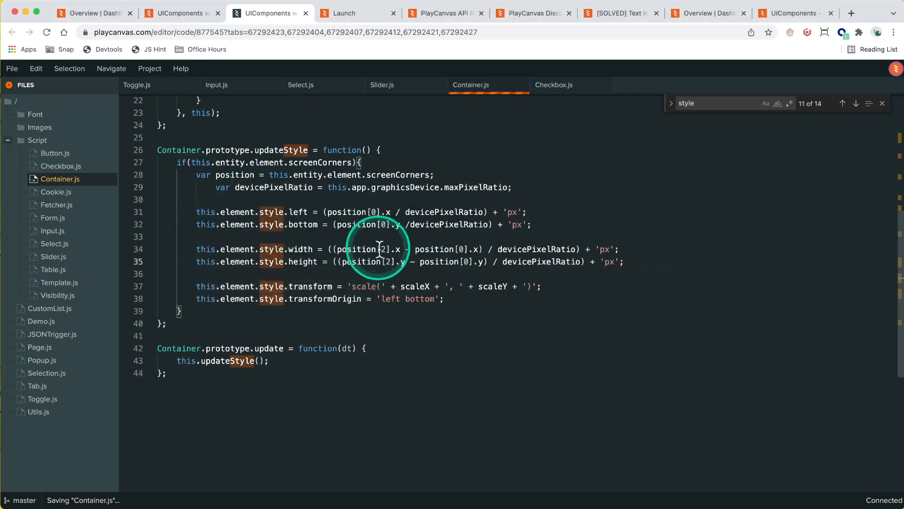
{"action": "scroll", "scroll_direction": "up", "scroll_amount": 3}
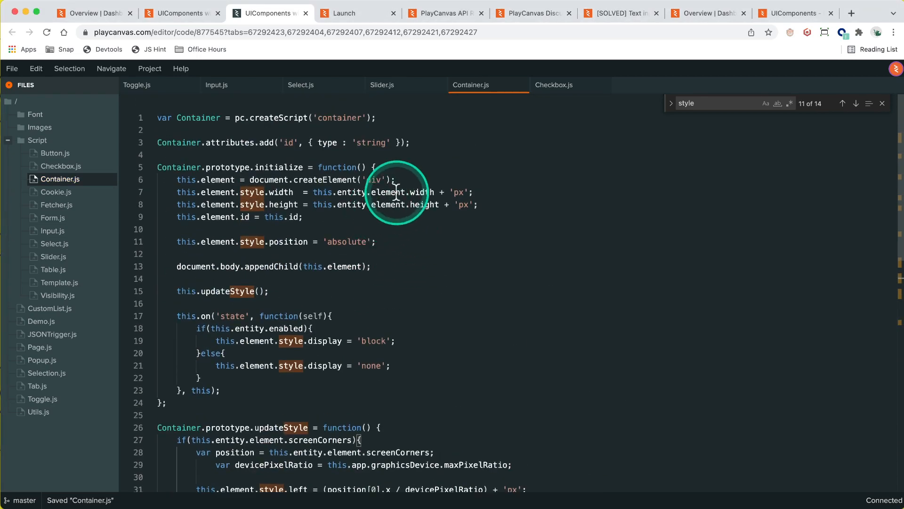
{"action": "scroll", "scroll_direction": "down", "scroll_amount": 3}
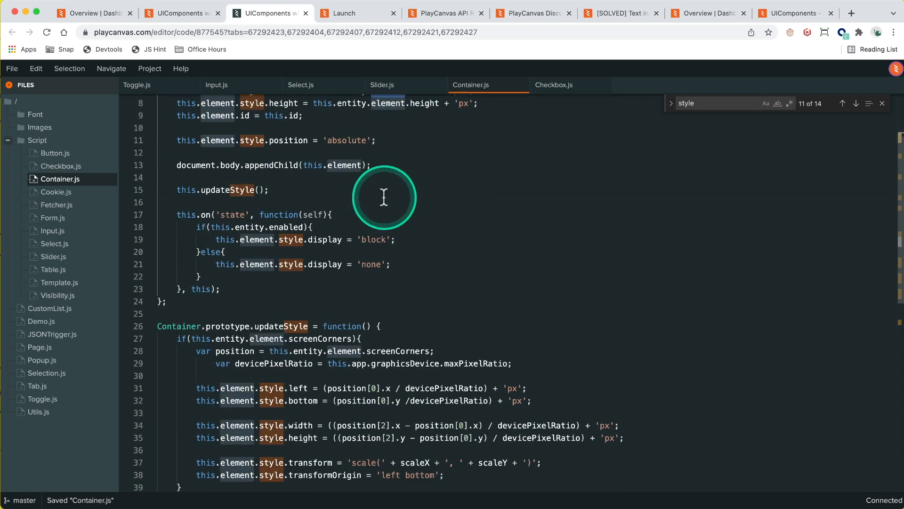
{"action": "scroll", "scroll_direction": "down", "scroll_amount": 3}
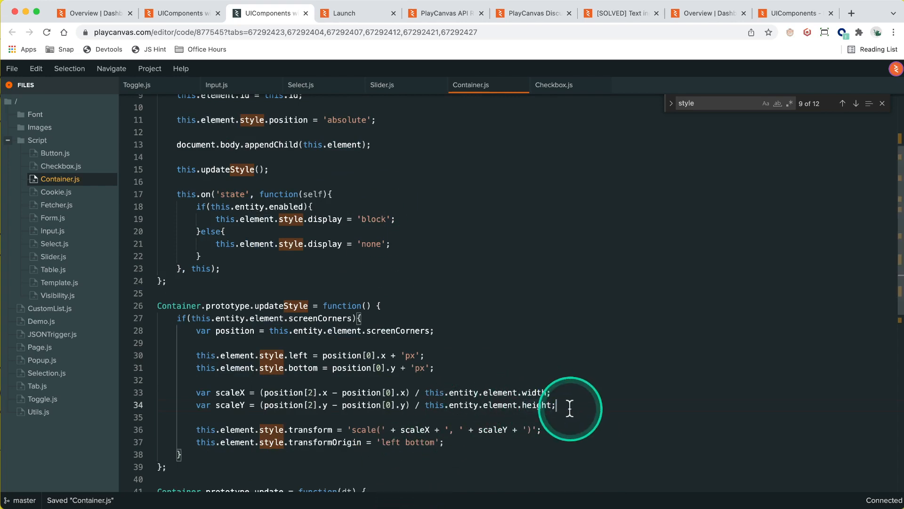
Step: Add 'var devicePixelRatio = this.app.graphicsDevice.maxPixelRatio;' after Container.js's scale calculations
{"action": "key", "text": "enter"}
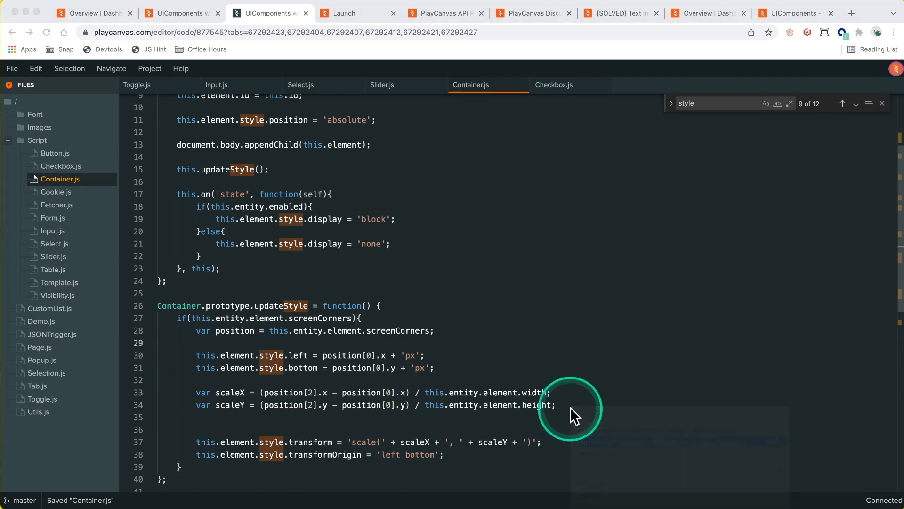
{"action": "type", "text": "var devicePixelRatio = this.app.graphicsDevice.maxPixelRatio;"}
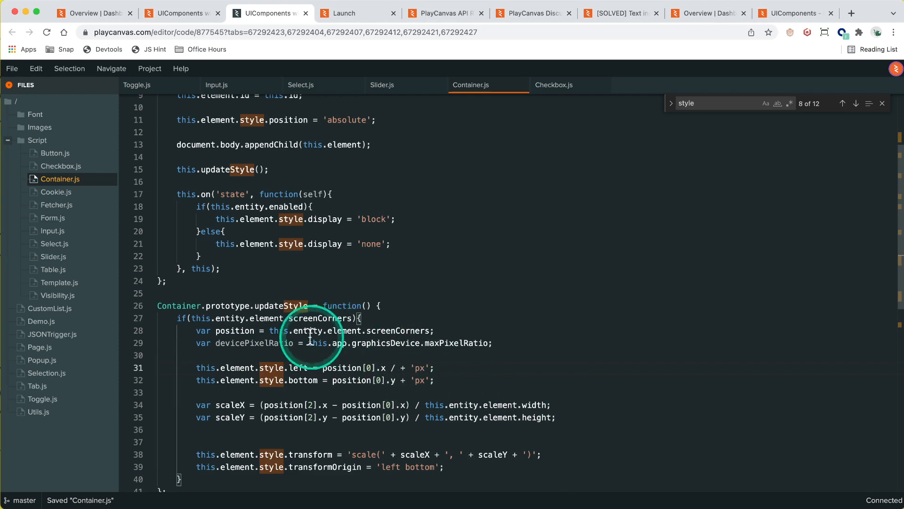
{"action": "mouse_move", "coordinate": [403, 373]}
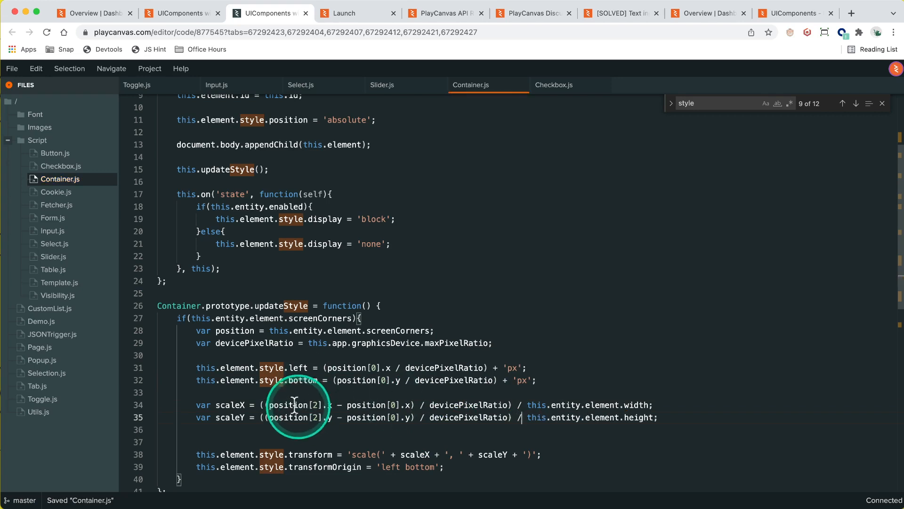
{"action": "mouse_move", "coordinate": [496, 404]}
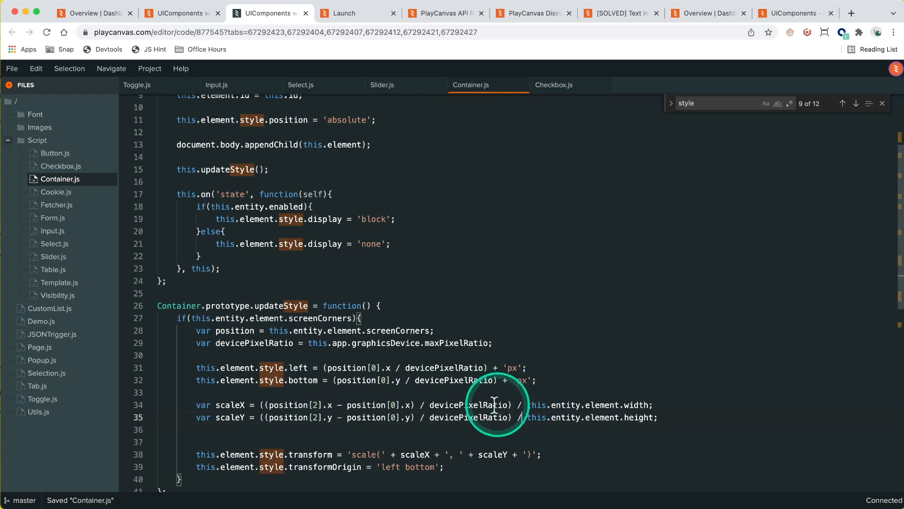
{"action": "mouse_move", "coordinate": [635, 404]}
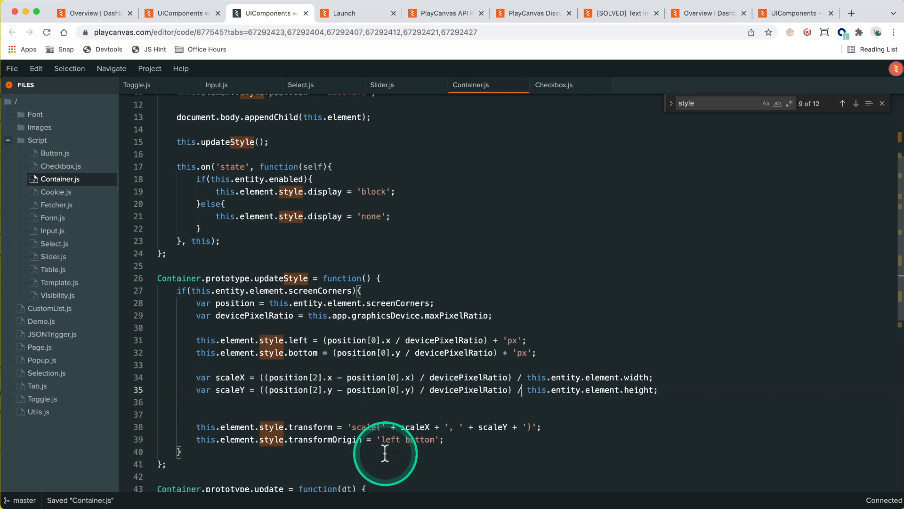
{"action": "scroll", "scroll_direction": "up", "scroll_amount": 3}
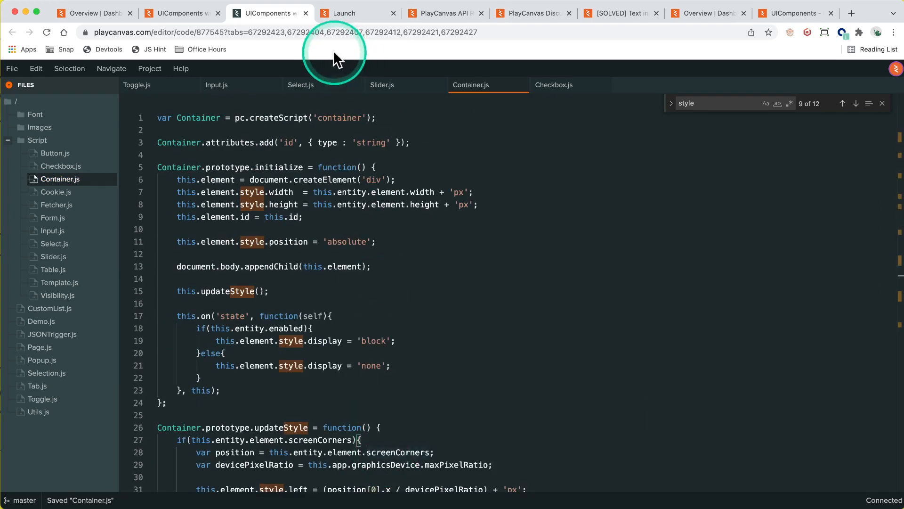
Step: Pick Second Option, set the slider to 38, choose another server, and re-show the group
{"action": "left_click", "coordinate": [354, 12]}
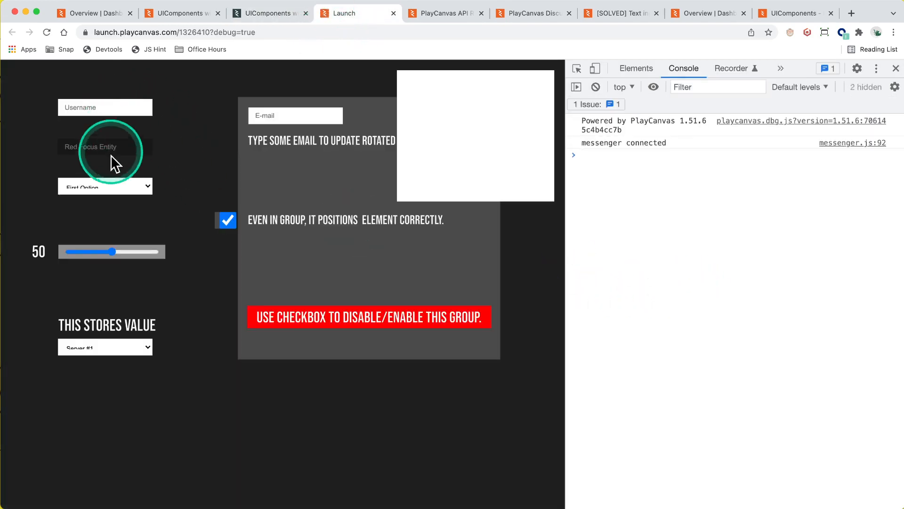
{"action": "left_click", "coordinate": [105, 185]}
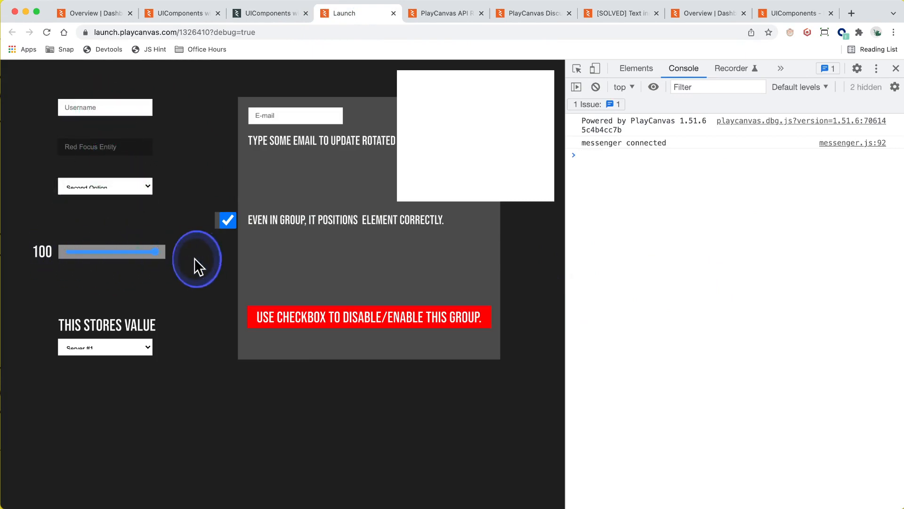
{"action": "left_click", "coordinate": [105, 347]}
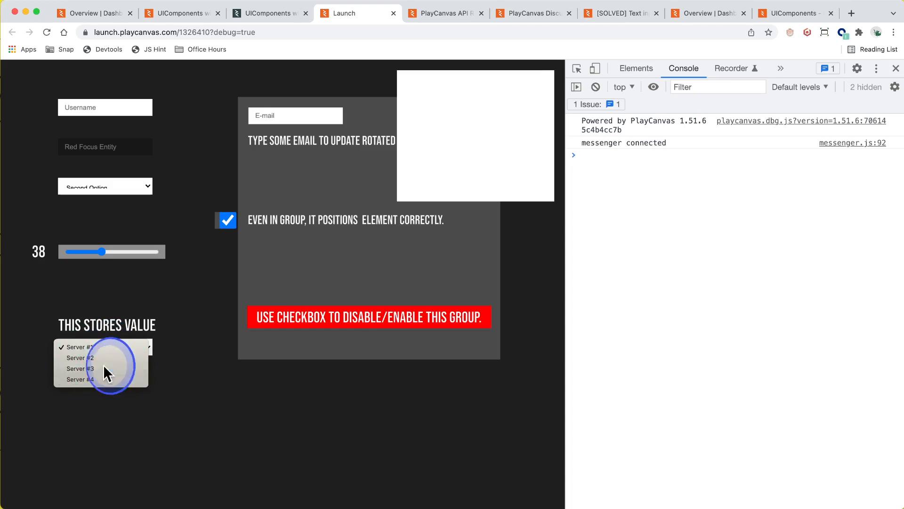
{"action": "left_click", "coordinate": [79, 368]}
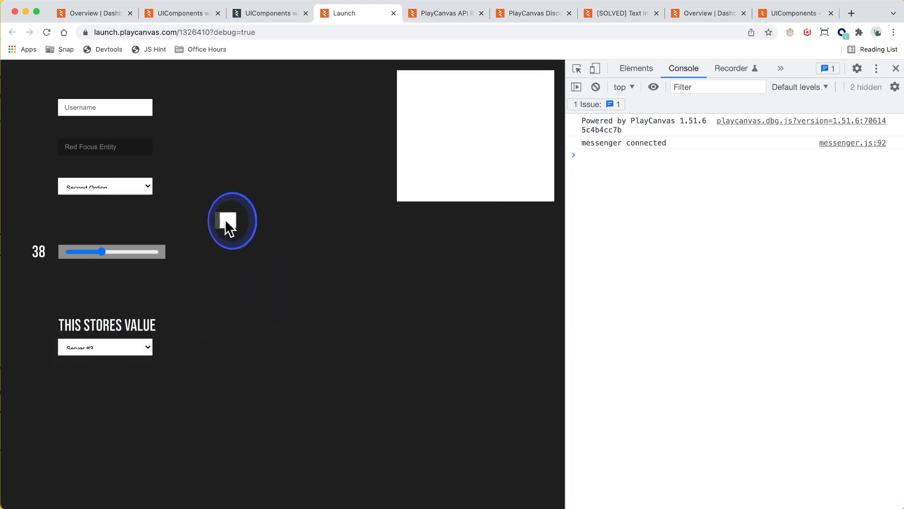
{"action": "left_click", "coordinate": [231, 220]}
{"action": "type", "text": "pc.app.graphicsDevice.maxPixelRatio = 1"}
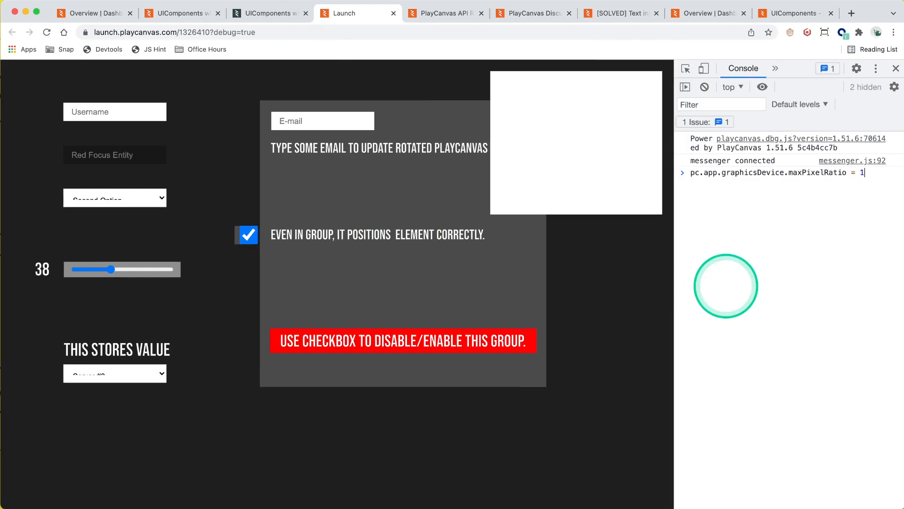
Step: Apply successive maxPixelRatio values in the console, then query window.matchMedia
{"action": "key", "text": "Return"}
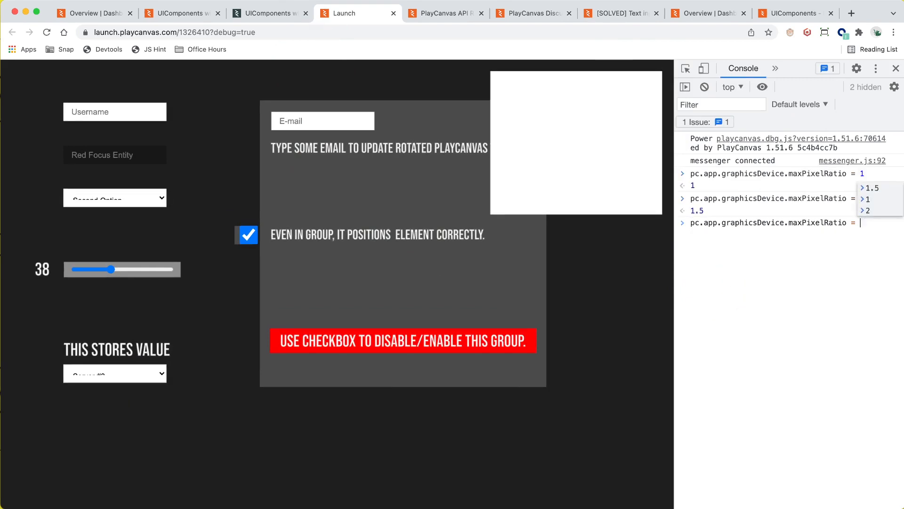
{"action": "key", "text": "Return"}
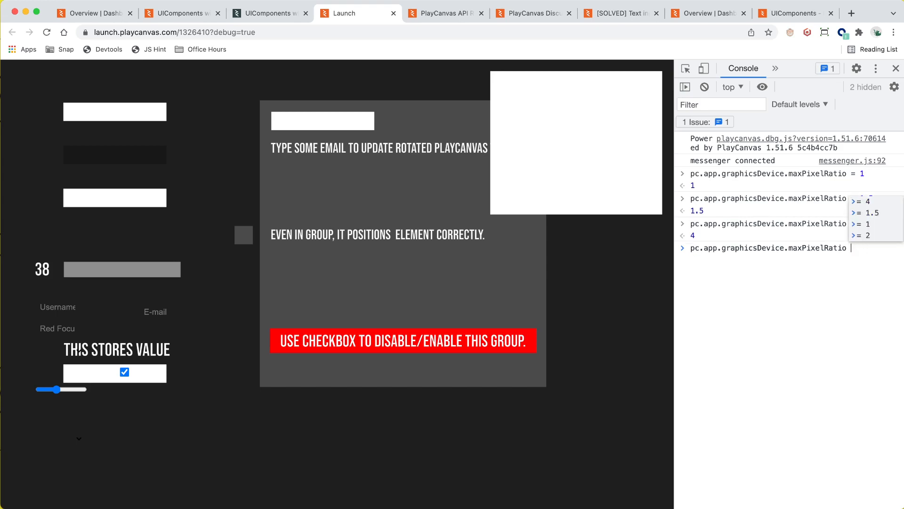
{"action": "type", "text": "1."}
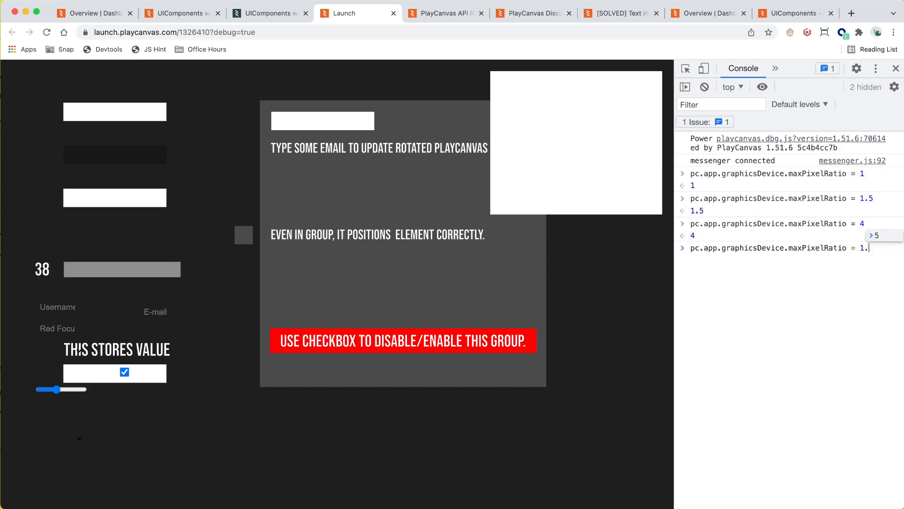
{"action": "key", "text": "Return"}
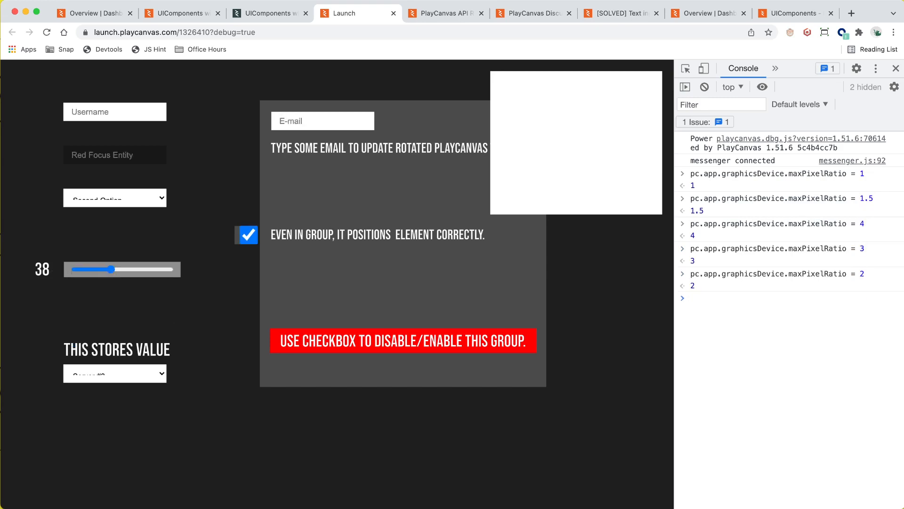
{"action": "type", "text": "window"}
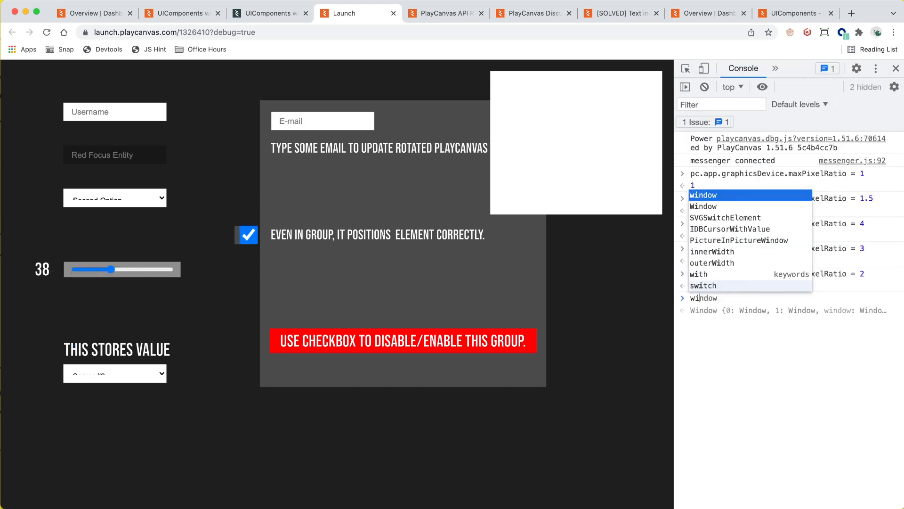
{"action": "type", "text": ".matchMedia"}
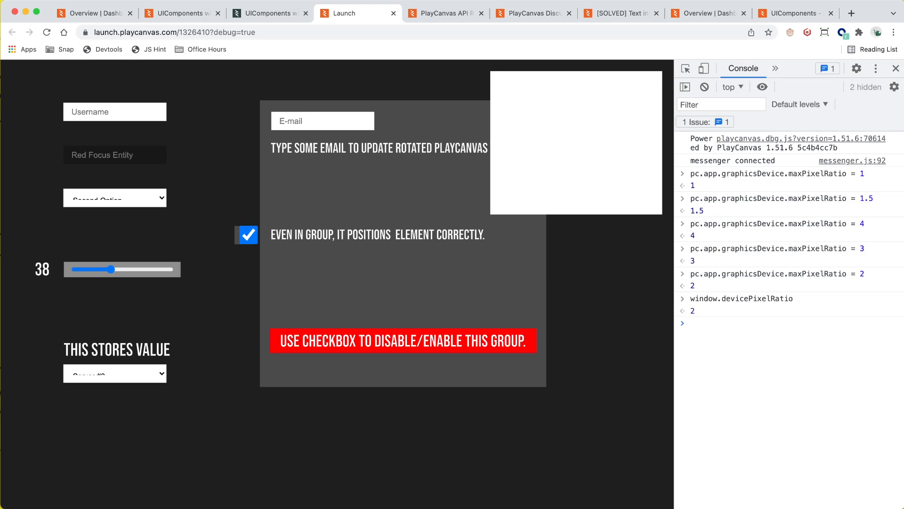
{"action": "type", "text": "engin"}
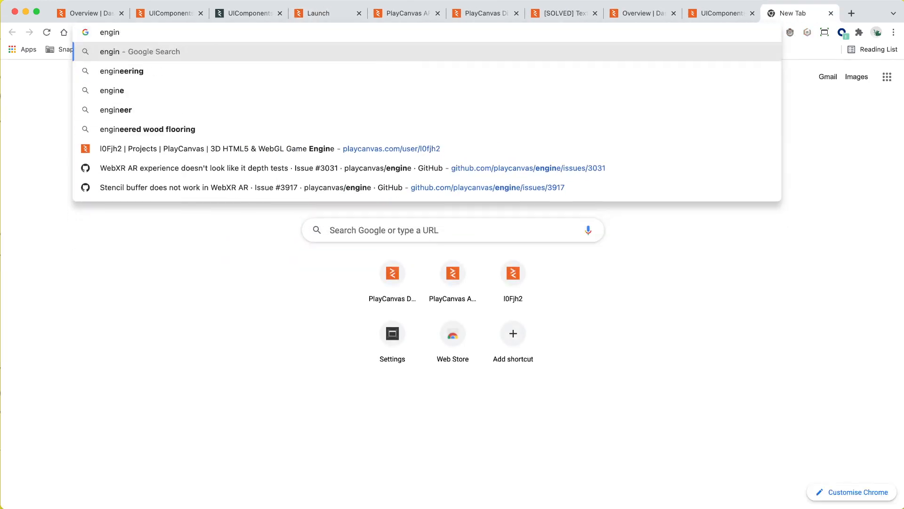
{"action": "left_click", "coordinate": [272, 149]}
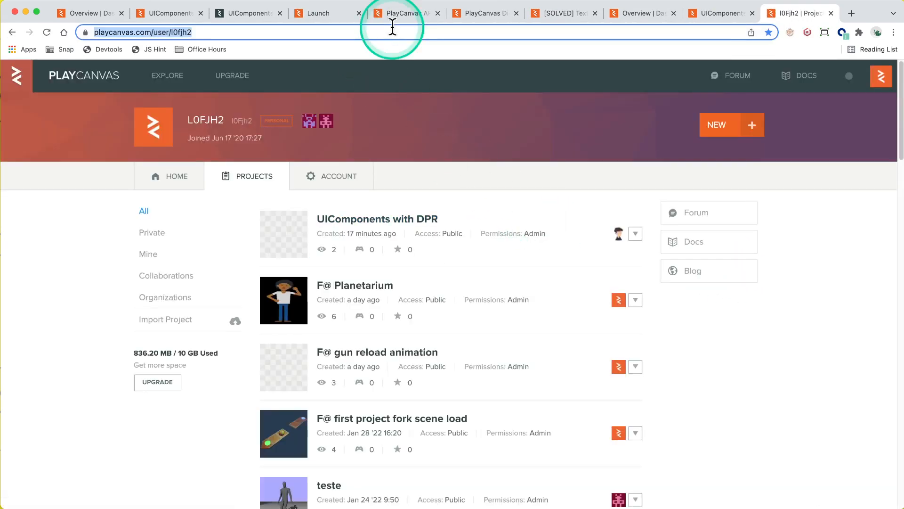
{"action": "type", "text": "github.co"}
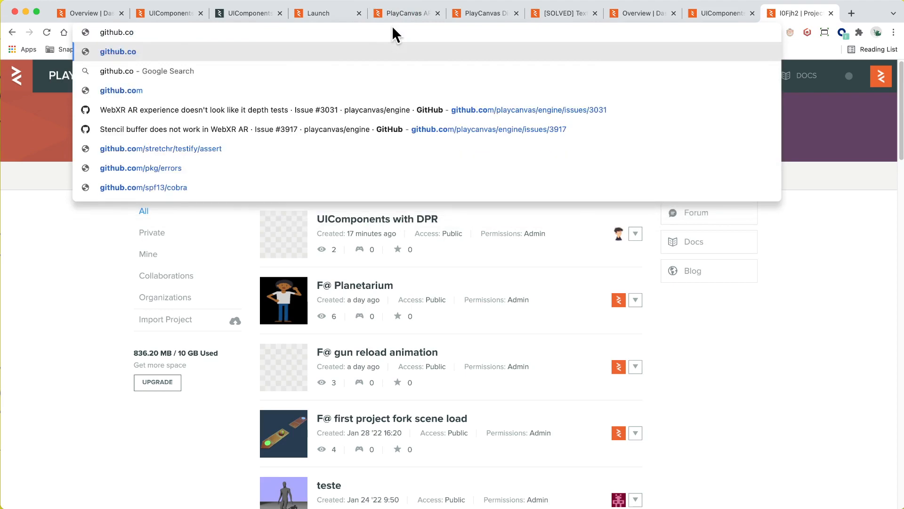
{"action": "type", "text": "https://github.com/playcanvas/engine/"}
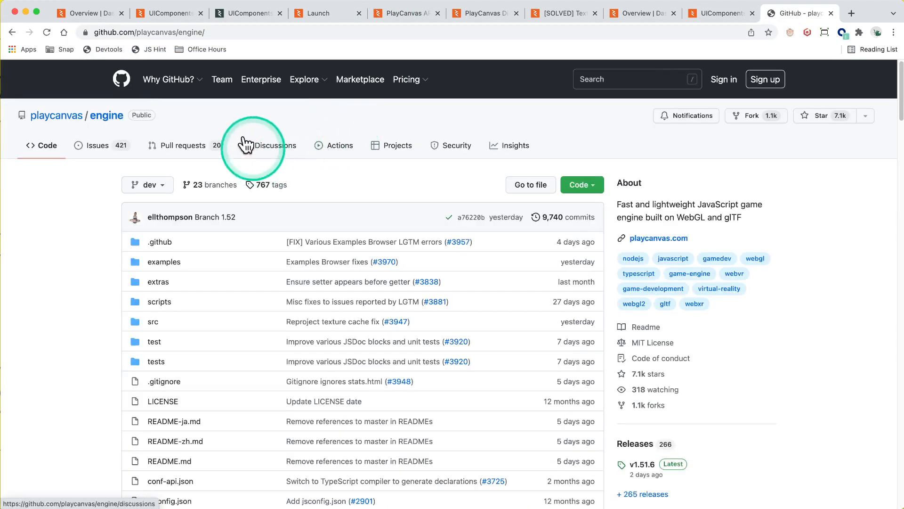
{"action": "mouse_move", "coordinate": [552, 193]}
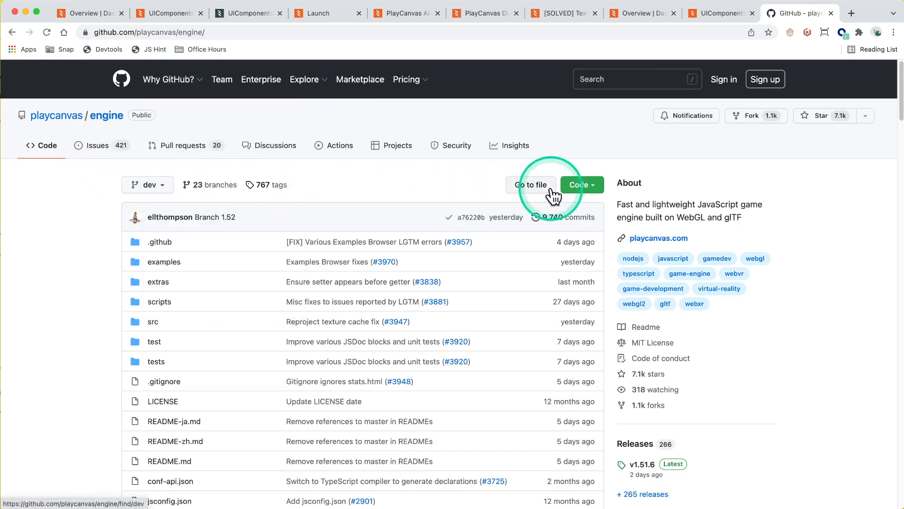
{"action": "mouse_move", "coordinate": [555, 156]}
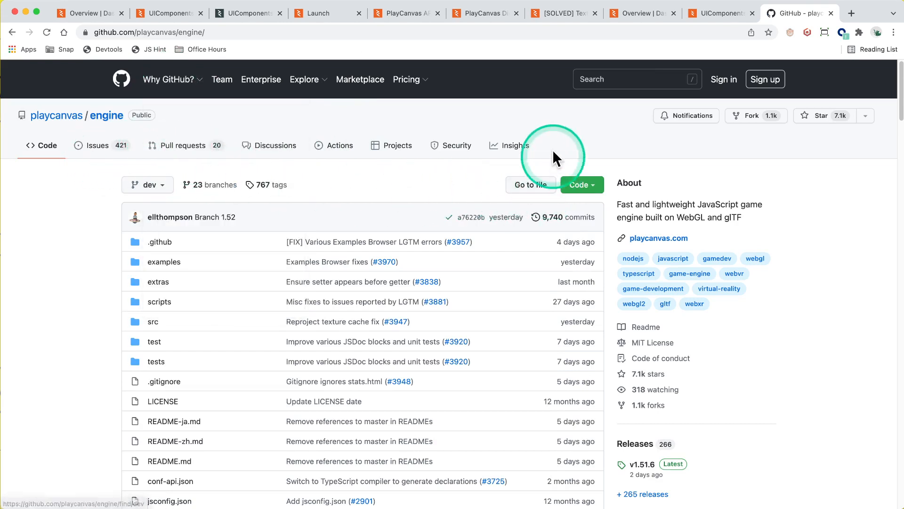
Step: Glance at the editor and launched app tabs, then return to the engine repository
{"action": "left_click", "coordinate": [248, 13]}
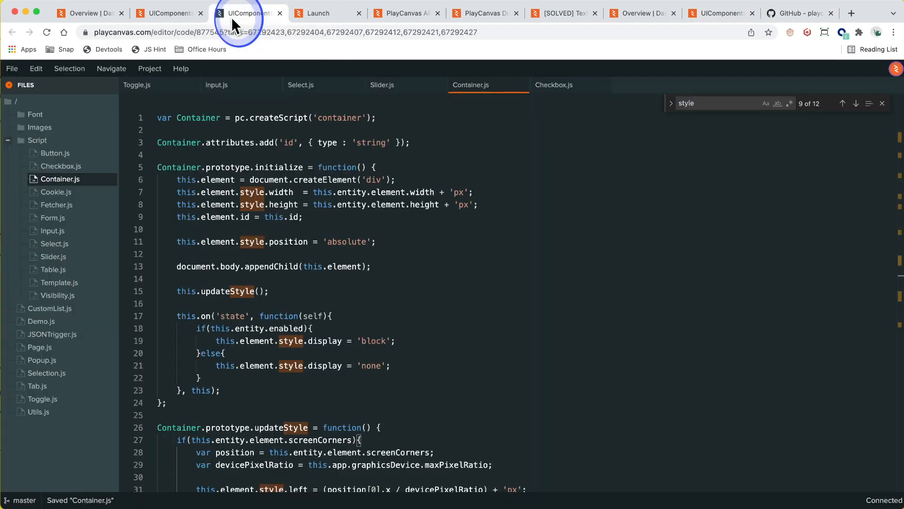
{"action": "left_click", "coordinate": [323, 13]}
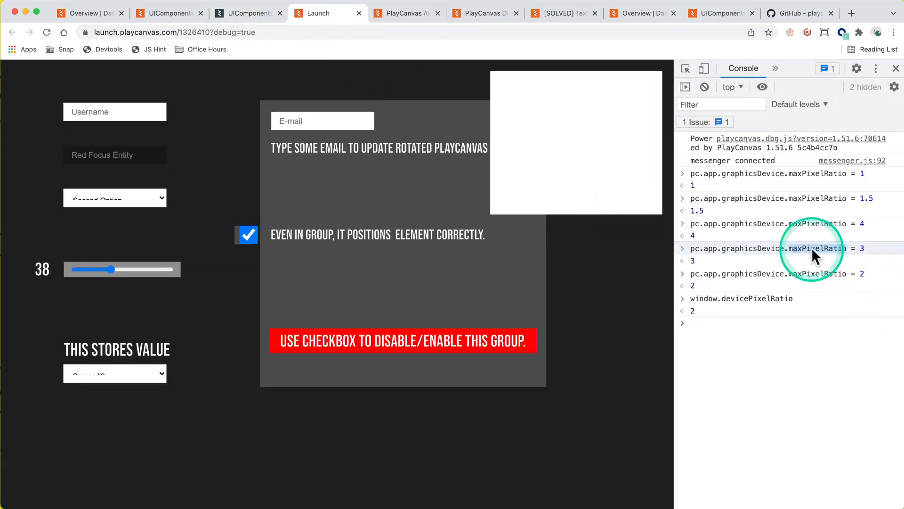
{"action": "left_click", "coordinate": [796, 13]}
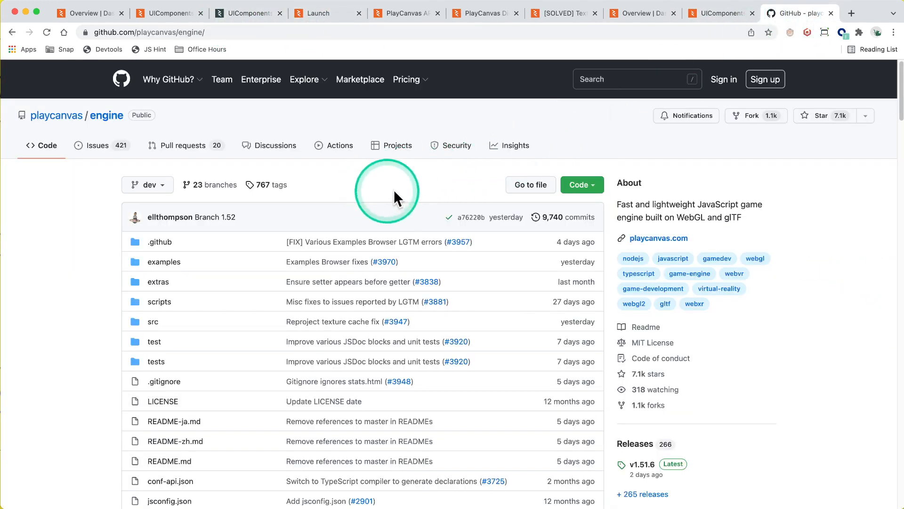
{"action": "mouse_move", "coordinate": [406, 197]}
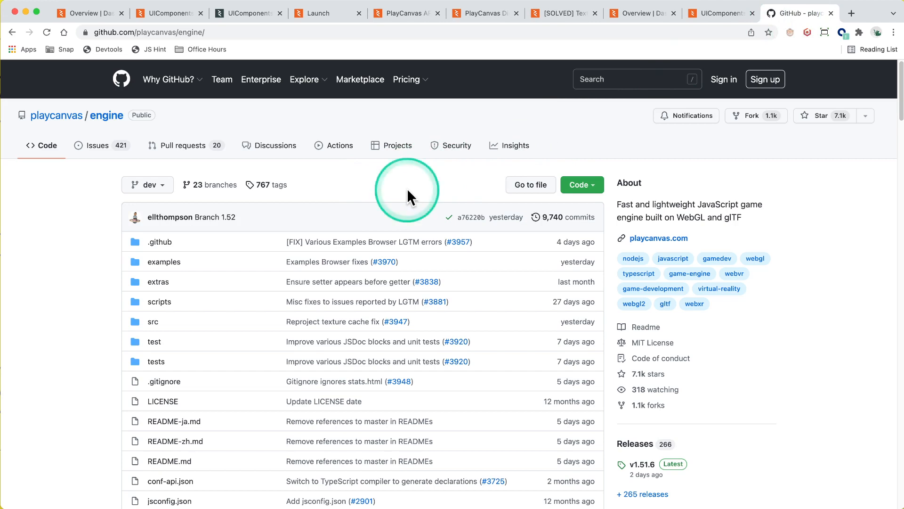
{"action": "mouse_move", "coordinate": [98, 145]}
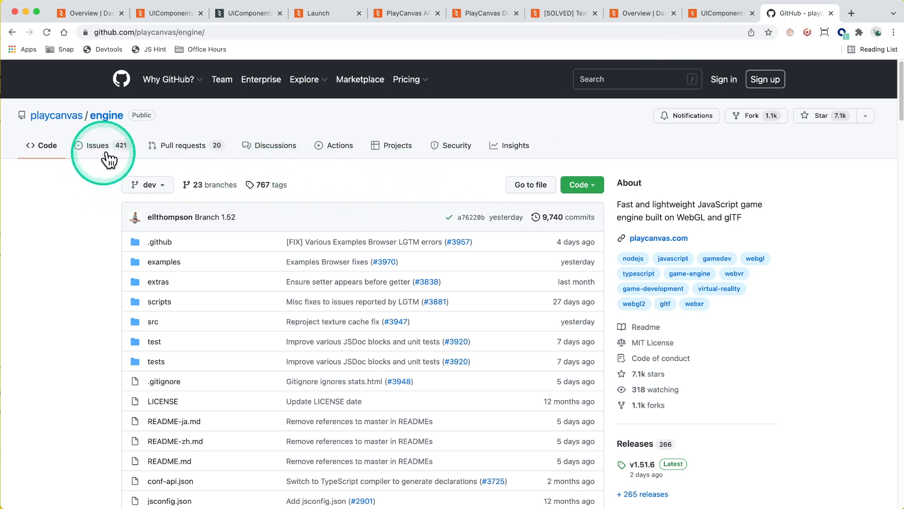
{"action": "mouse_move", "coordinate": [627, 87]}
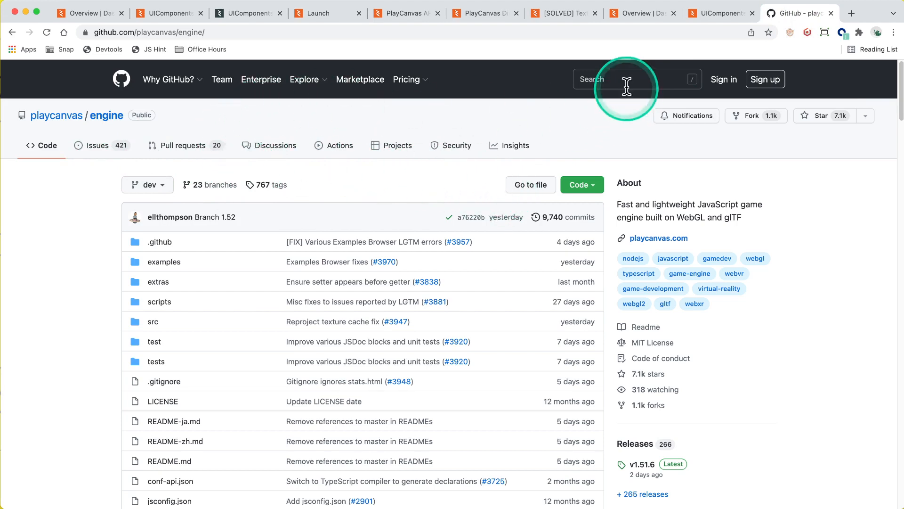
{"action": "left_click", "coordinate": [634, 79]}
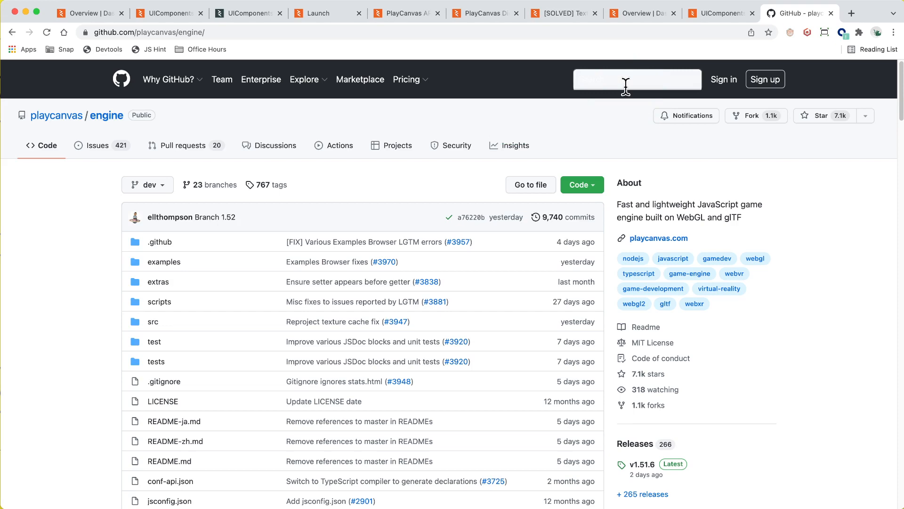
{"action": "type", "text": "maxPixelRatio"}
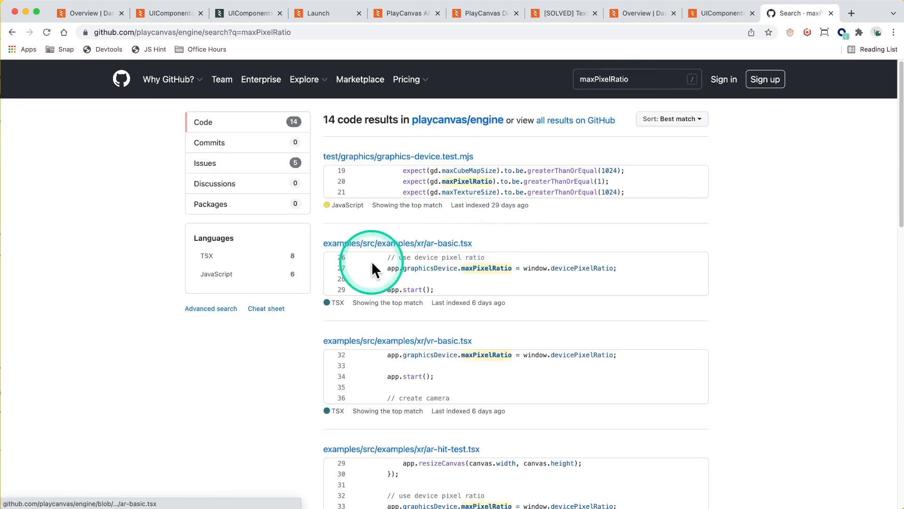
{"action": "mouse_move", "coordinate": [444, 317]}
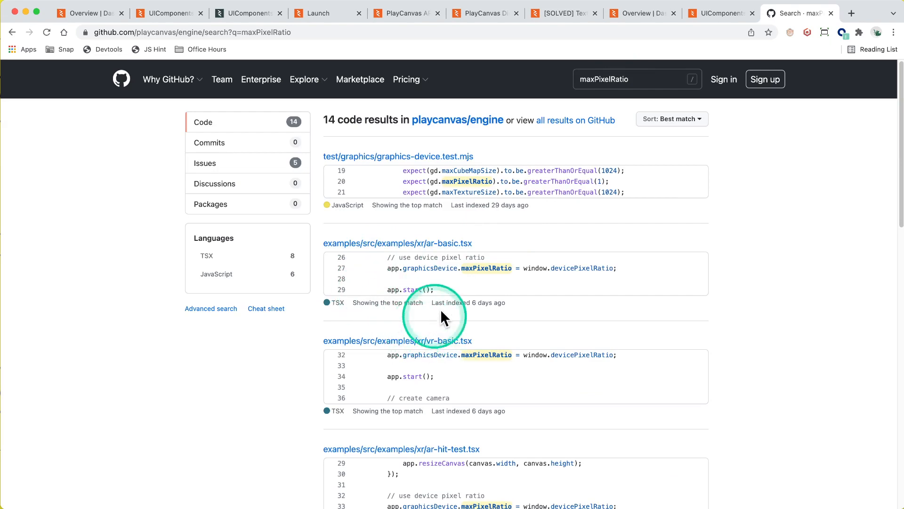
{"action": "scroll", "scroll_direction": "down", "scroll_amount": 3}
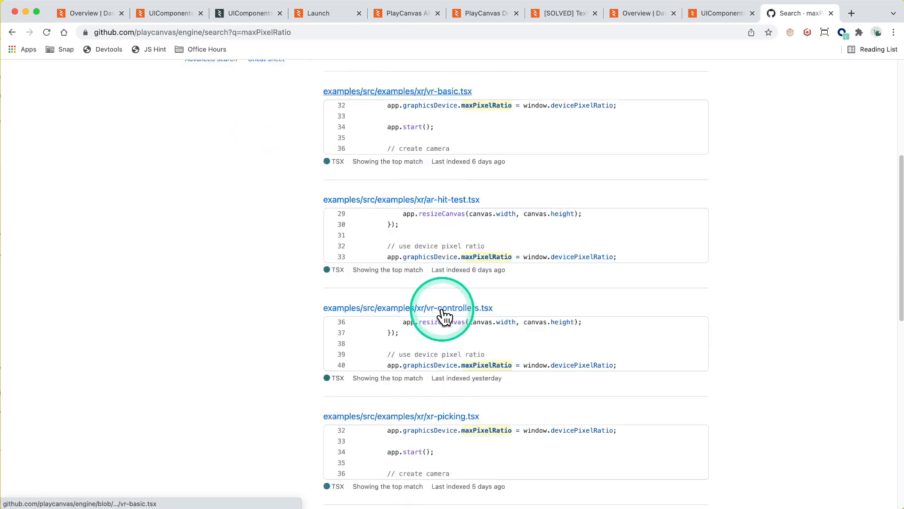
{"action": "scroll", "scroll_direction": "down", "scroll_amount": 3}
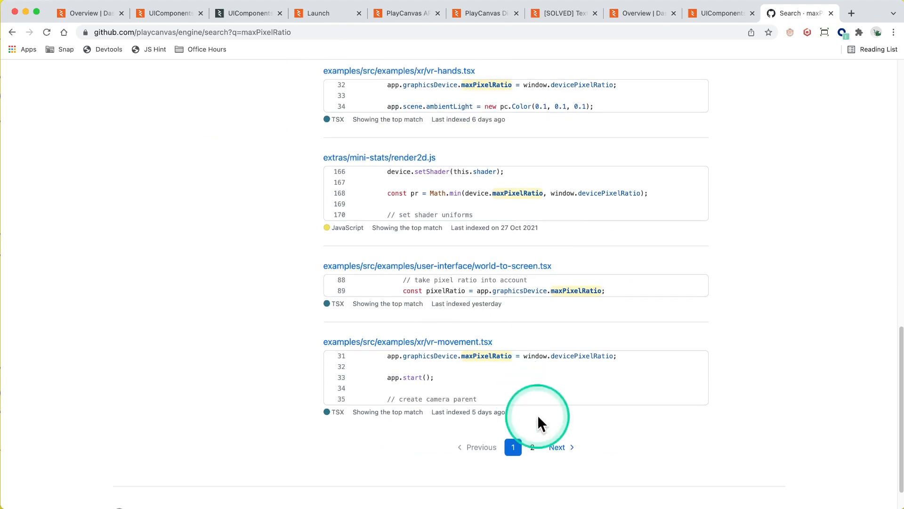
{"action": "left_click", "coordinate": [557, 447]}
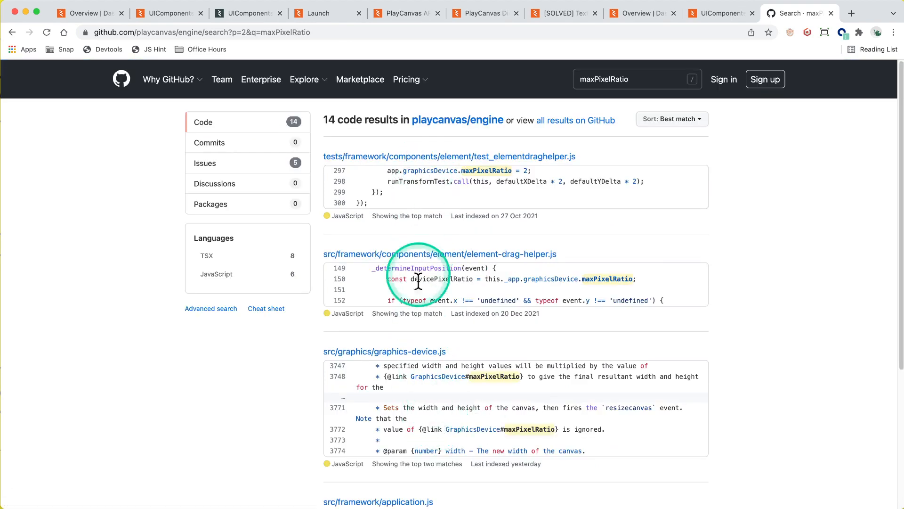
{"action": "mouse_move", "coordinate": [419, 294]}
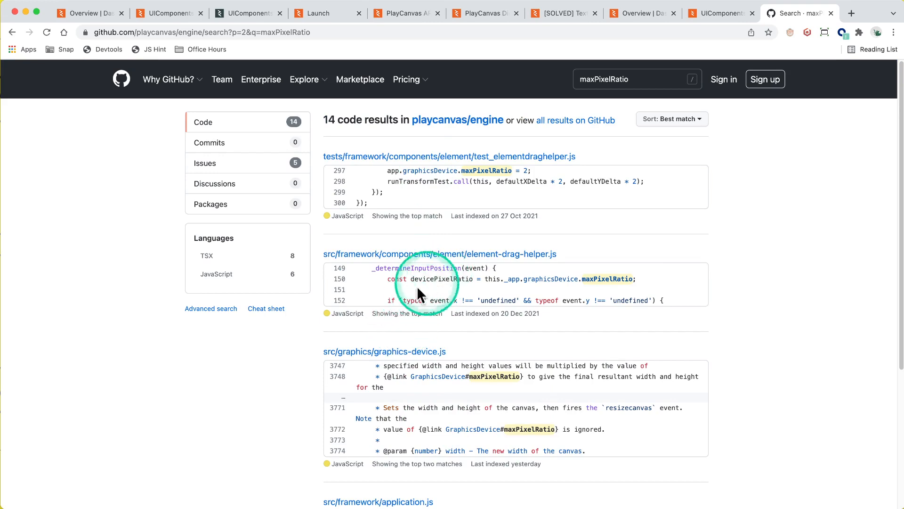
{"action": "mouse_move", "coordinate": [343, 311]}
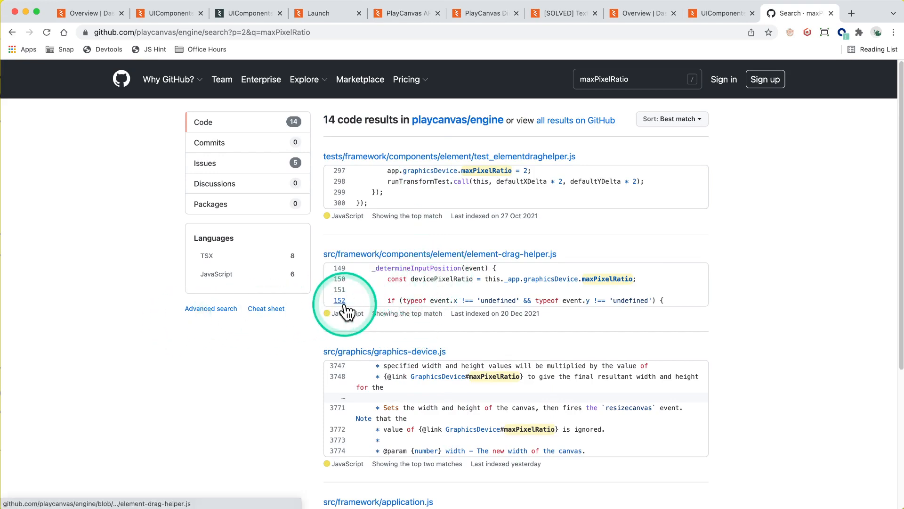
{"action": "scroll", "scroll_direction": "down", "scroll_amount": 3}
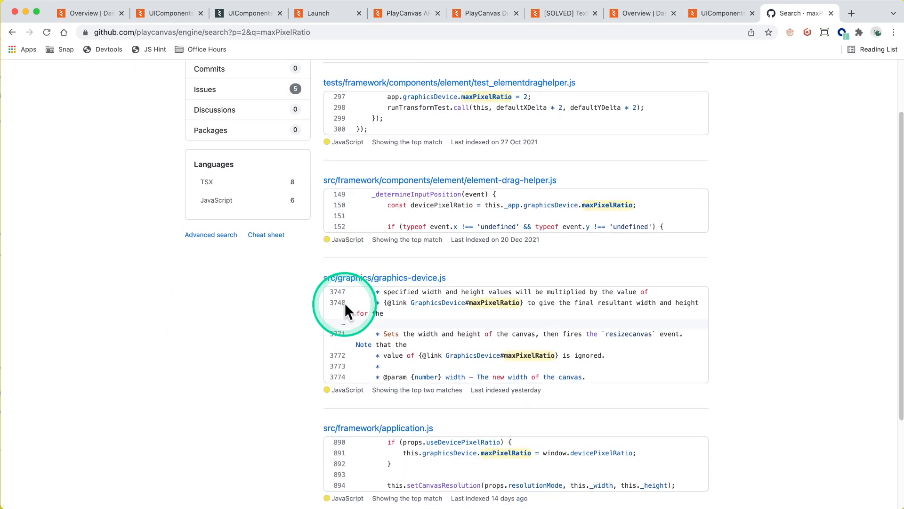
{"action": "scroll", "scroll_direction": "down", "scroll_amount": 3}
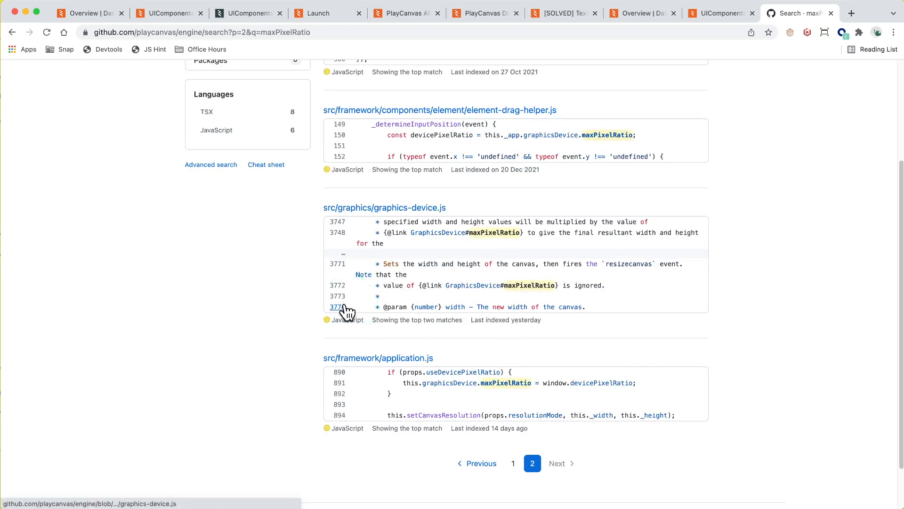
{"action": "scroll", "scroll_direction": "up", "scroll_amount": 3}
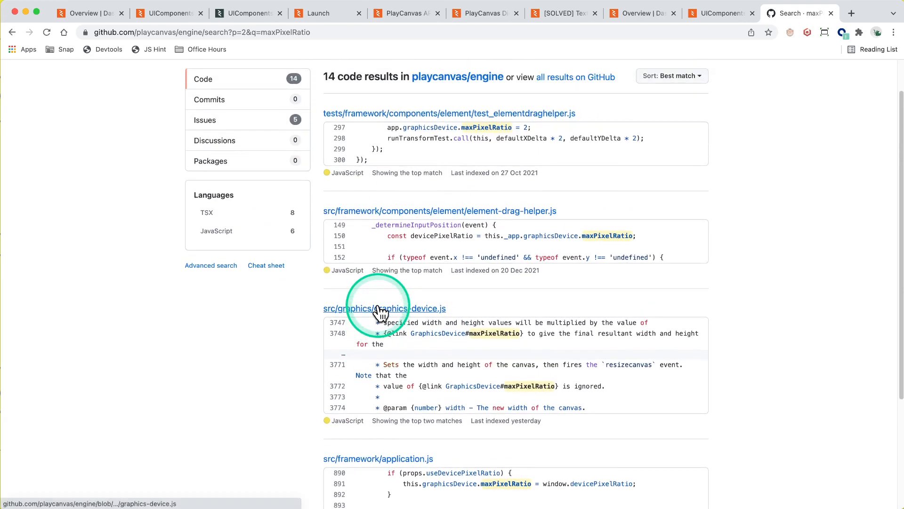
{"action": "scroll", "scroll_direction": "up", "scroll_amount": 3}
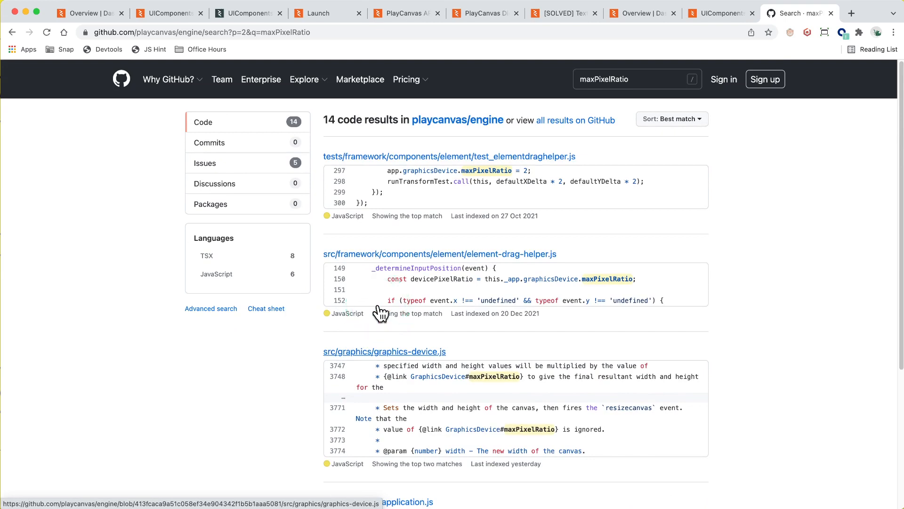
{"action": "left_click", "coordinate": [380, 312]}
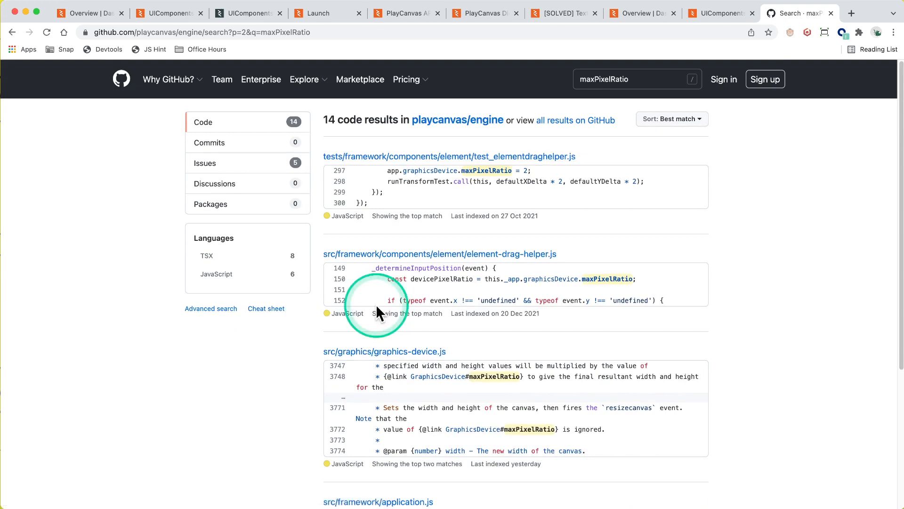
{"action": "scroll", "scroll_direction": "down", "scroll_amount": 3}
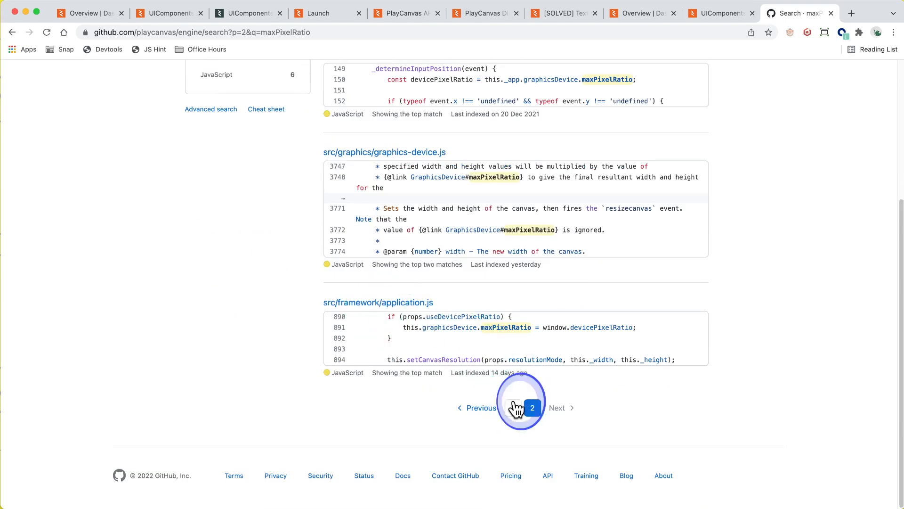
{"action": "left_click", "coordinate": [476, 408]}
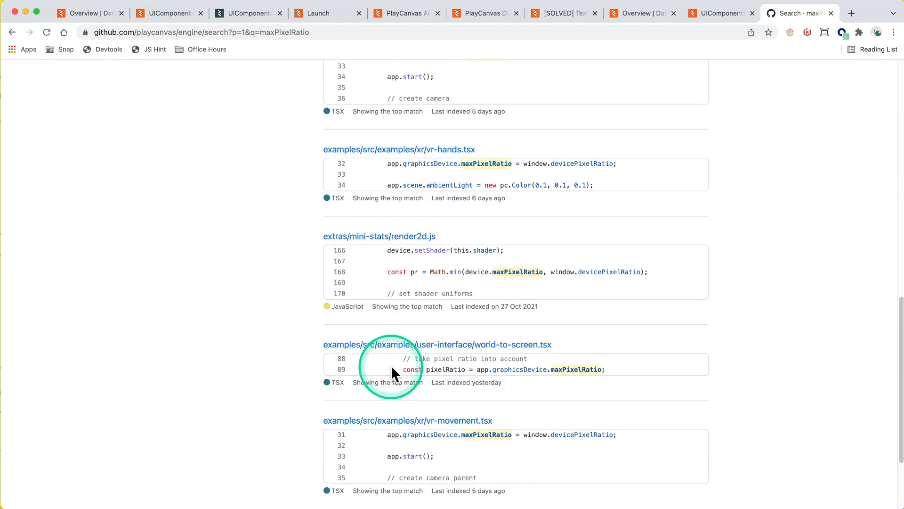
{"action": "scroll", "scroll_direction": "down", "scroll_amount": 3}
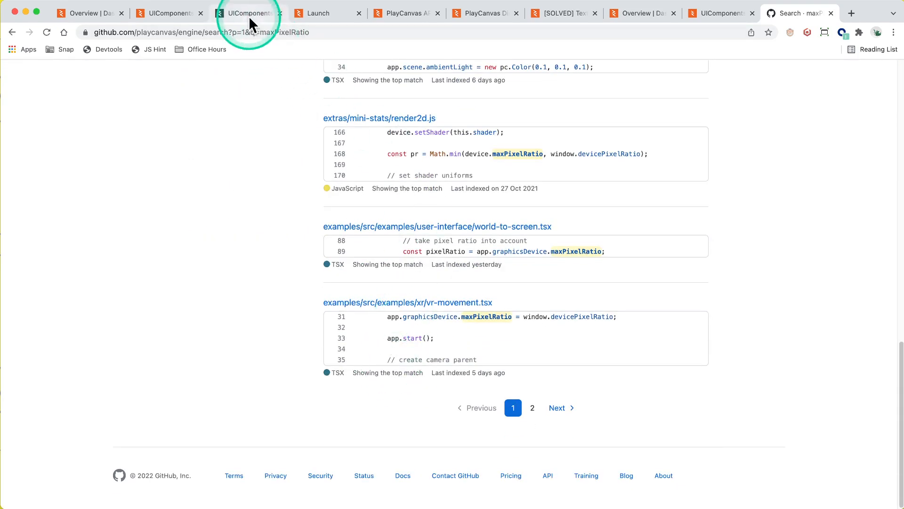
Step: Inspect Container.js's maxPixelRatio line in the code editor, moving between the Launch tabs
{"action": "left_click", "coordinate": [318, 12]}
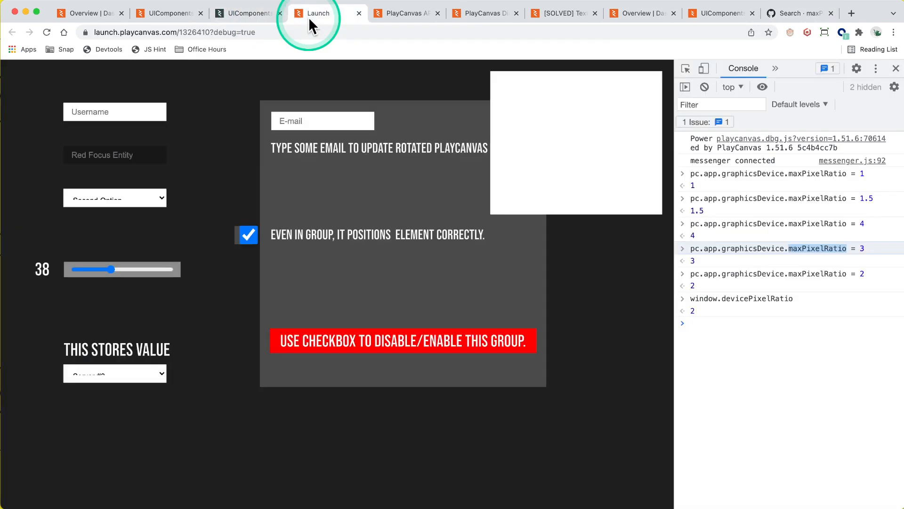
{"action": "mouse_move", "coordinate": [208, 234]}
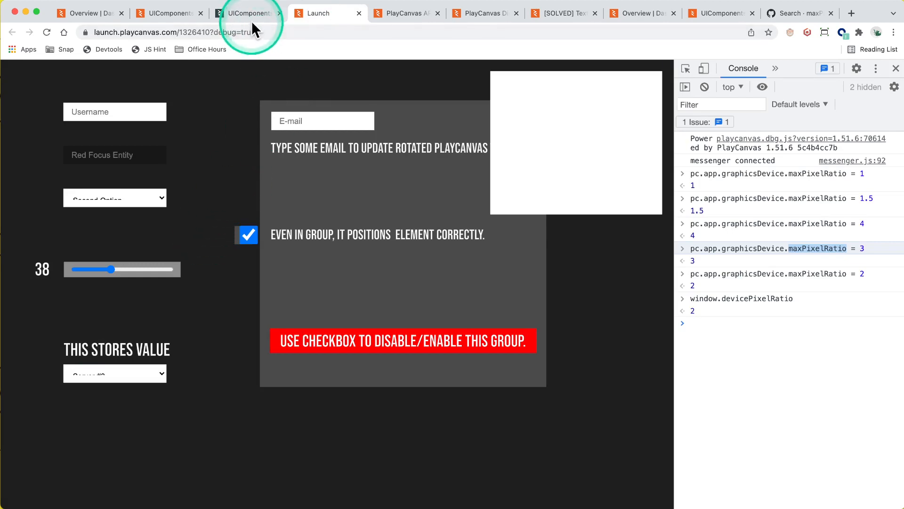
{"action": "left_click", "coordinate": [248, 13]}
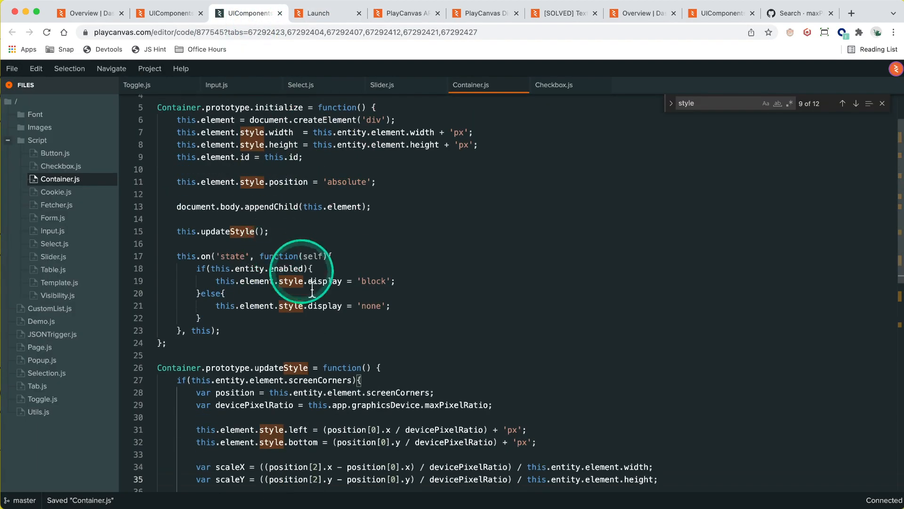
{"action": "scroll", "scroll_direction": "down", "scroll_amount": 3}
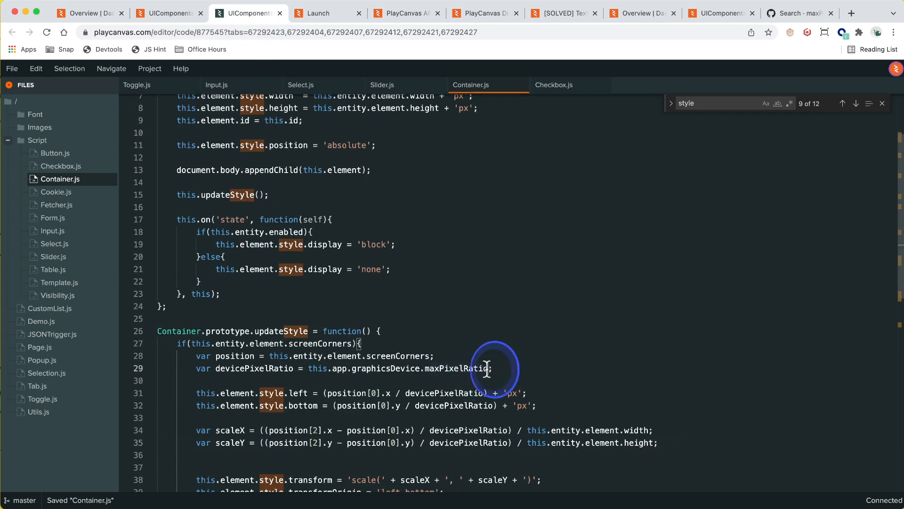
{"action": "mouse_move", "coordinate": [467, 367]}
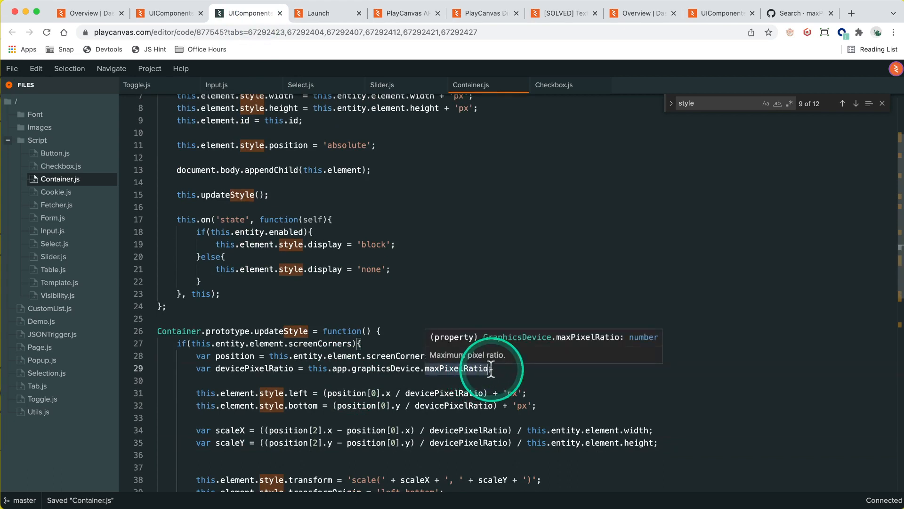
{"action": "mouse_move", "coordinate": [285, 188]}
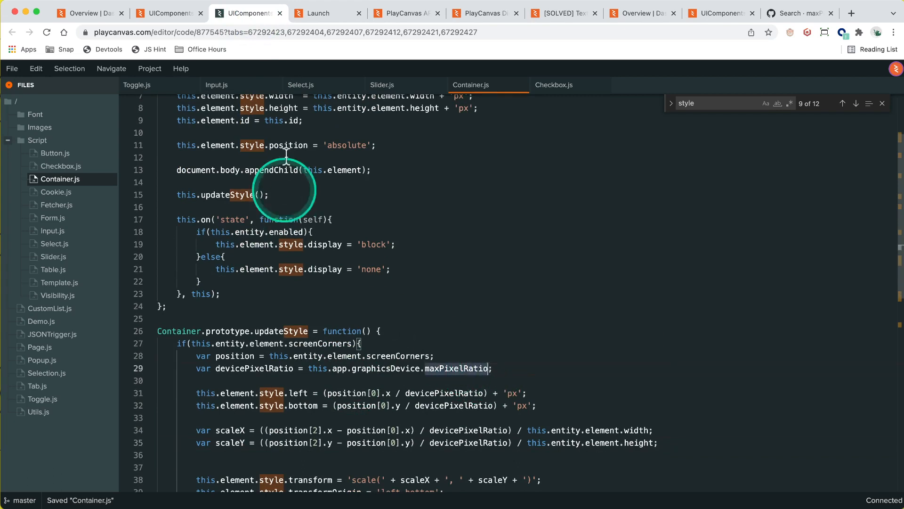
{"action": "left_click", "coordinate": [316, 13]}
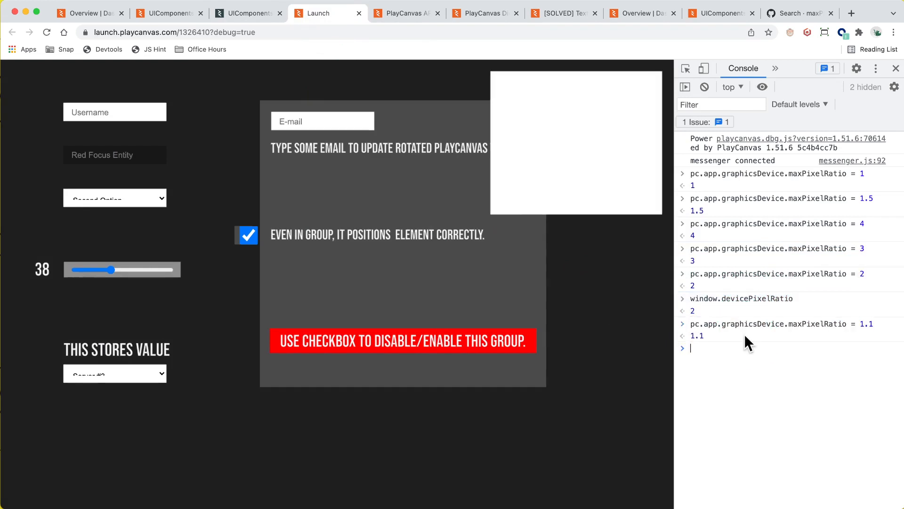
Step: Set pc.app.graphicsDevice.maxPixelRatio to 0.5 in the console to test a low pixel ratio
{"action": "type", "text": "pc.app.graphicsDevice.maxPixelRatio = 0.5"}
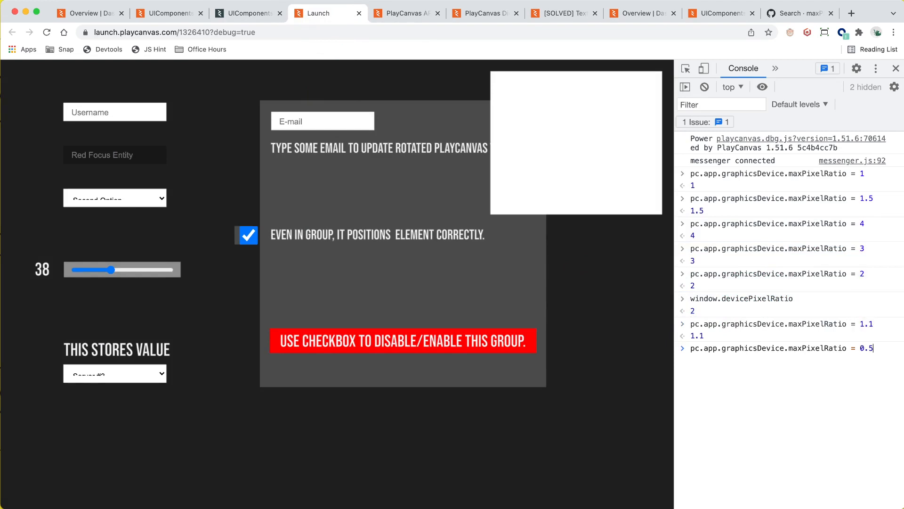
{"action": "key", "text": "Return"}
{"action": "type", "text": "pc.app.graphicsDevice.maxPixelRatio ="}
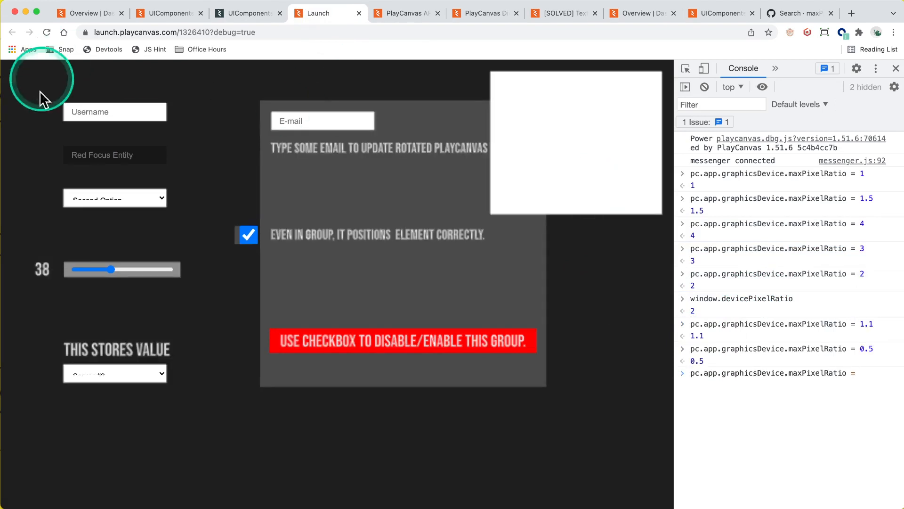
{"action": "mouse_move", "coordinate": [859, 418]}
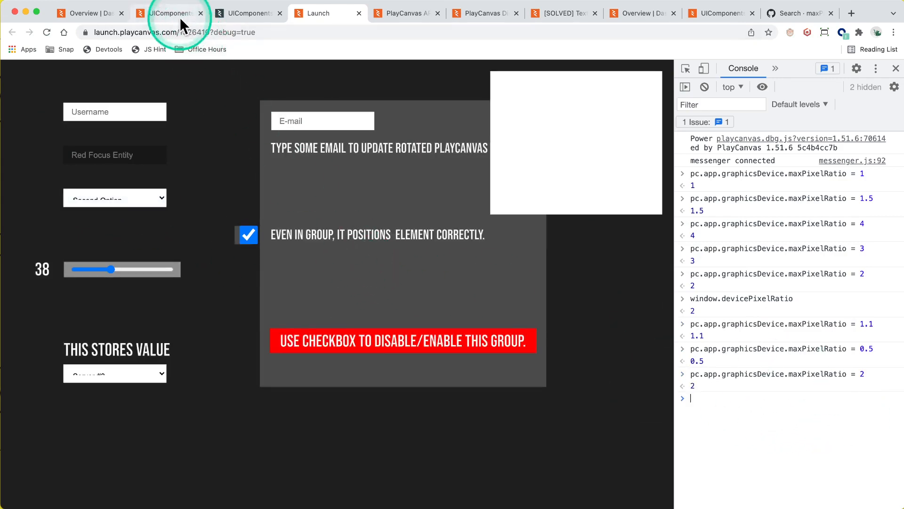
Step: Create a version checkpoint on master described 'Fixed DPR' from the Editor
{"action": "left_click", "coordinate": [169, 13]}
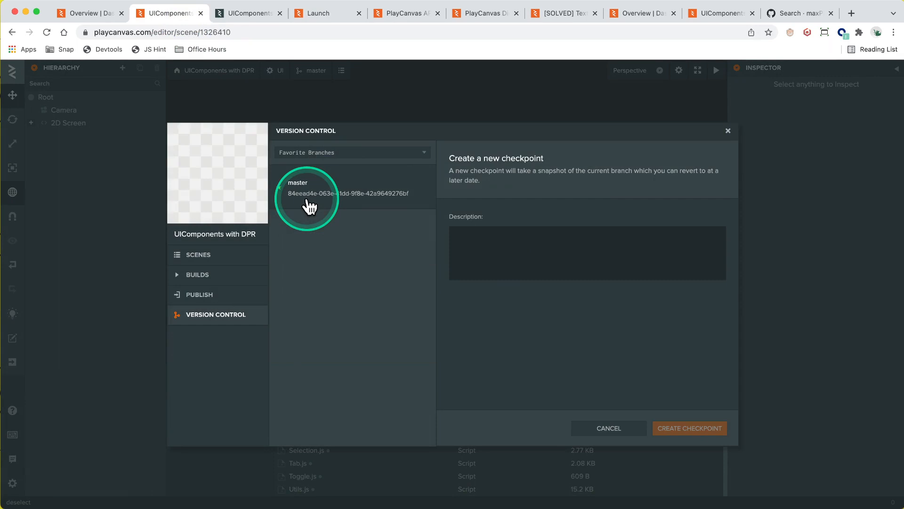
{"action": "type", "text": "Fixed DPR"}
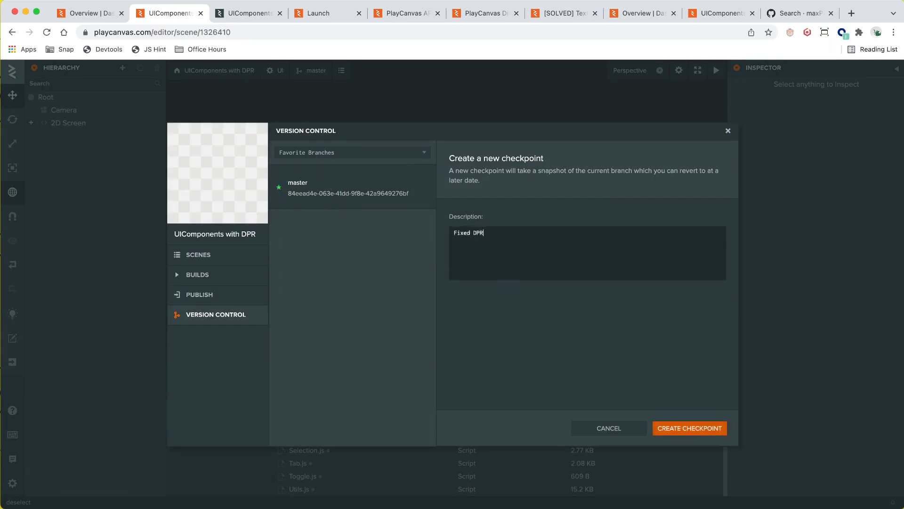
{"action": "left_click", "coordinate": [688, 428]}
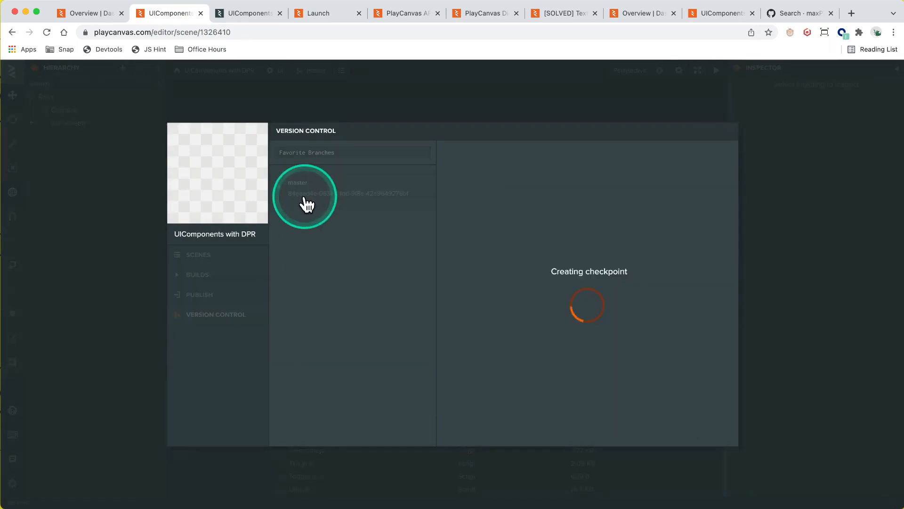